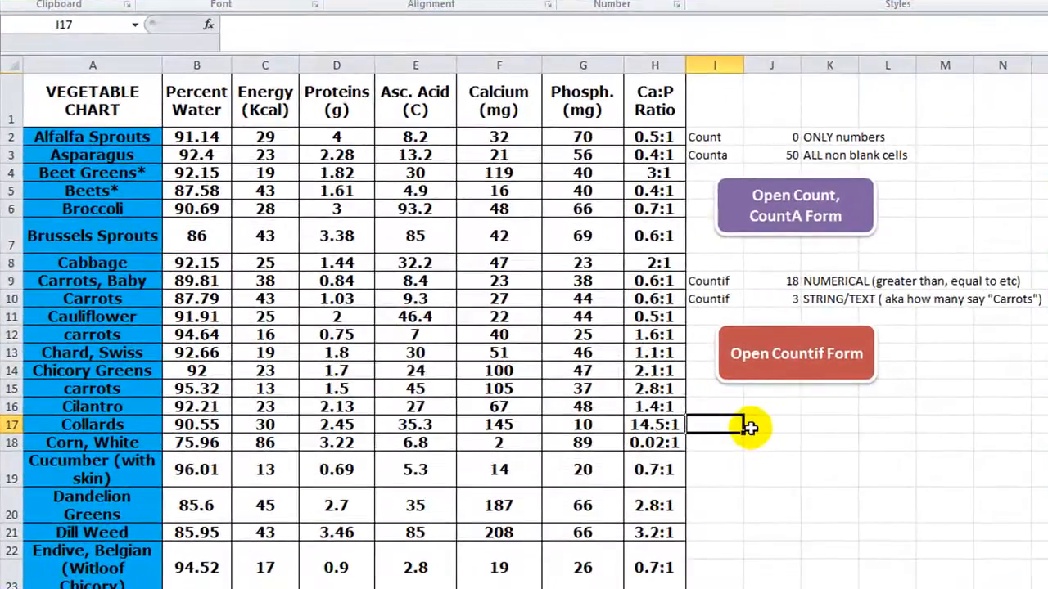
Step: Label cell I16 'CountifS' as a new row beside the vegetable chart
{"action": "left_click", "coordinate": [771, 424]}
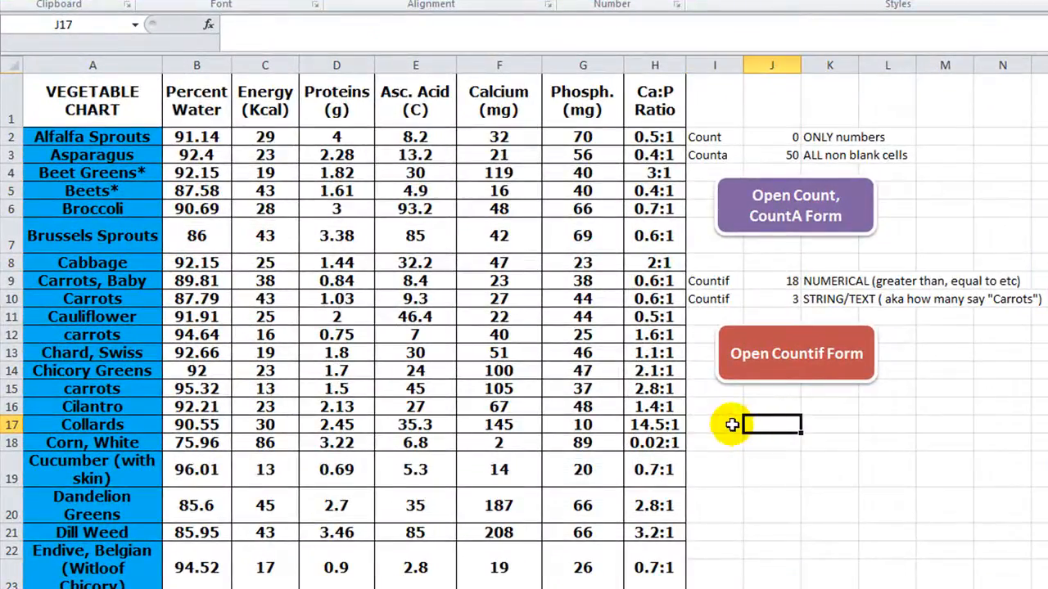
{"action": "mouse_move", "coordinate": [723, 410]}
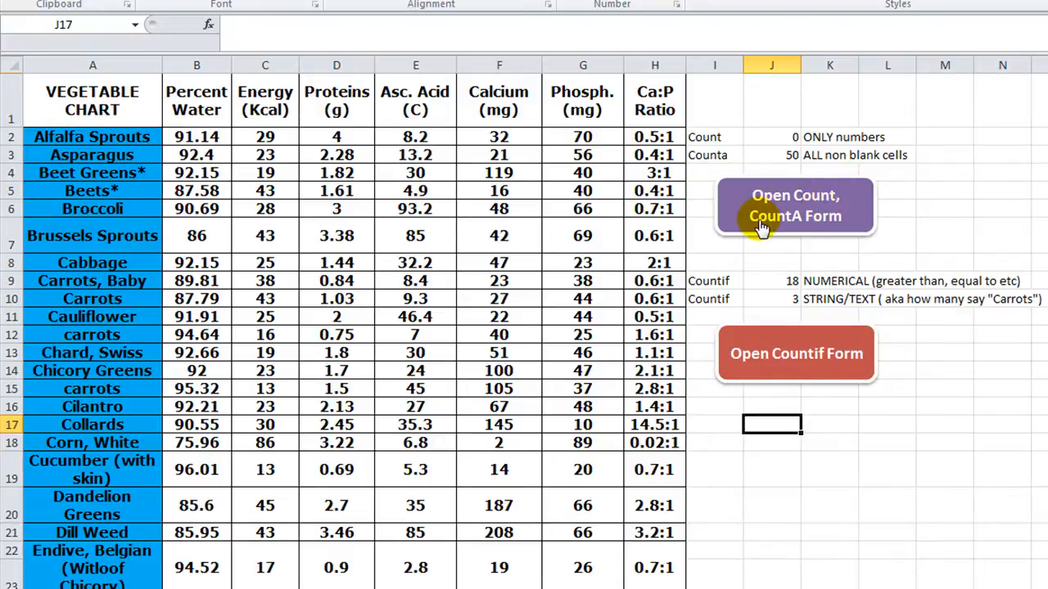
{"action": "mouse_move", "coordinate": [789, 229]}
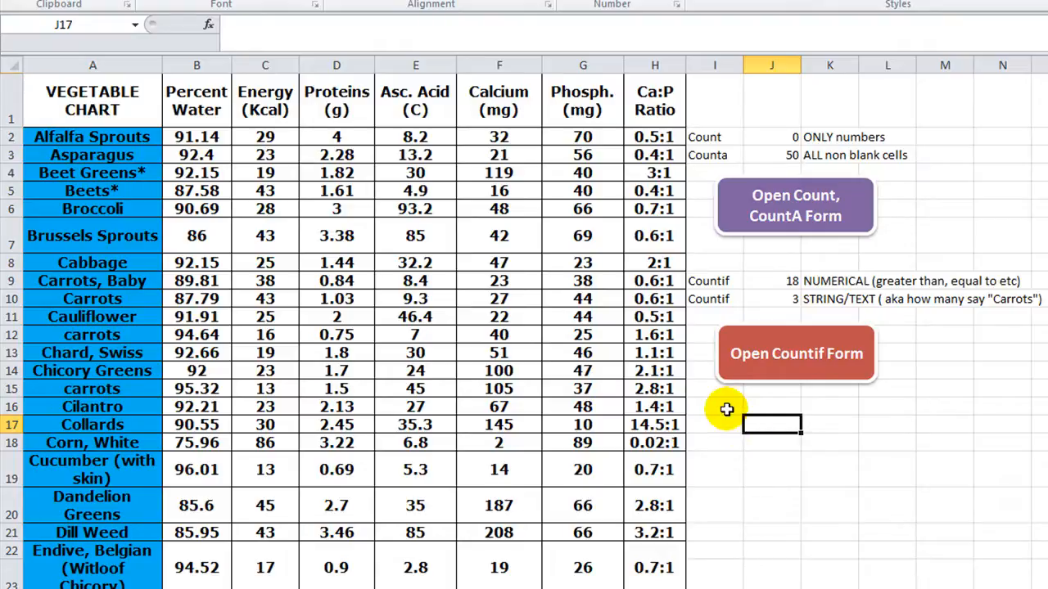
{"action": "left_click", "coordinate": [714, 406]}
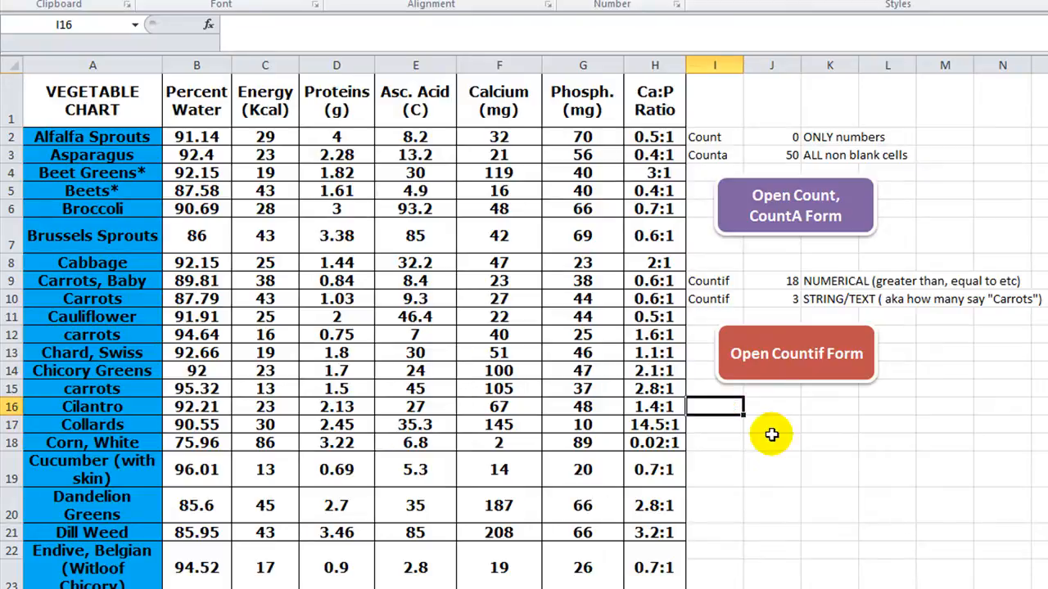
{"action": "type", "text": "Countif"}
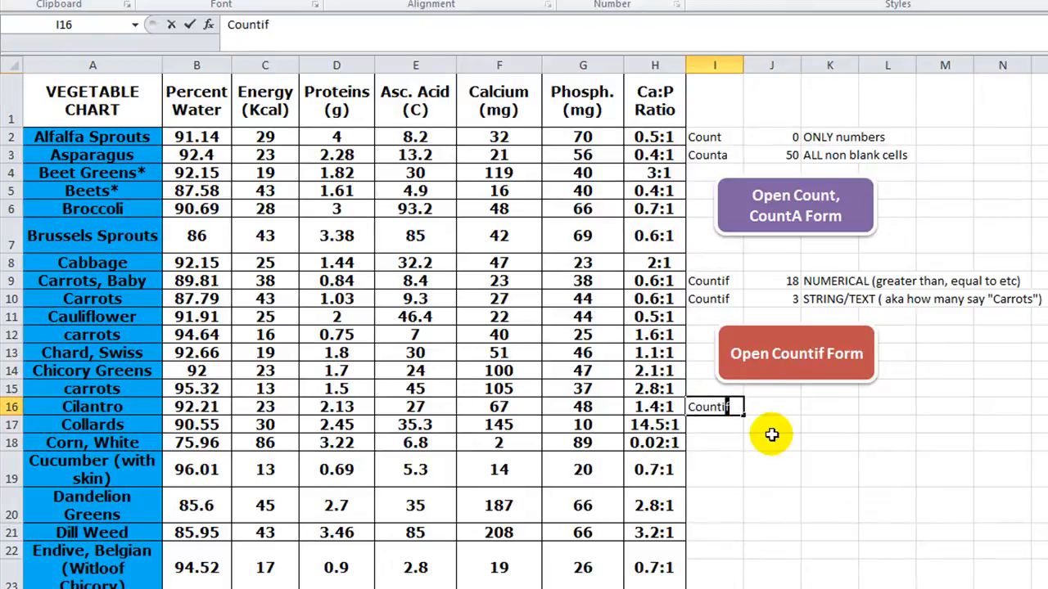
{"action": "type", "text": "S"}
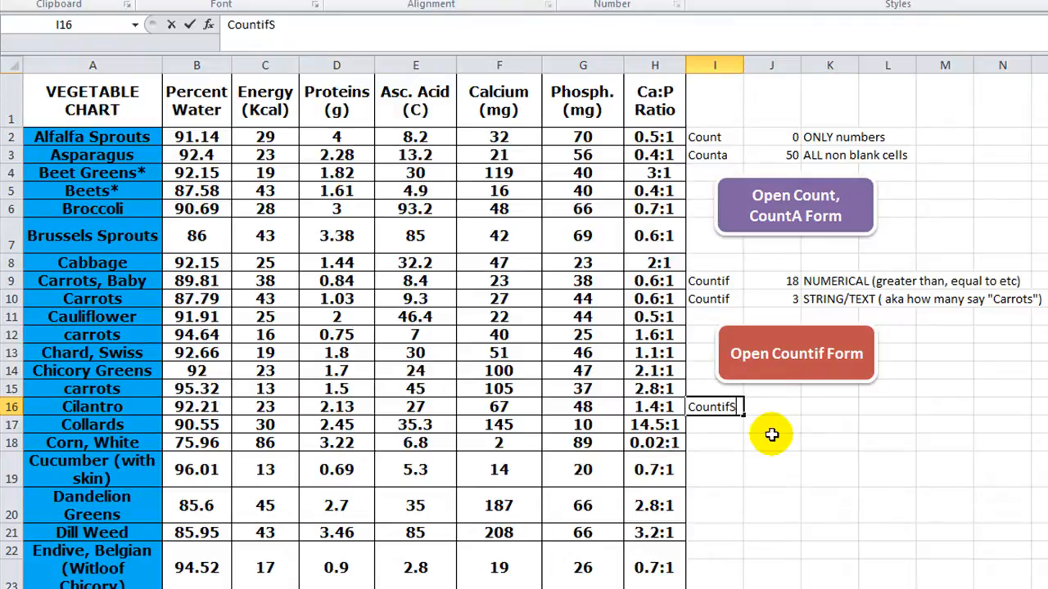
Step: Enter the note 'How many using multiple criterion' in K16
{"action": "left_click", "coordinate": [829, 406]}
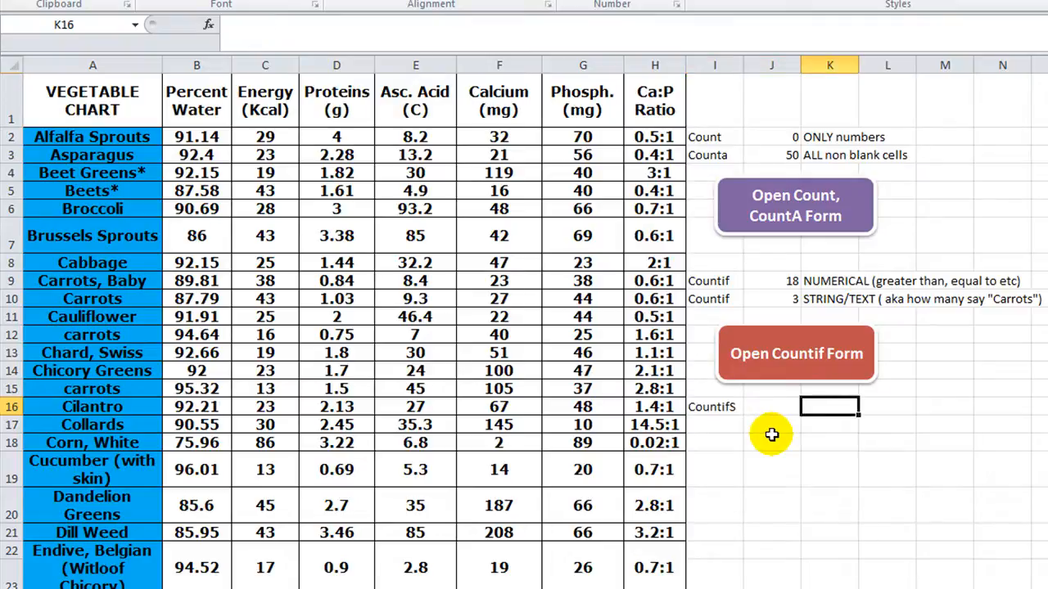
{"action": "type", "text": "M"}
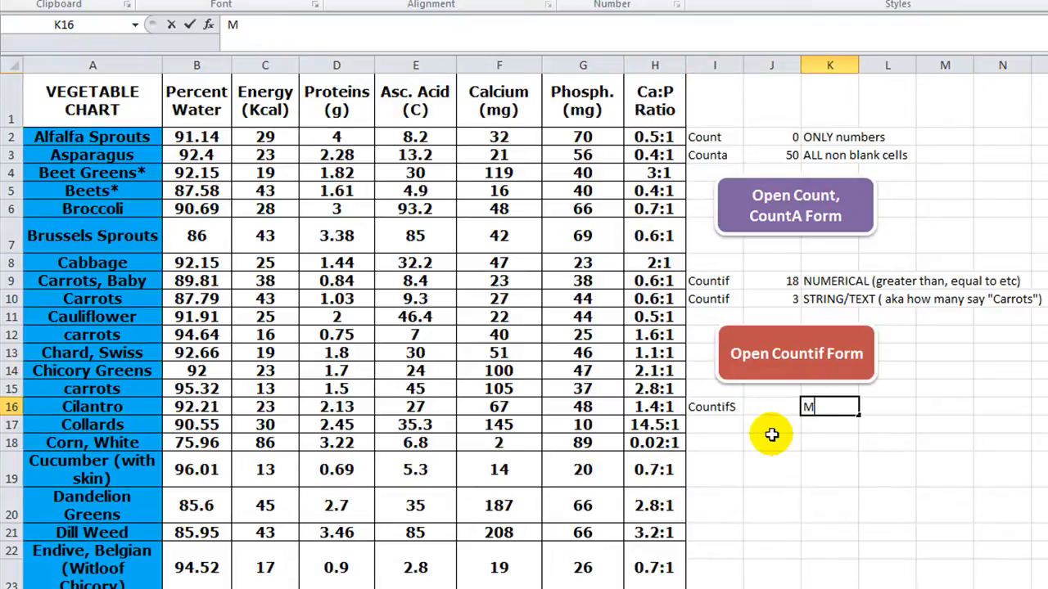
{"action": "type", "text": "How"}
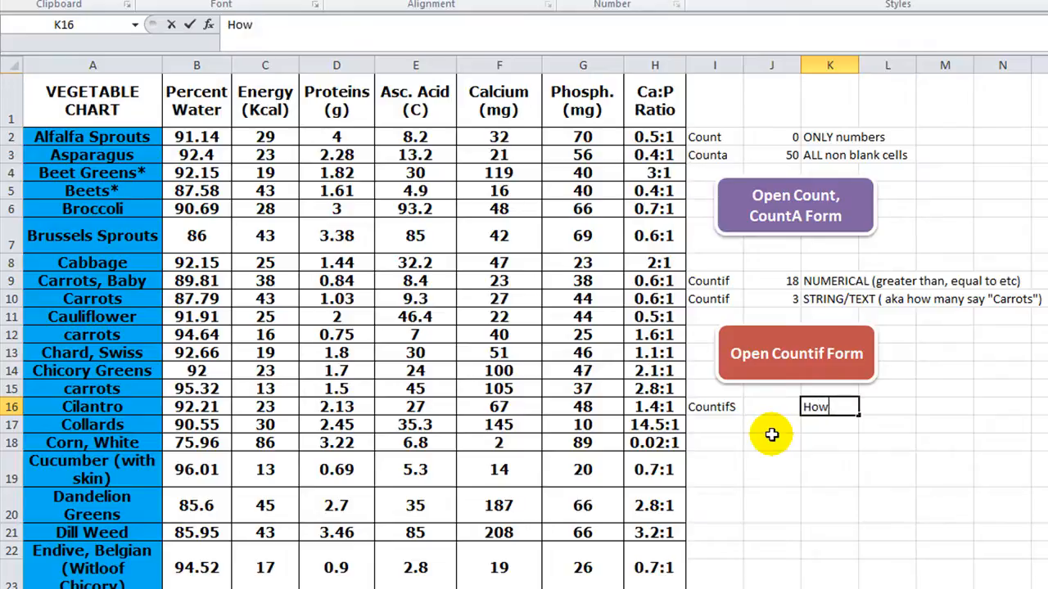
{"action": "type", "text": "many"}
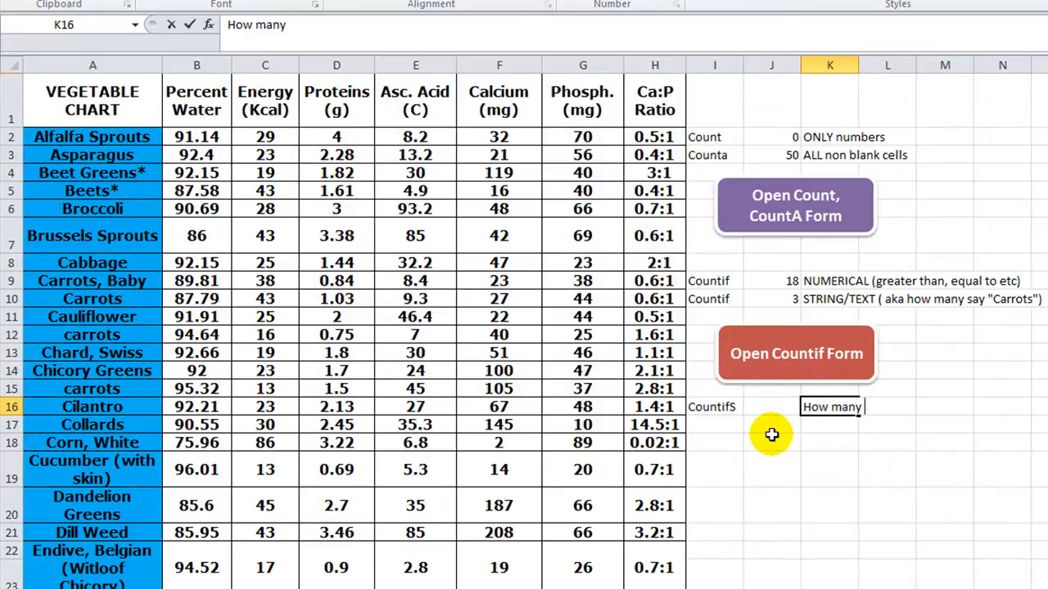
{"action": "type", "text": "us"}
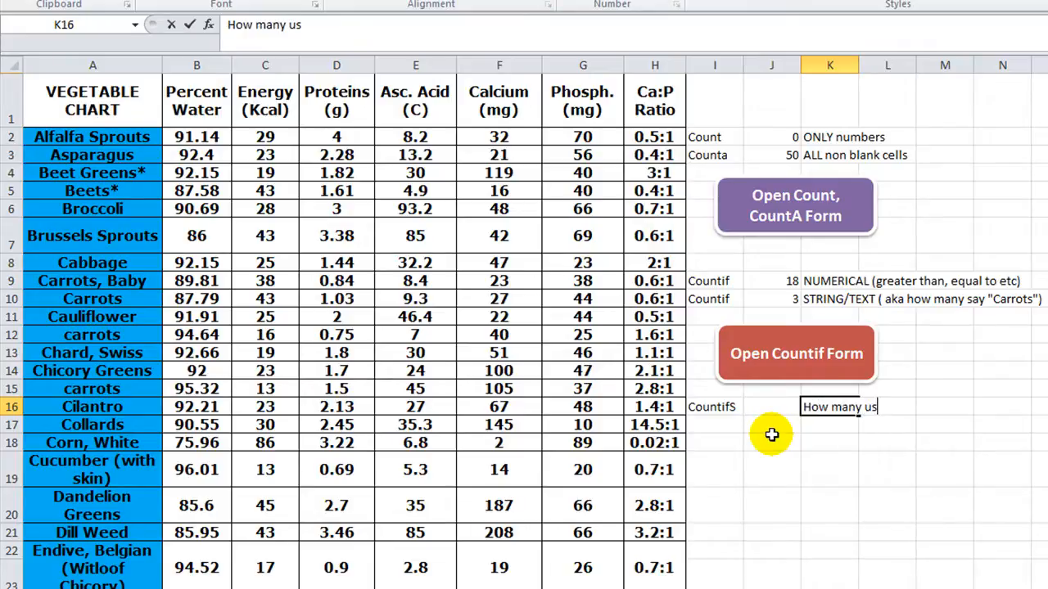
{"action": "type", "text": "ing multipl"}
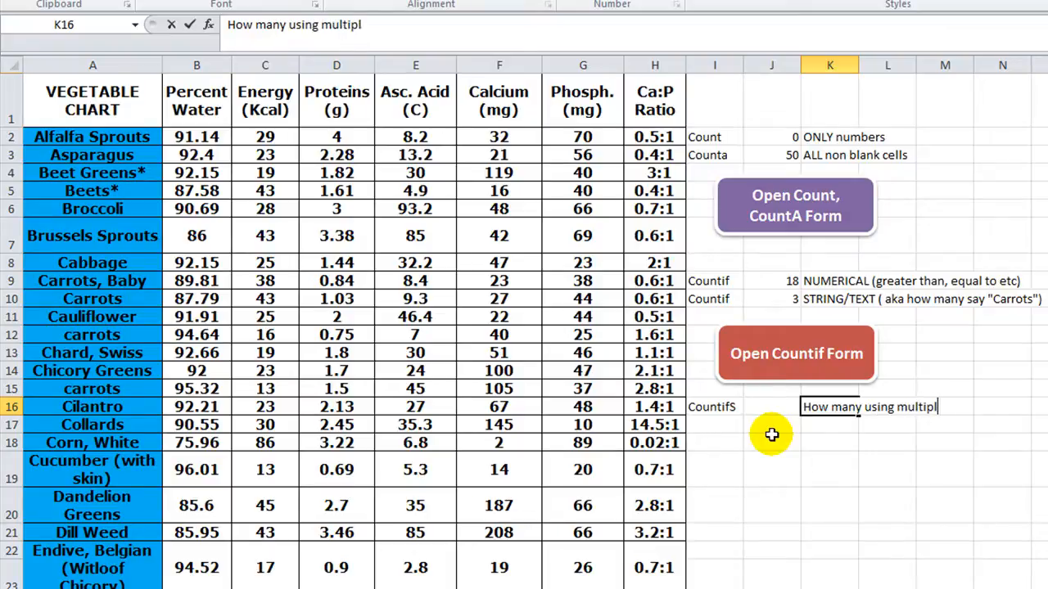
{"action": "type", "text": "e criter"}
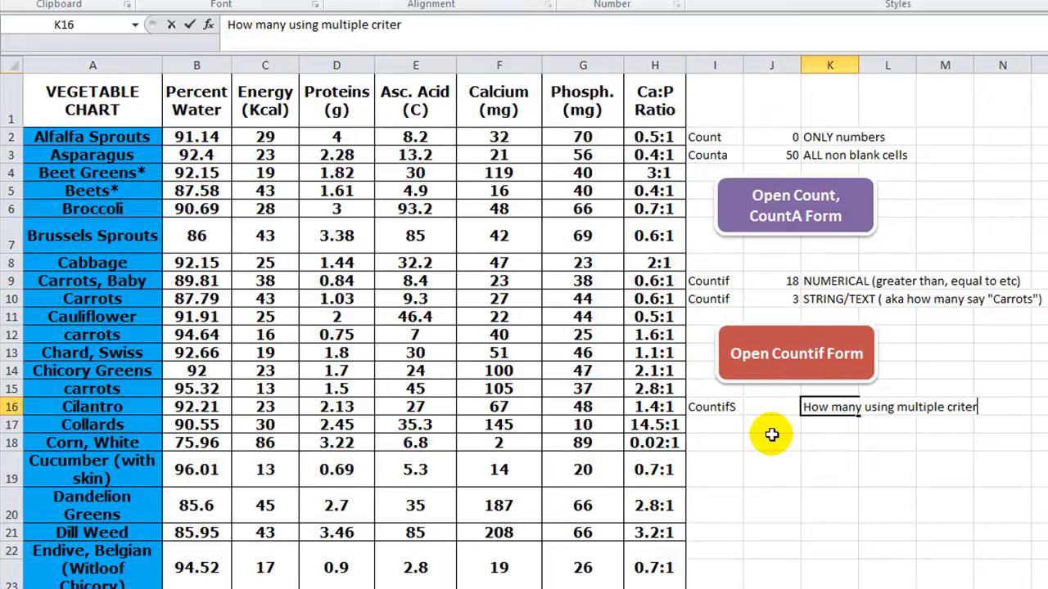
{"action": "type", "text": "ia"}
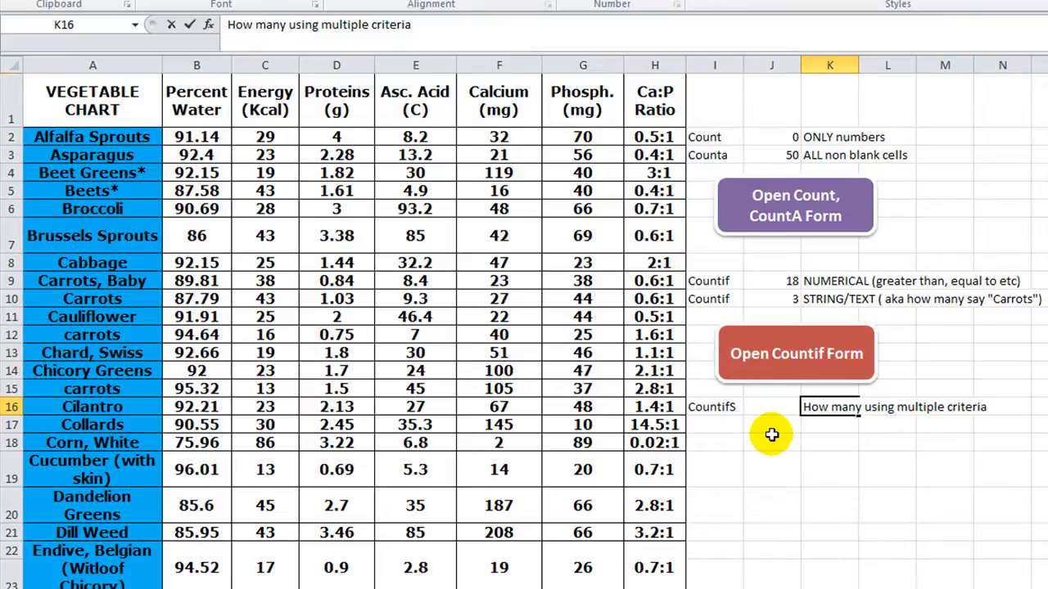
{"action": "type", "text": "criterion"}
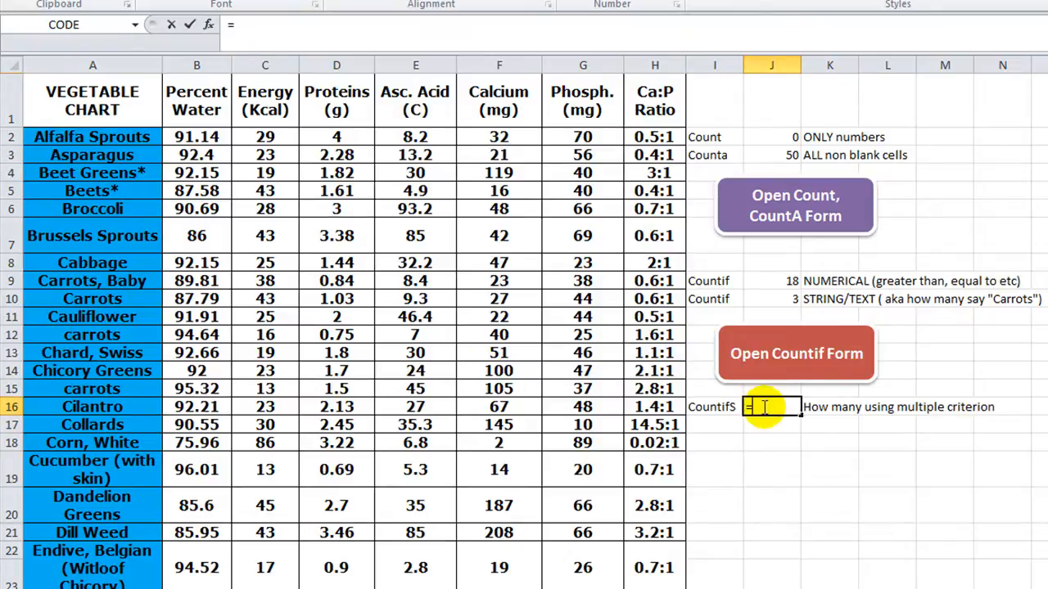
Step: Start a COUNTIFS formula in J16 by entering =cou and picking COUNTIFS
{"action": "type", "text": "=cou"}
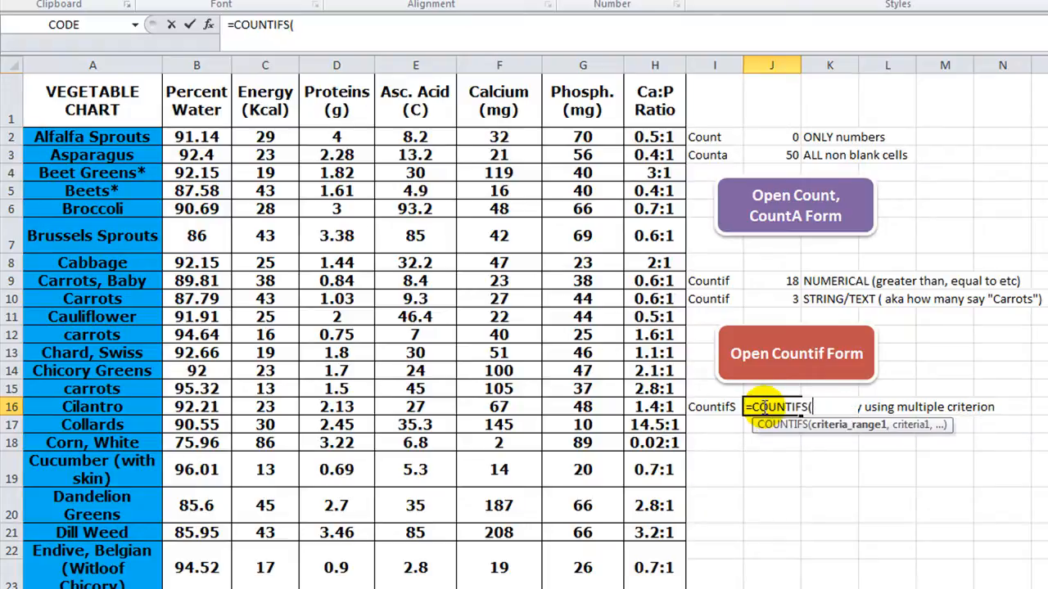
{"action": "mouse_move", "coordinate": [835, 434]}
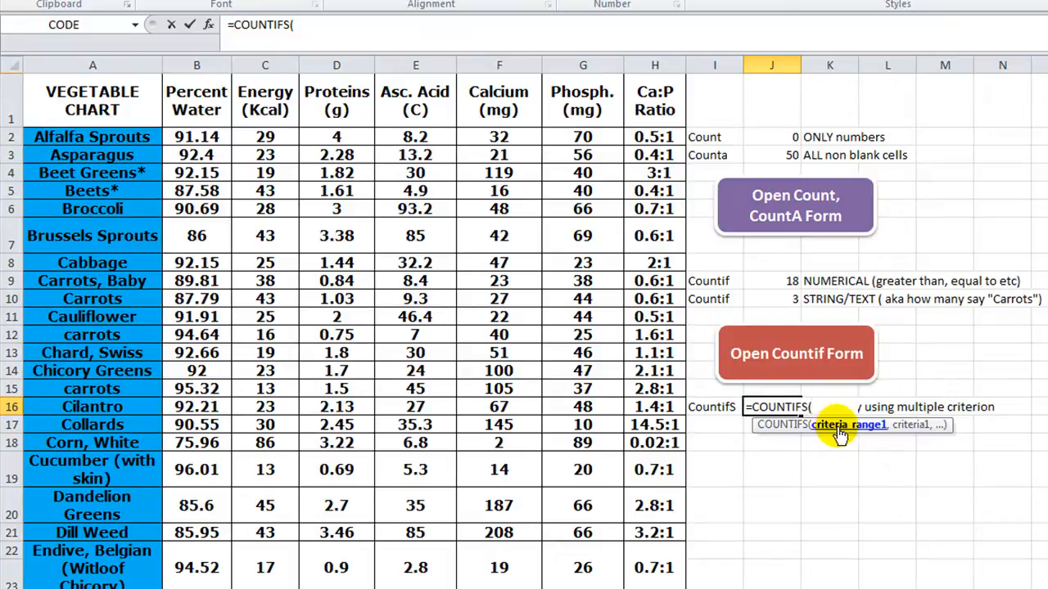
{"action": "mouse_move", "coordinate": [910, 429]}
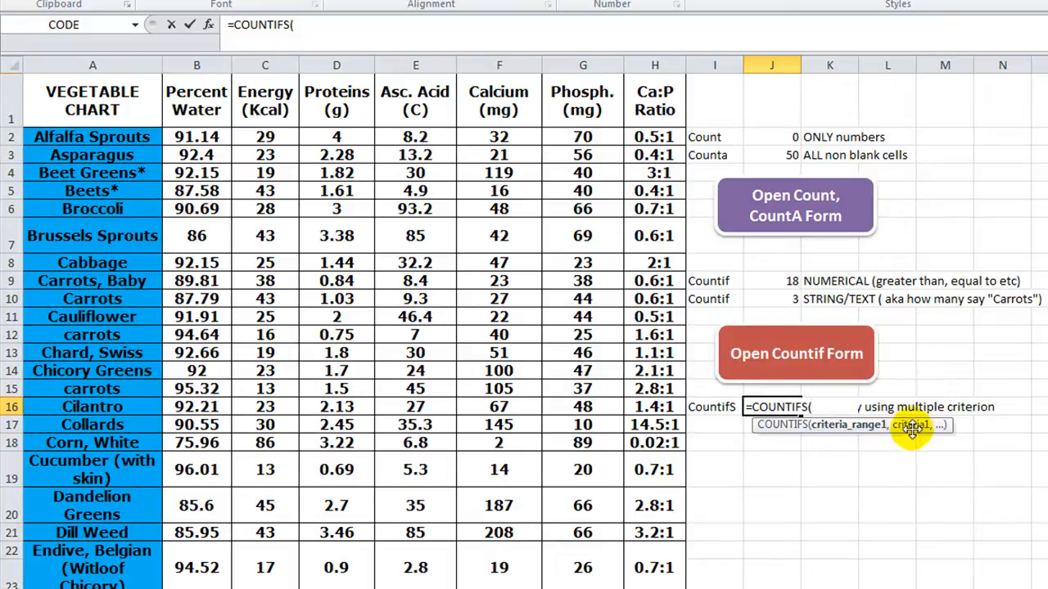
{"action": "mouse_move", "coordinate": [936, 429]}
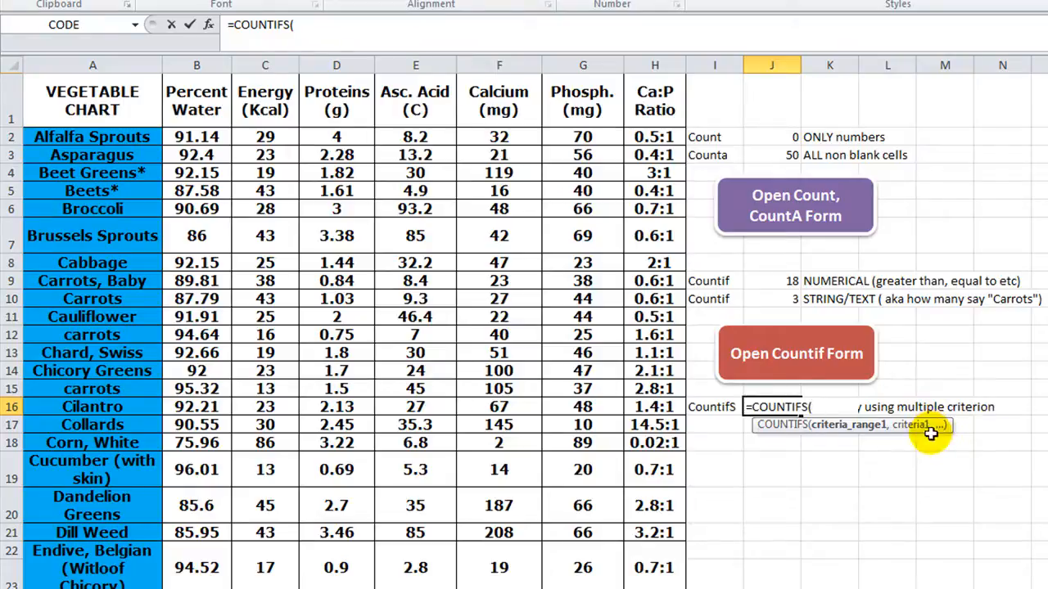
{"action": "mouse_move", "coordinate": [946, 426]}
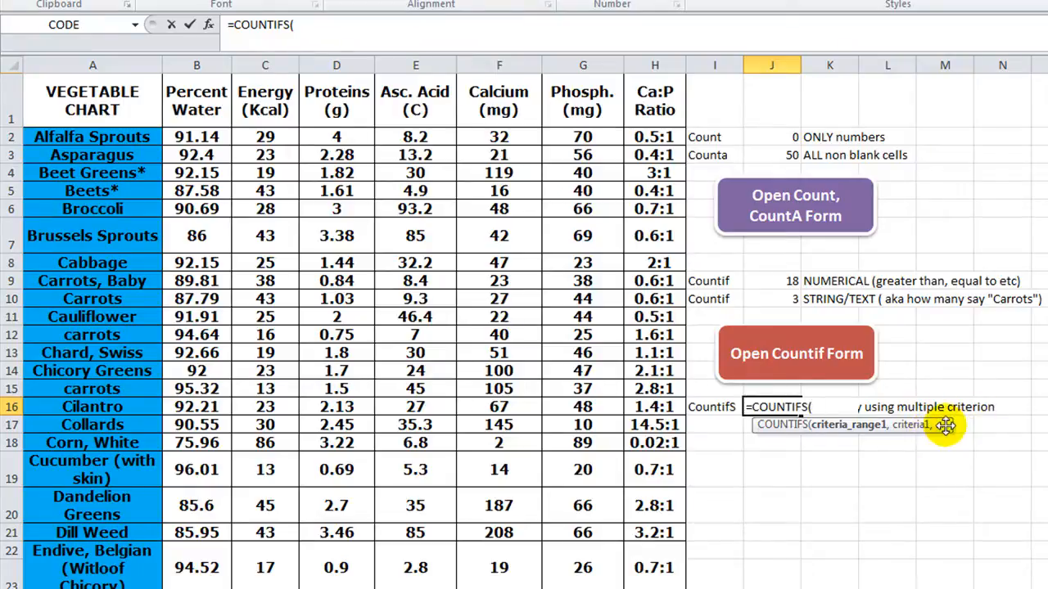
{"action": "mouse_move", "coordinate": [815, 459]}
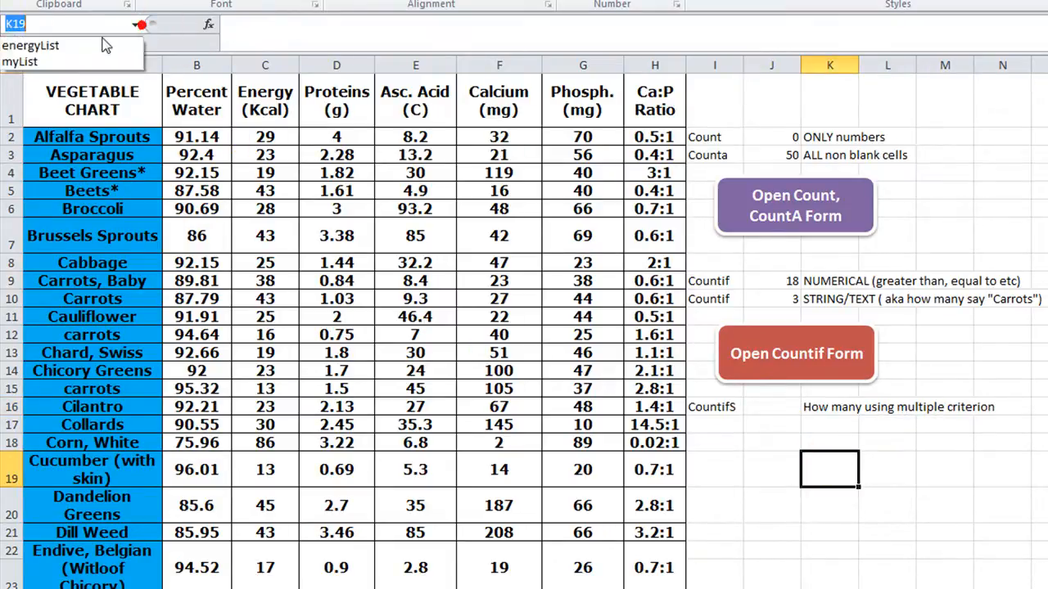
Step: Review the workbook's named ranges and inspect individual Energy values such as Beets
{"action": "left_click", "coordinate": [30, 46]}
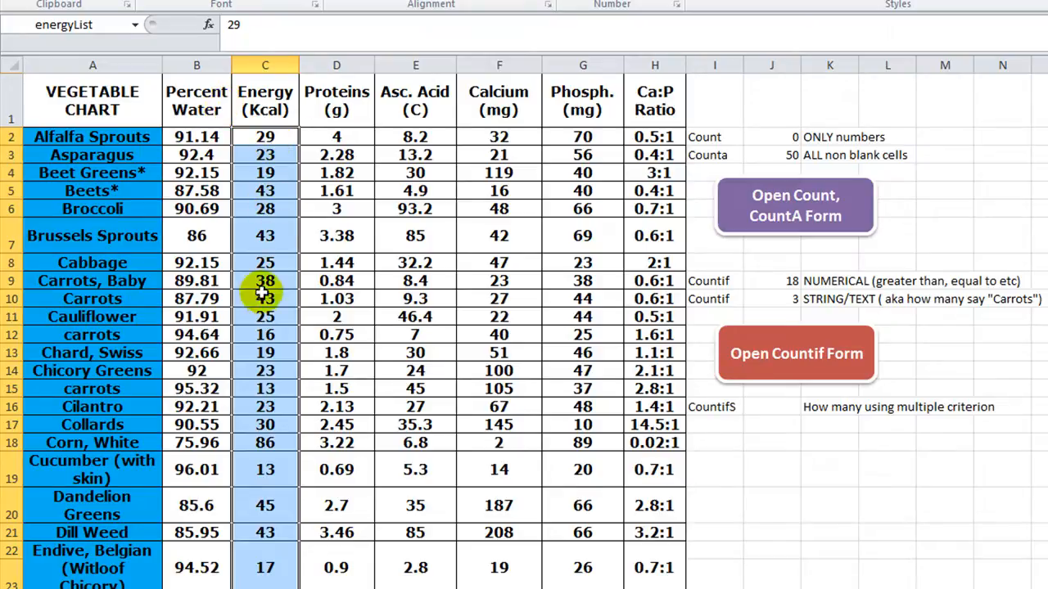
{"action": "left_click", "coordinate": [265, 136]}
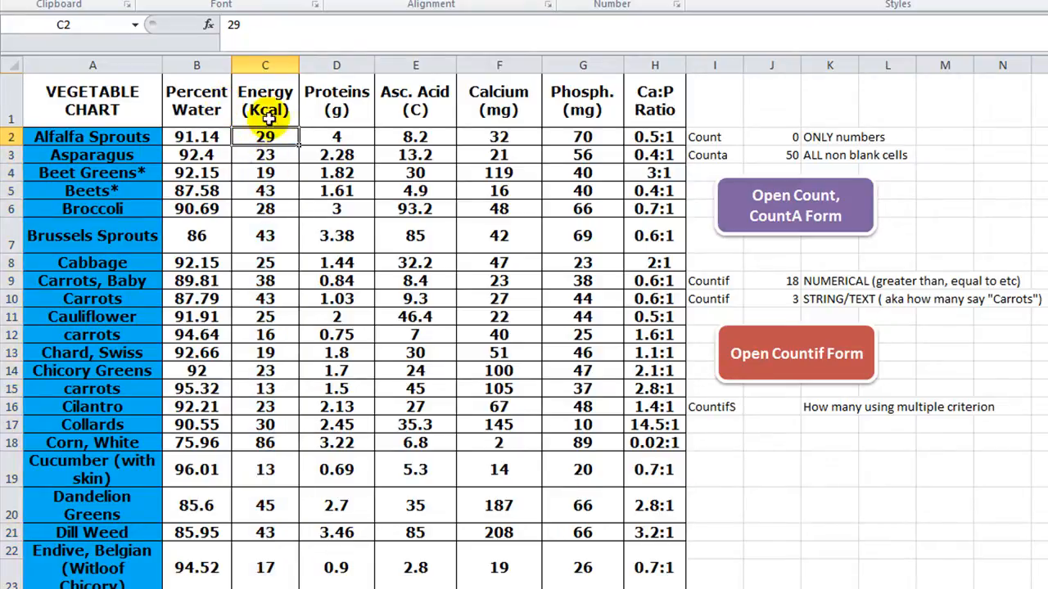
{"action": "left_click", "coordinate": [266, 154]}
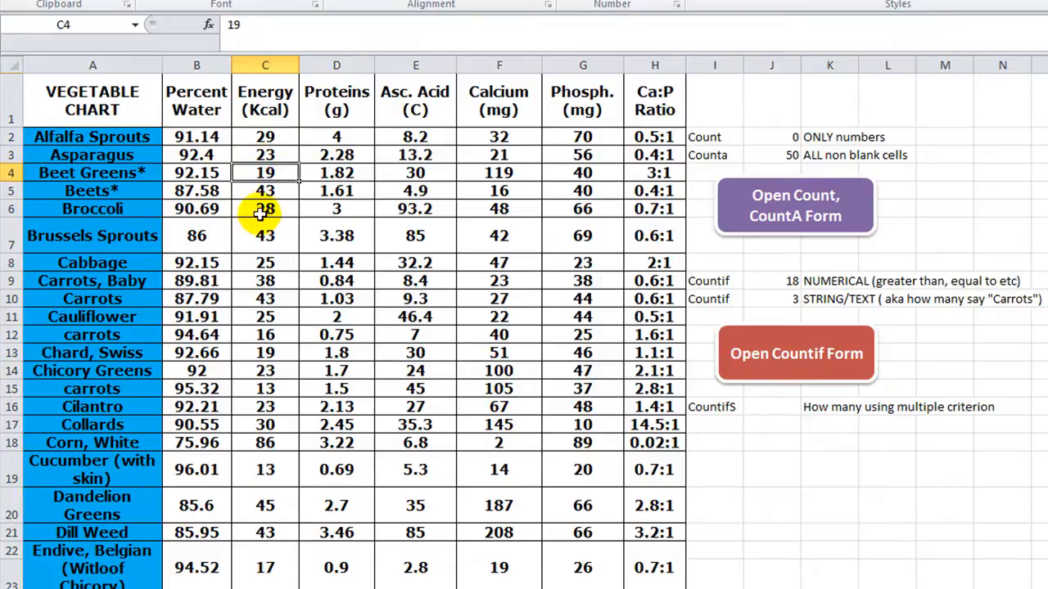
{"action": "left_click", "coordinate": [265, 190]}
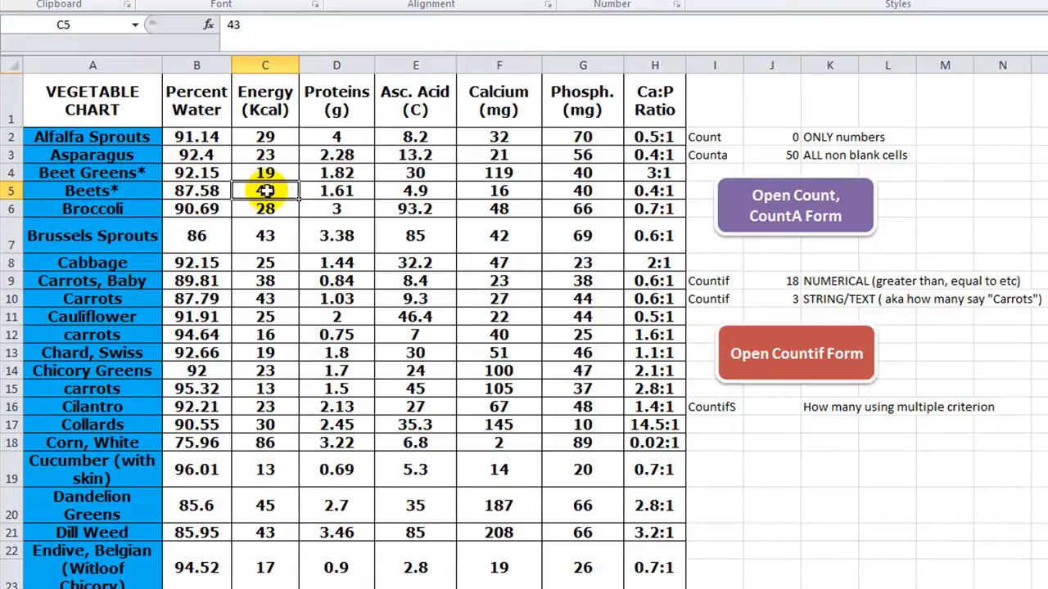
Step: Highlight the Percent Water range and then the Energy range down to row 19
{"action": "left_click", "coordinate": [197, 138]}
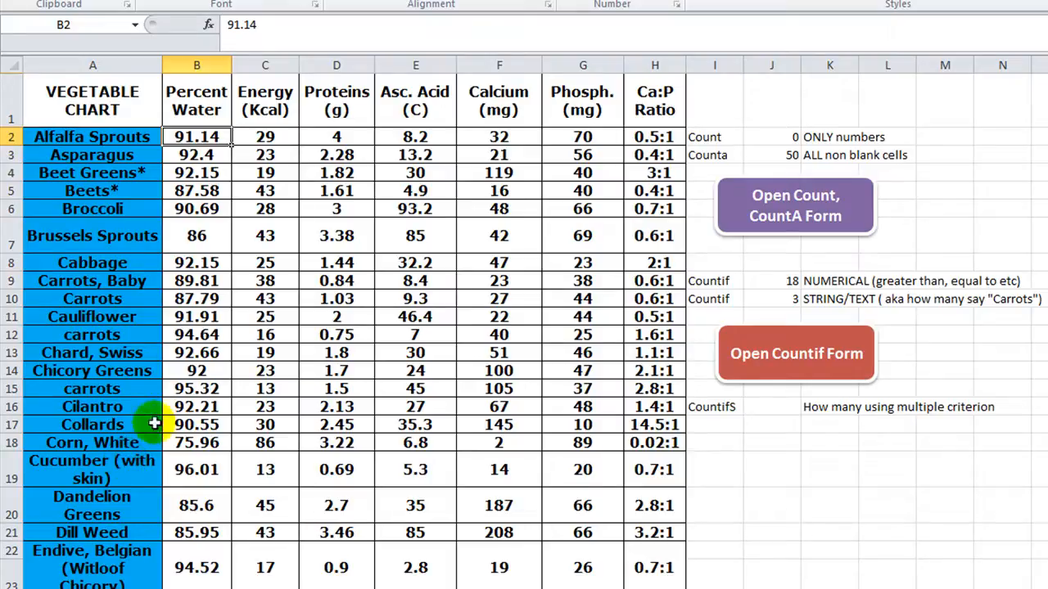
{"action": "mouse_move", "coordinate": [216, 190]}
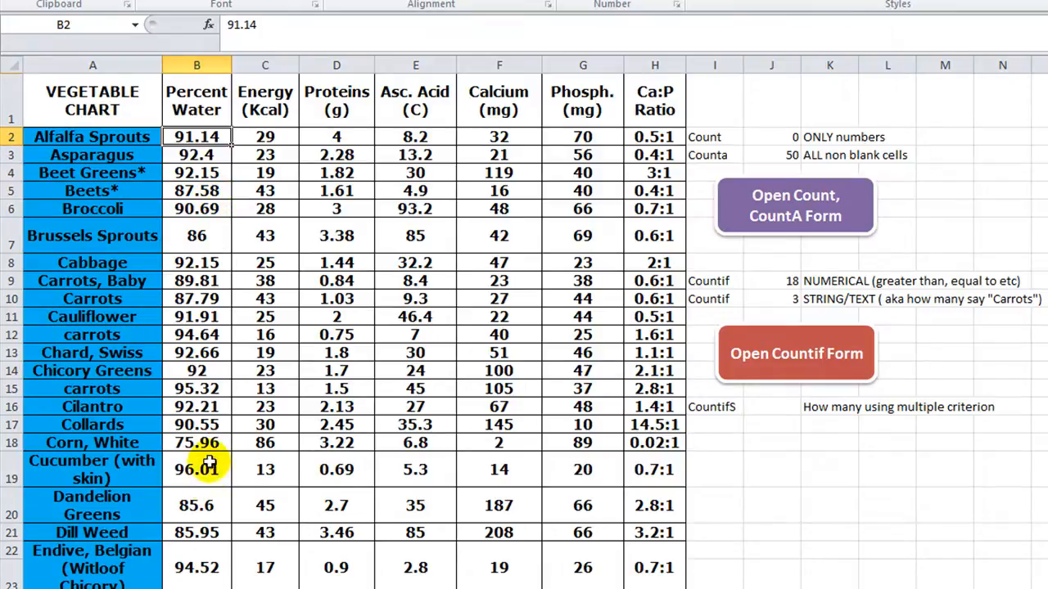
{"action": "left_click_drag", "start_coordinate": [197, 137], "coordinate": [196, 236]}
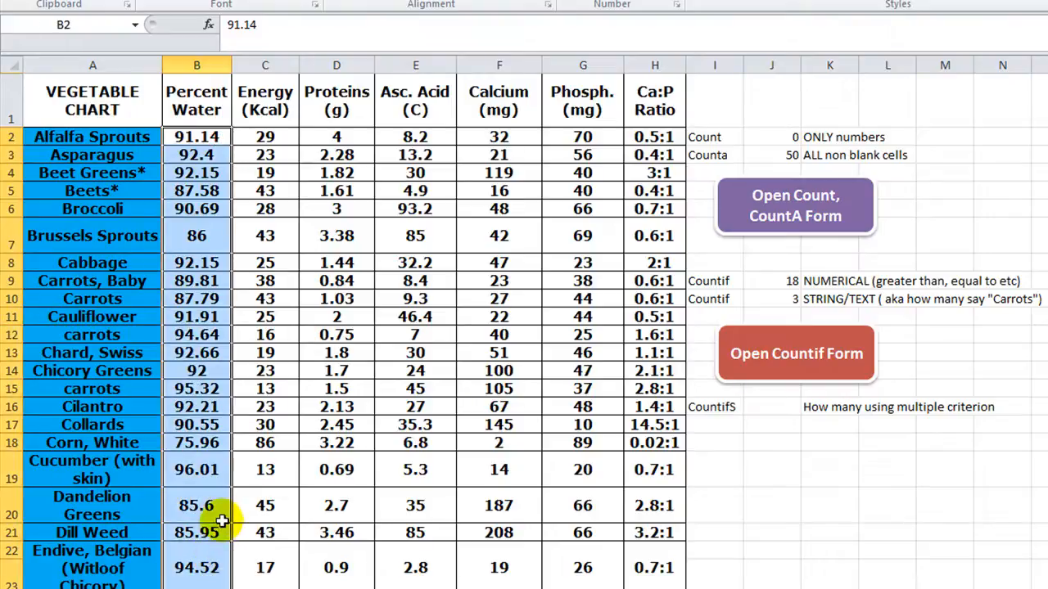
{"action": "left_click", "coordinate": [265, 138]}
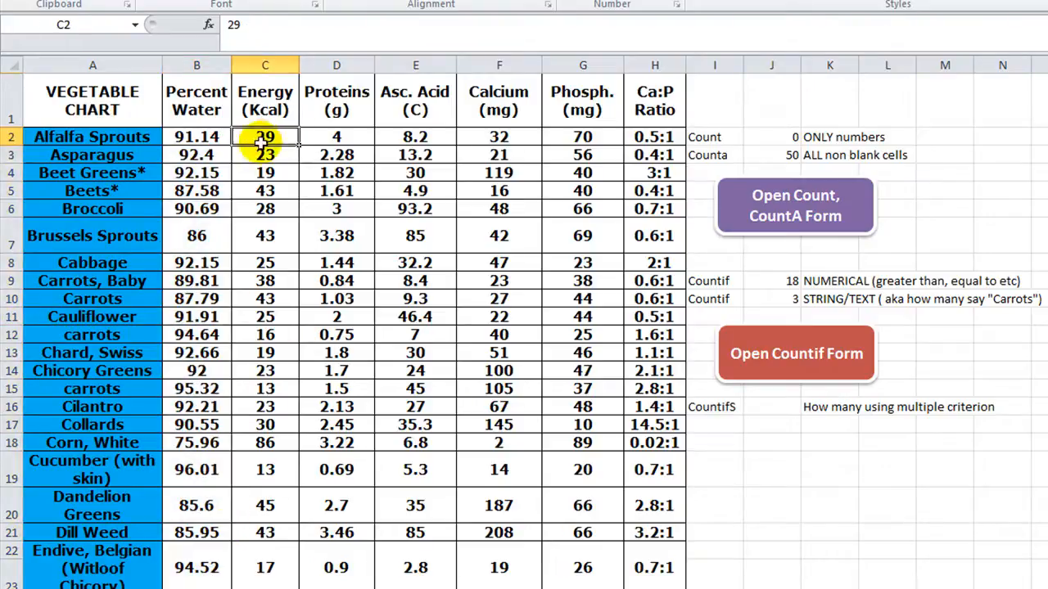
{"action": "left_click_drag", "start_coordinate": [265, 137], "coordinate": [265, 468]}
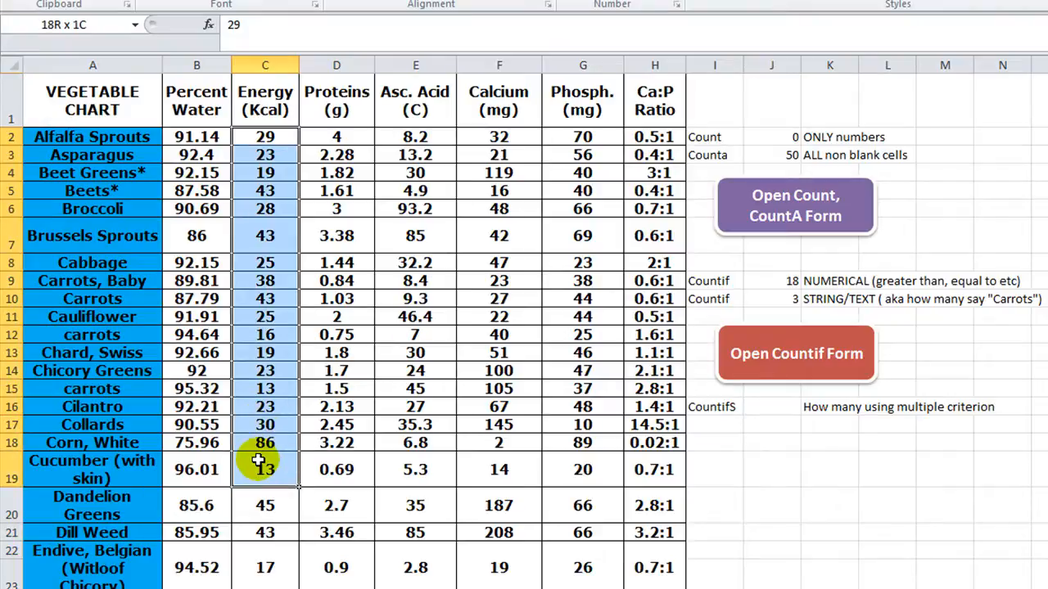
{"action": "left_click", "coordinate": [265, 137]}
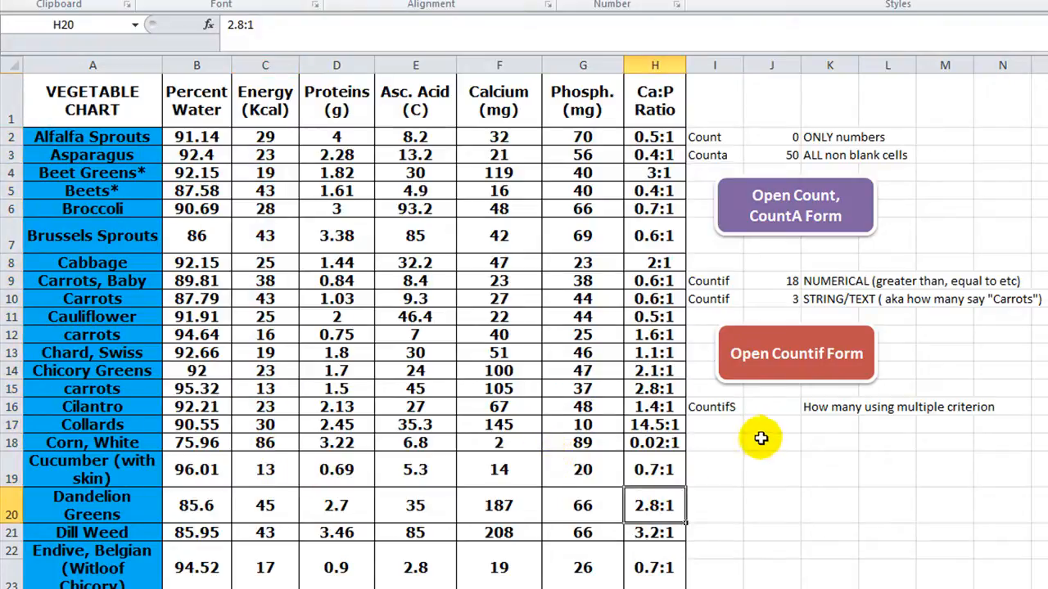
{"action": "left_click", "coordinate": [714, 406]}
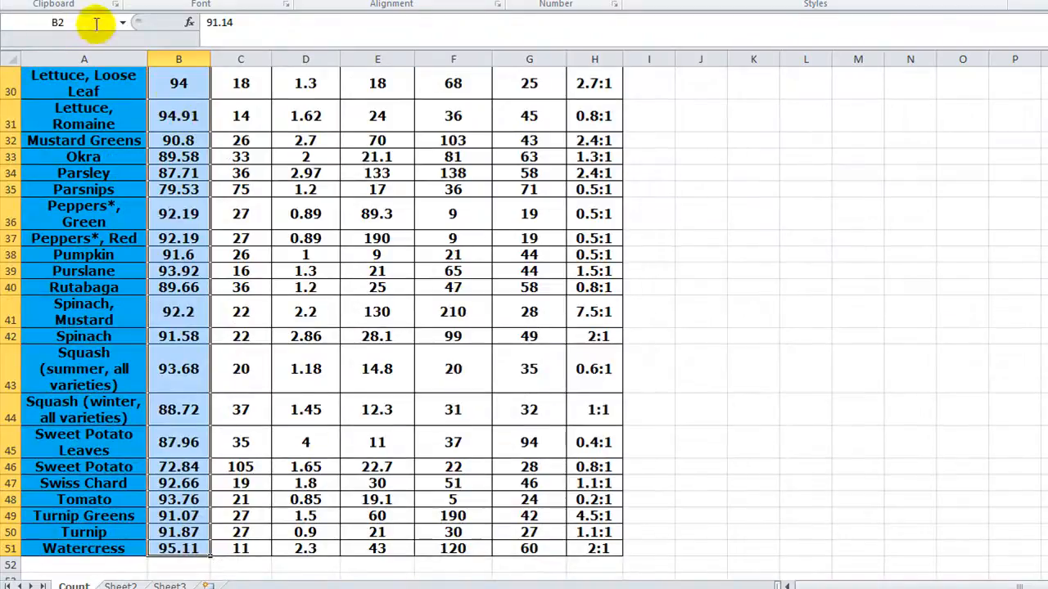
{"action": "type", "text": "perc"}
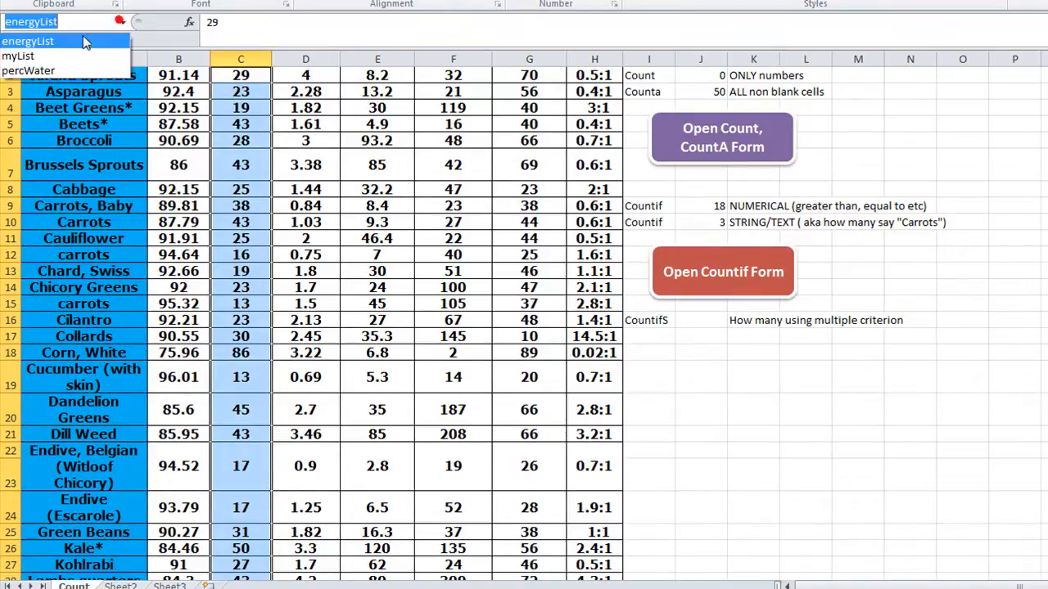
{"action": "left_click", "coordinate": [16, 56]}
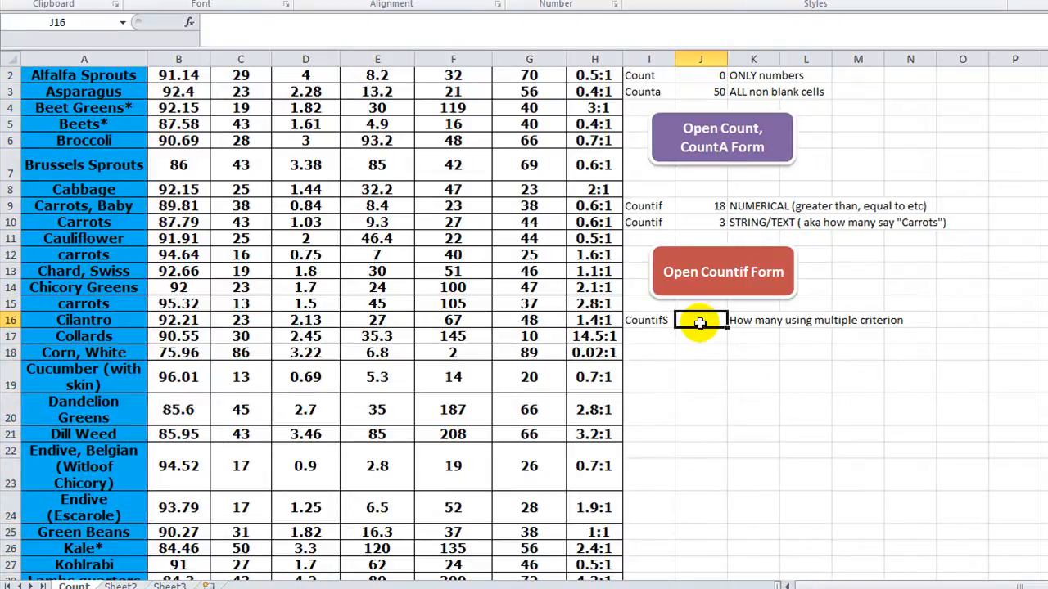
Step: Begin =COUNTIFS in J16 with percWater and the criterion ">=90"
{"action": "type", "text": "=countifs"}
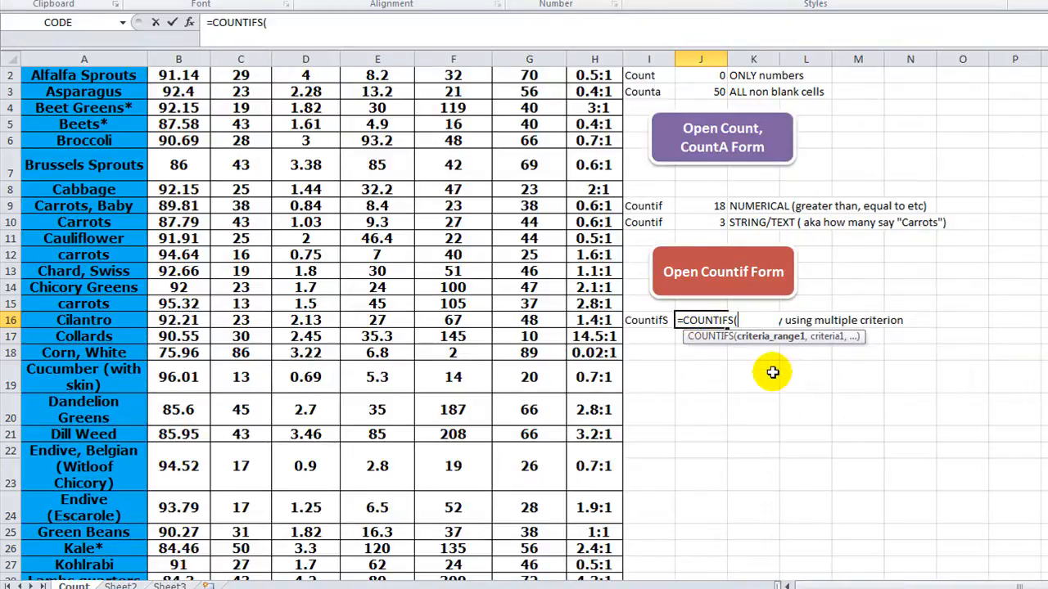
{"action": "type", "text": "perc"}
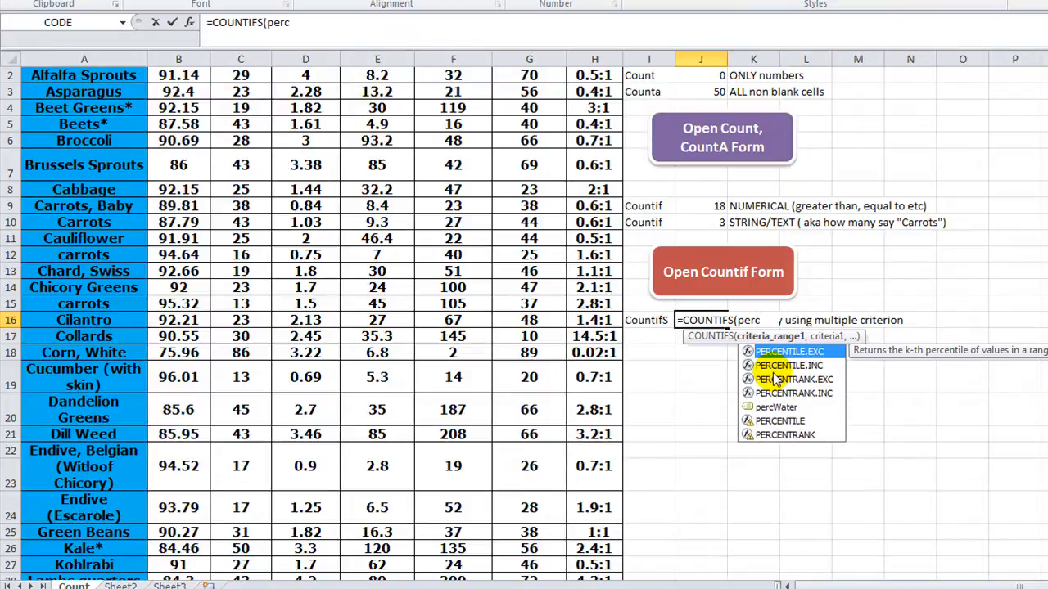
{"action": "type", "text": "Water"}
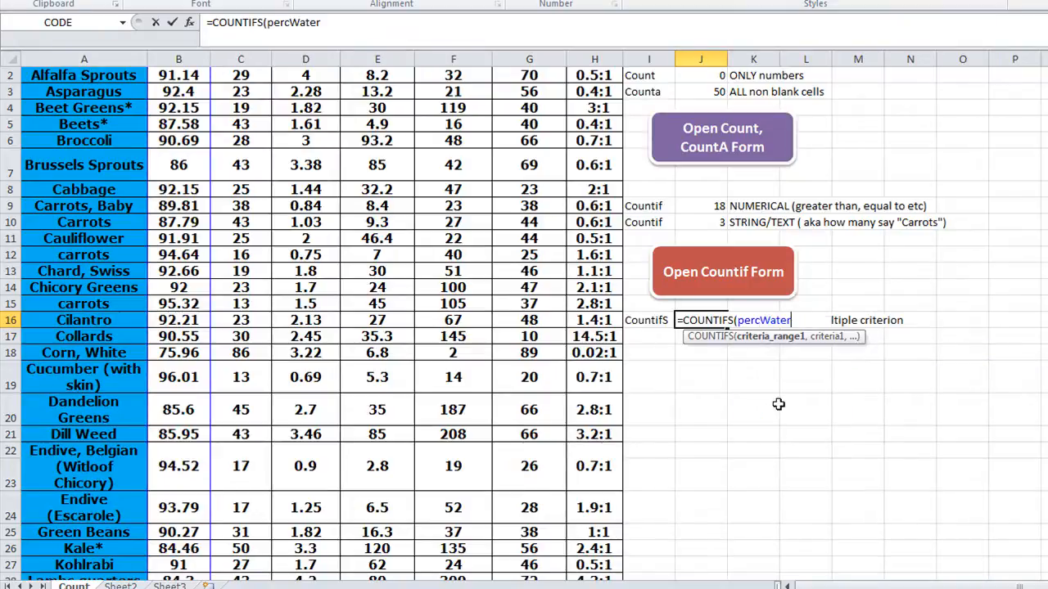
{"action": "type", "text": ","}
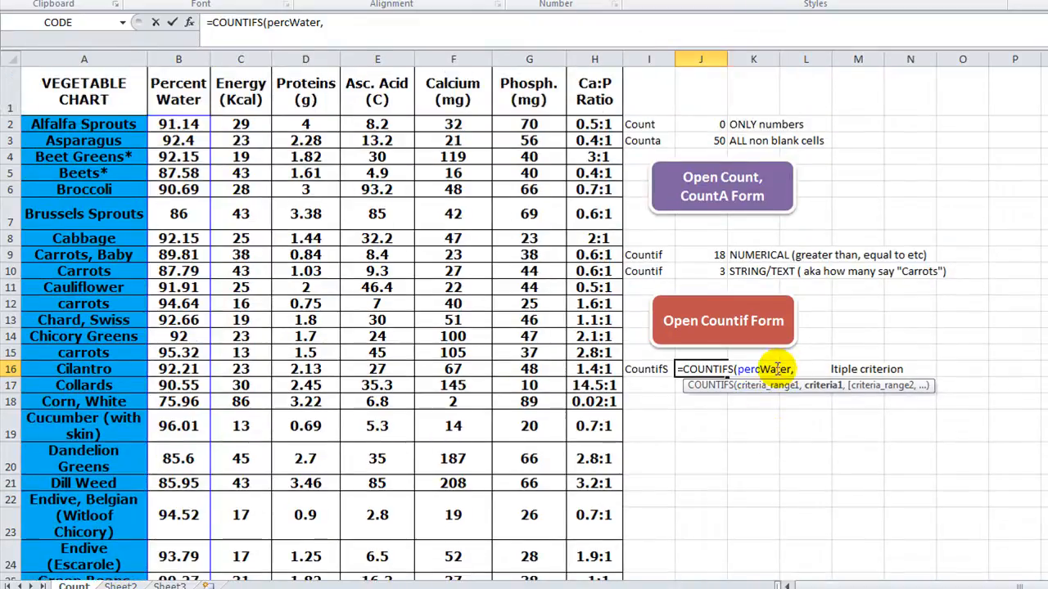
{"action": "type", "text": "\""}
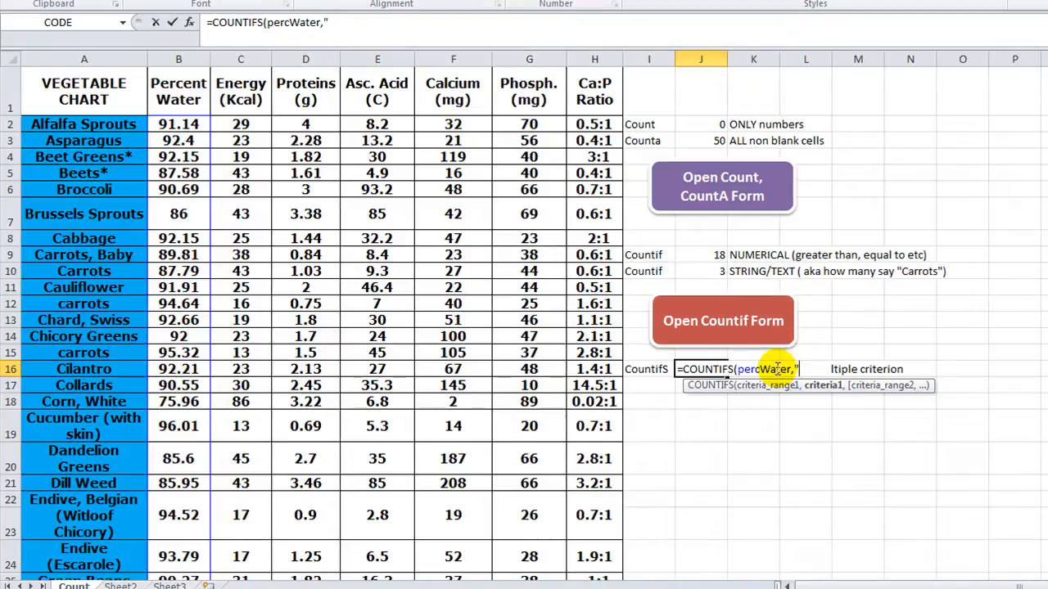
{"action": "type", "text": ">="}
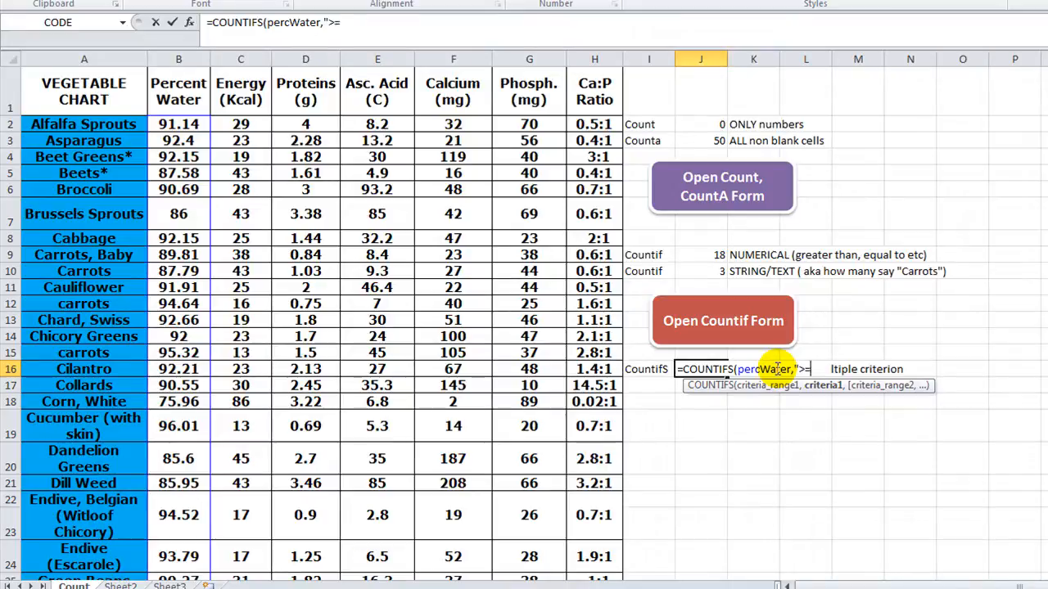
{"action": "type", "text": "90"}
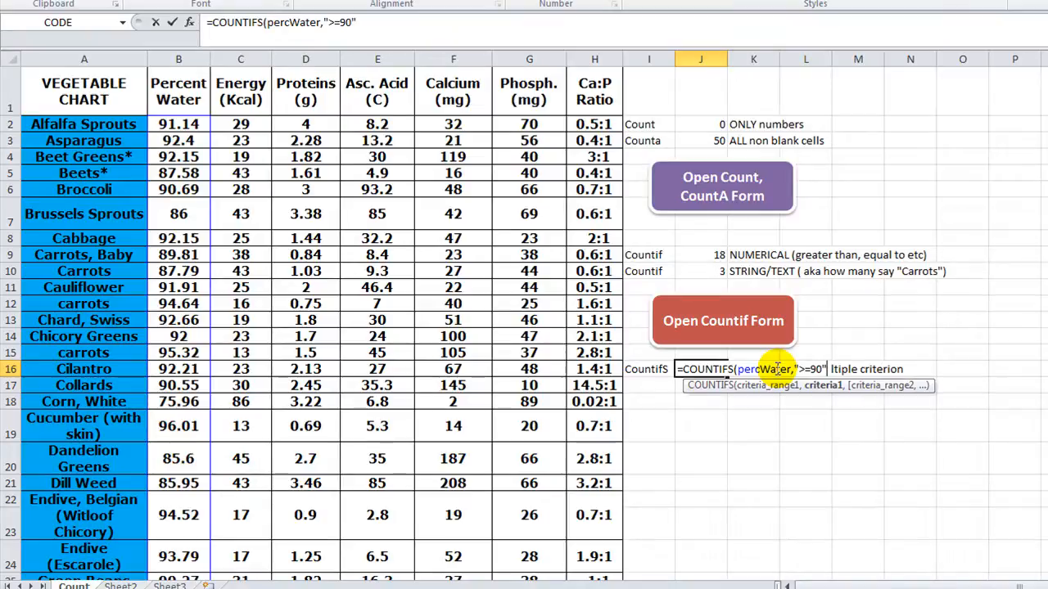
{"action": "type", "text": ","}
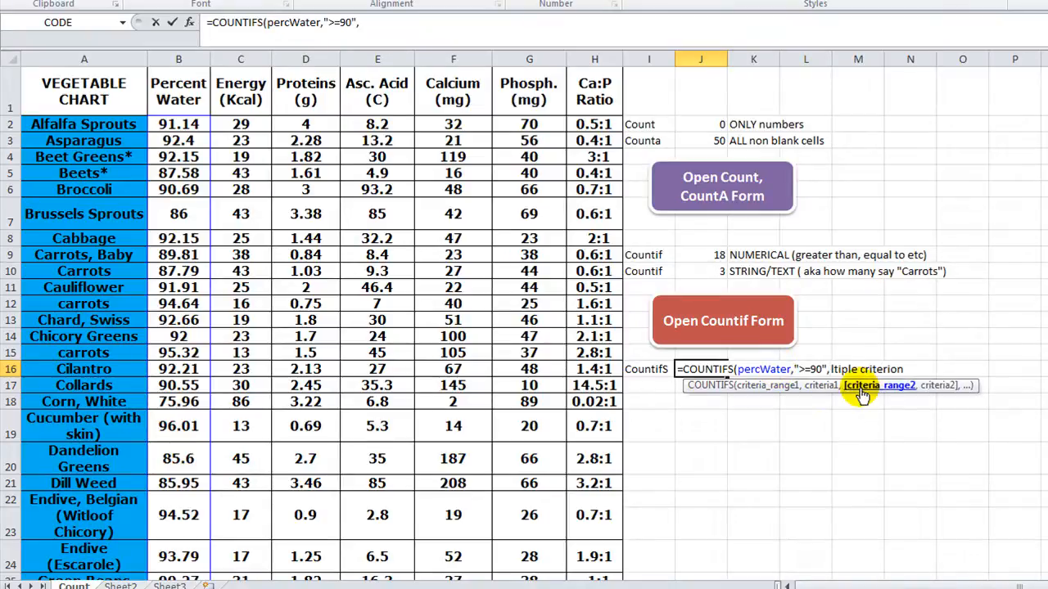
{"action": "mouse_move", "coordinate": [868, 391]}
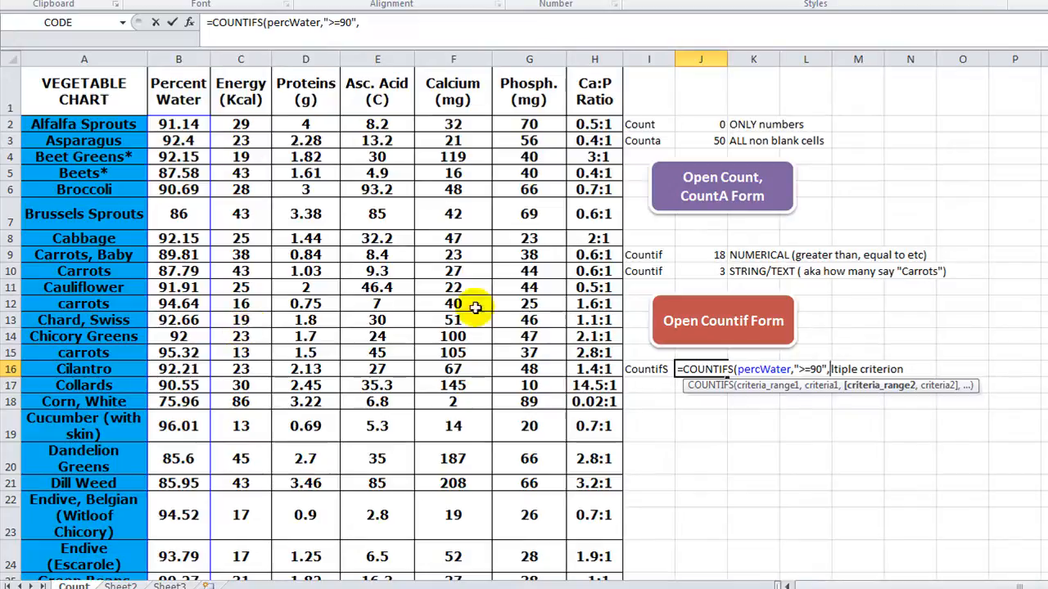
Step: Add energyList with the criterion ">=20" as the second COUNTIFS pair
{"action": "type", "text": "e"}
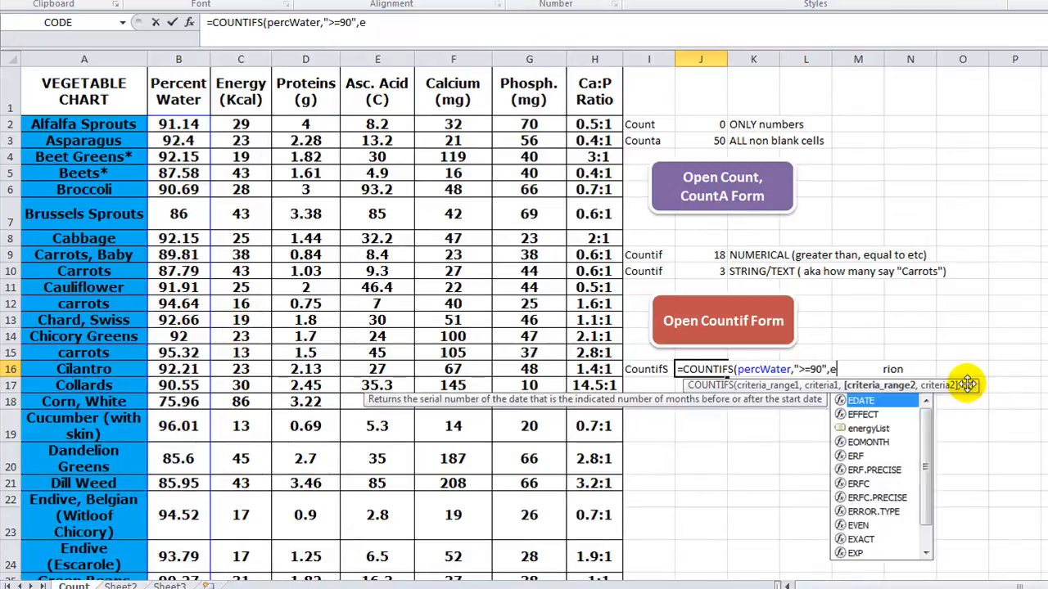
{"action": "type", "text": "nergyList"}
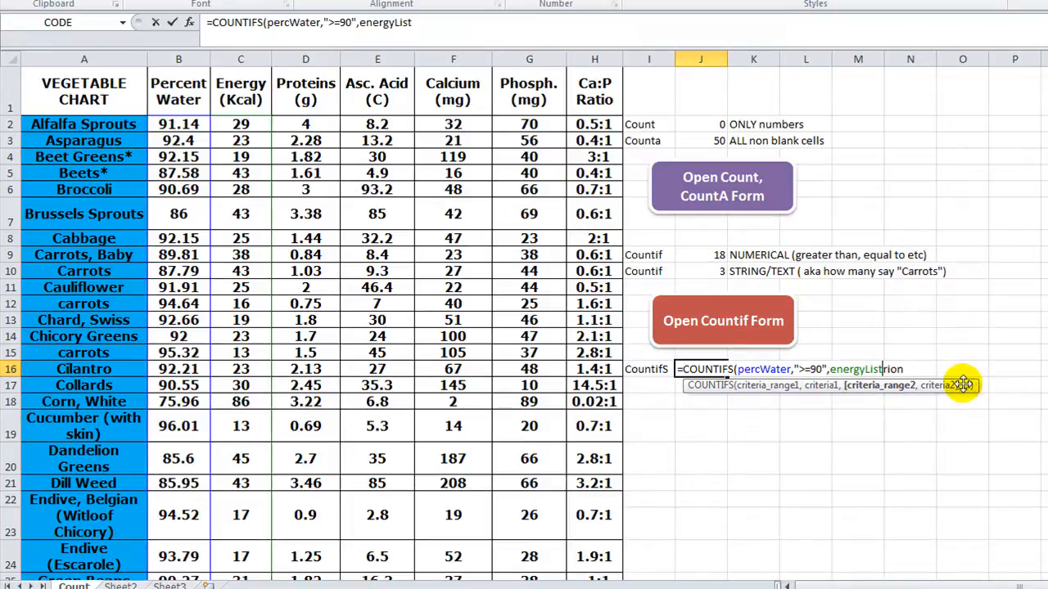
{"action": "type", "text": ","}
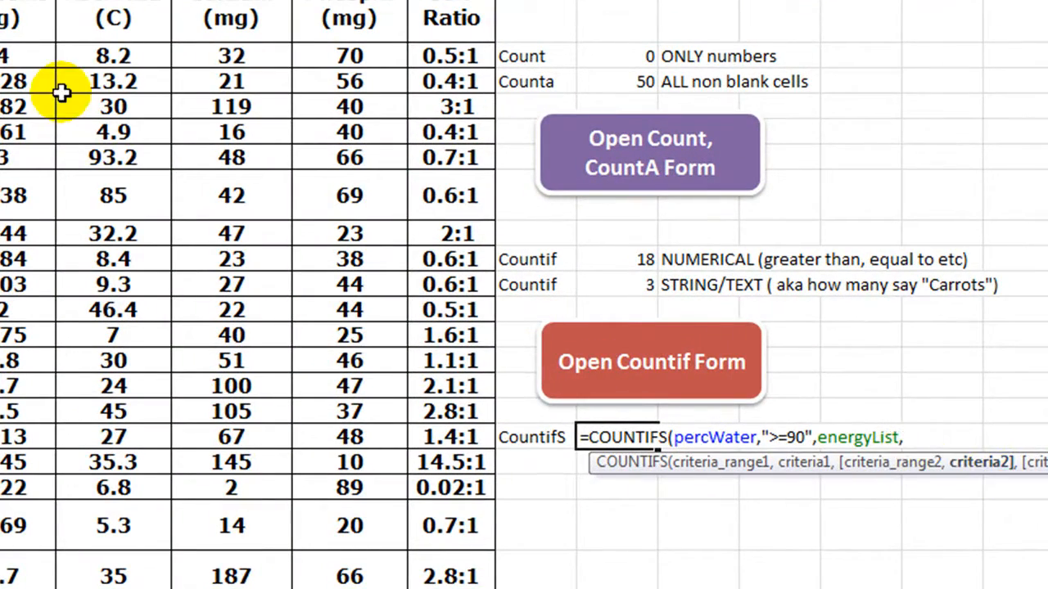
{"action": "type", "text": "\">=\""}
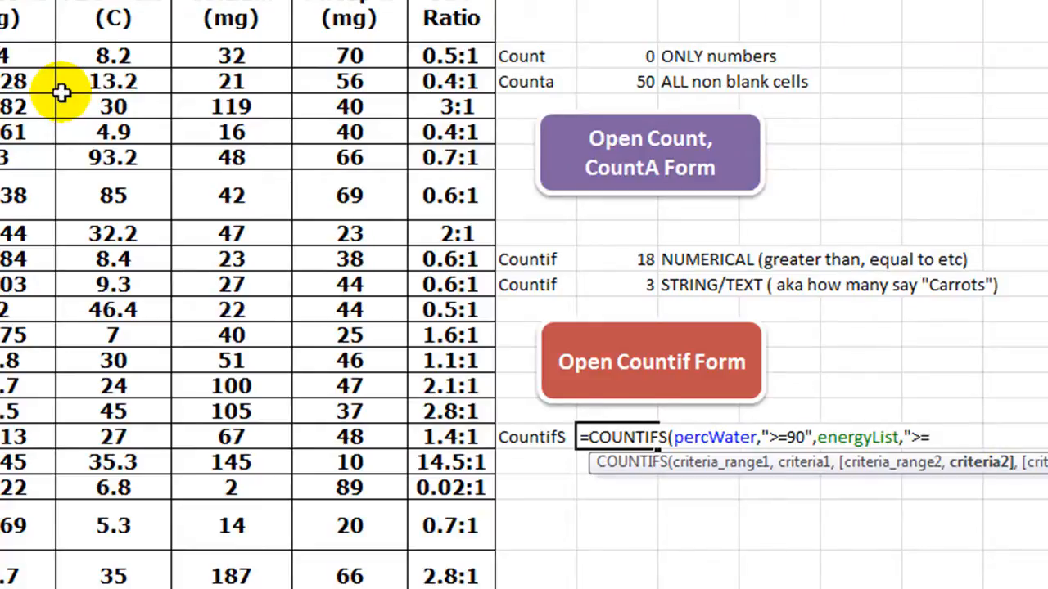
{"action": "type", "text": "20"}
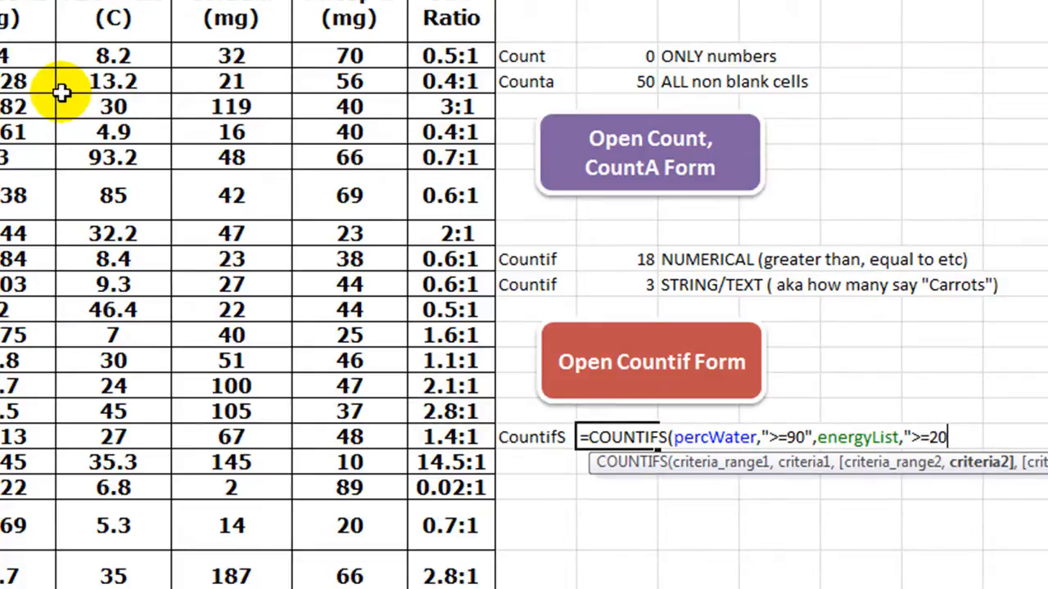
{"action": "type", "text": "\""}
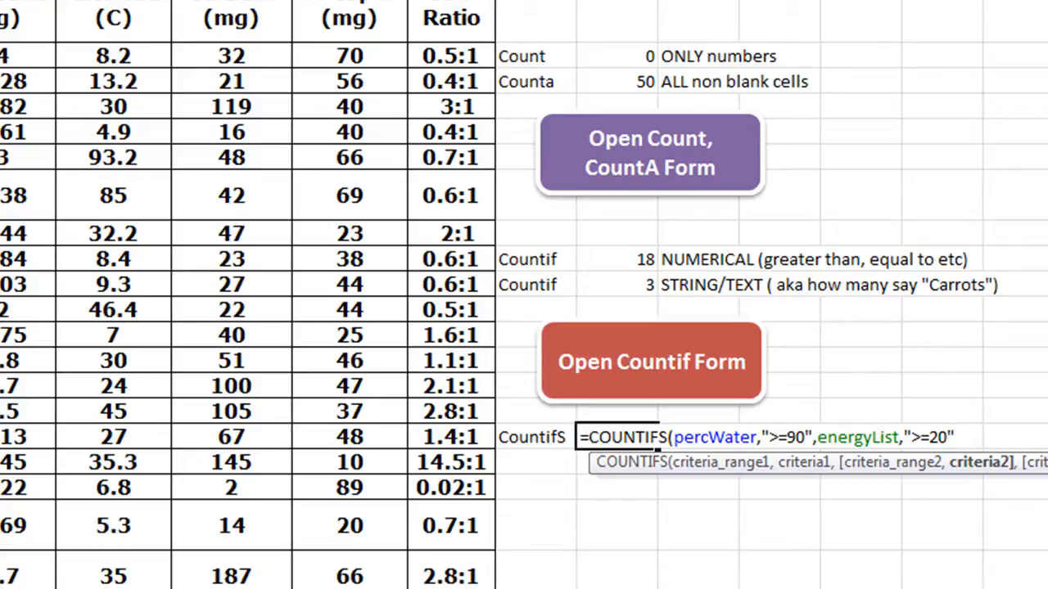
{"action": "mouse_move", "coordinate": [776, 483]}
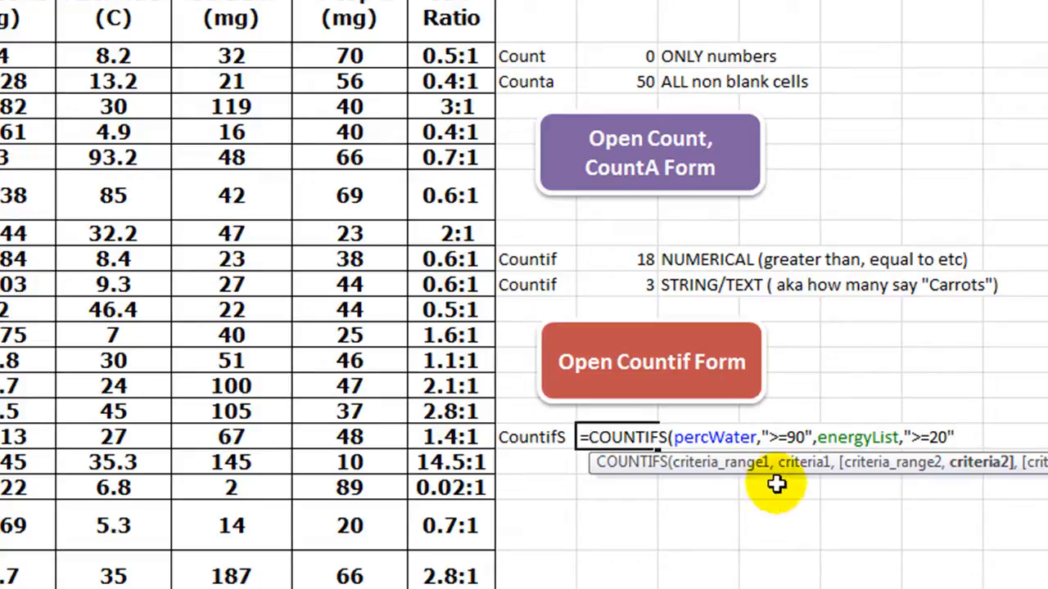
{"action": "mouse_move", "coordinate": [806, 434]}
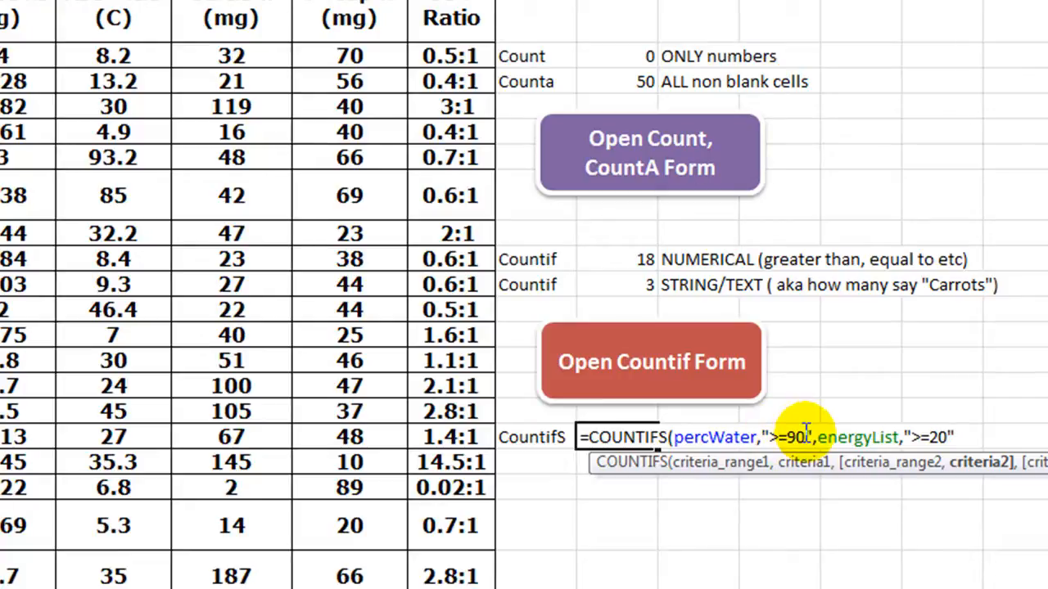
{"action": "mouse_move", "coordinate": [794, 436]}
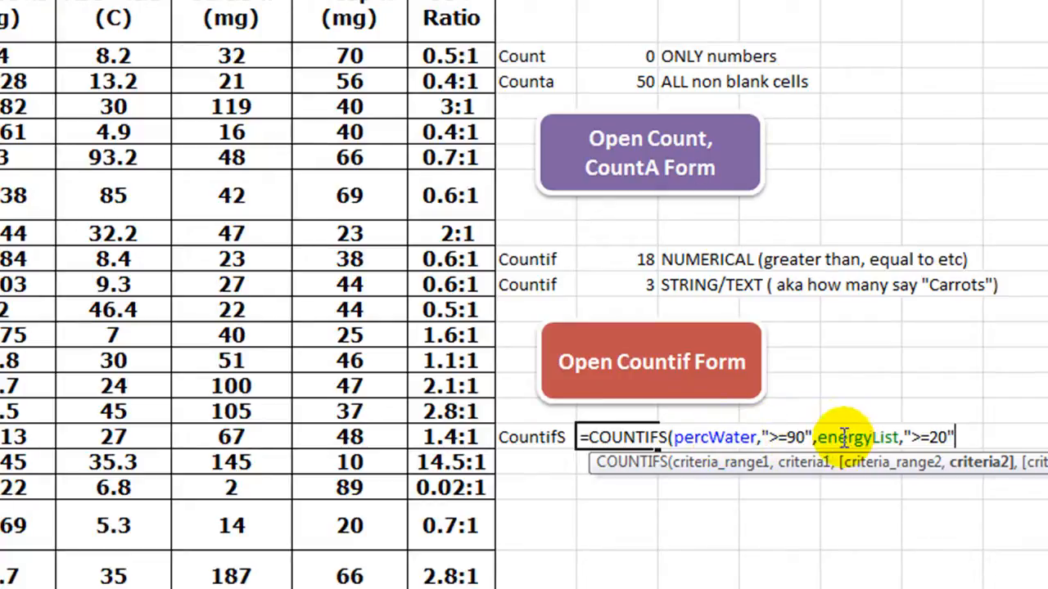
{"action": "mouse_move", "coordinate": [947, 437]}
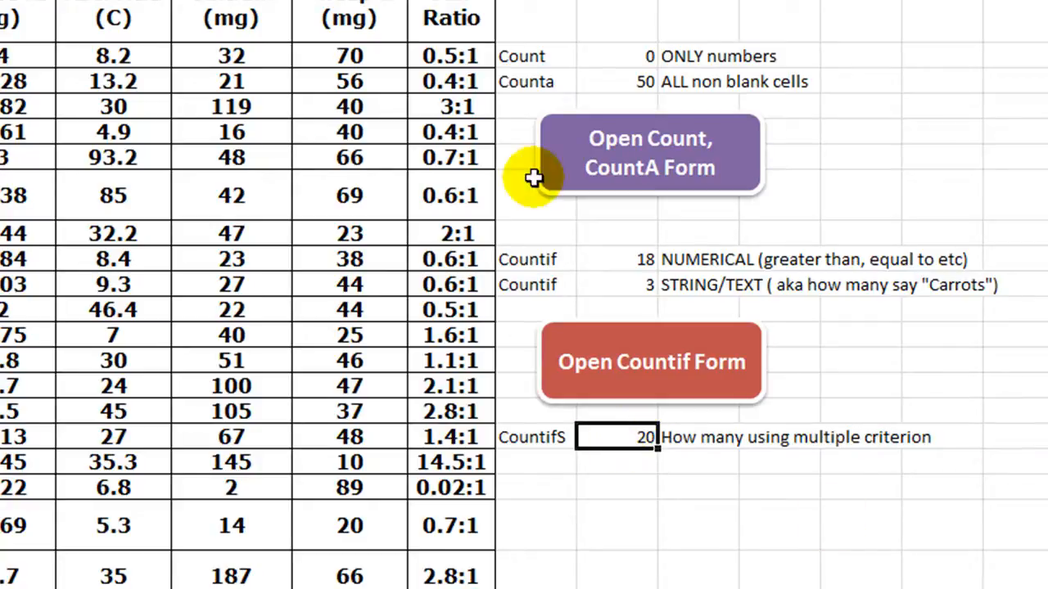
{"action": "mouse_move", "coordinate": [641, 505]}
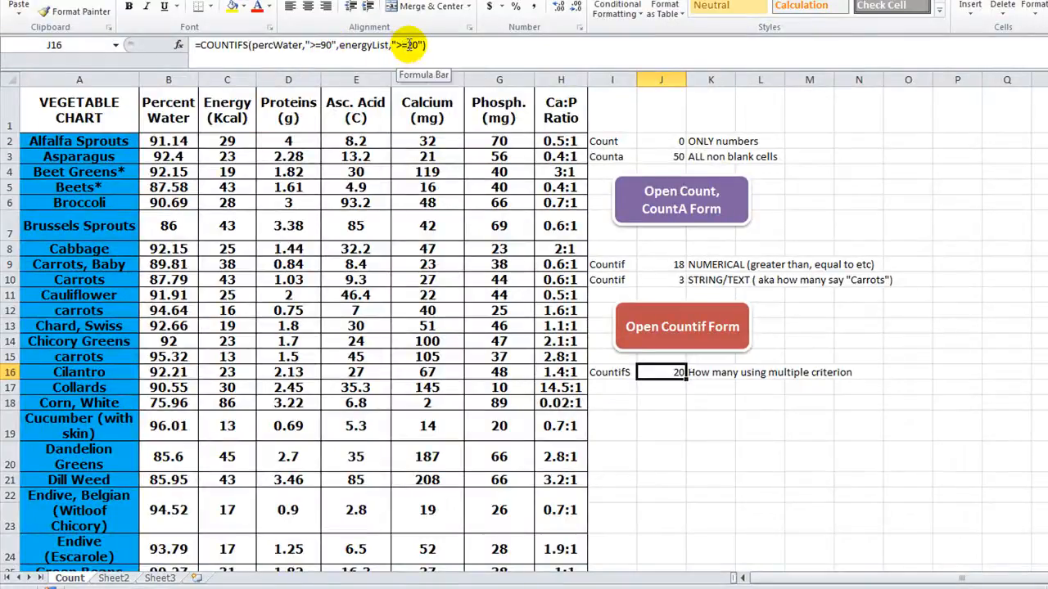
{"action": "mouse_move", "coordinate": [226, 172]}
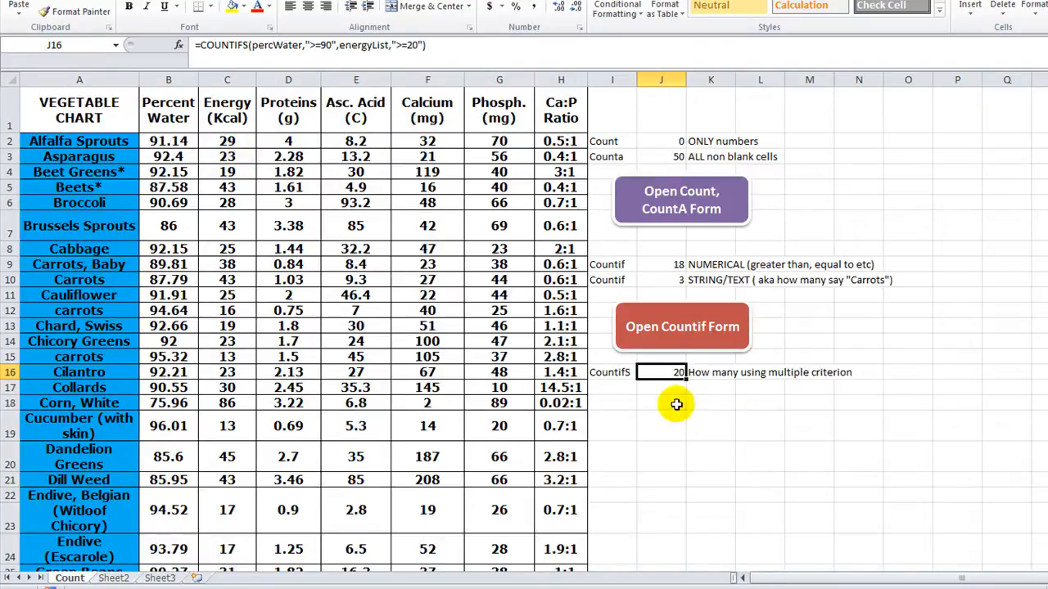
Step: Insert a new blank UserForm3 in the VBA editor and paste the Countif number and text sections onto it
{"action": "left_click", "coordinate": [661, 402]}
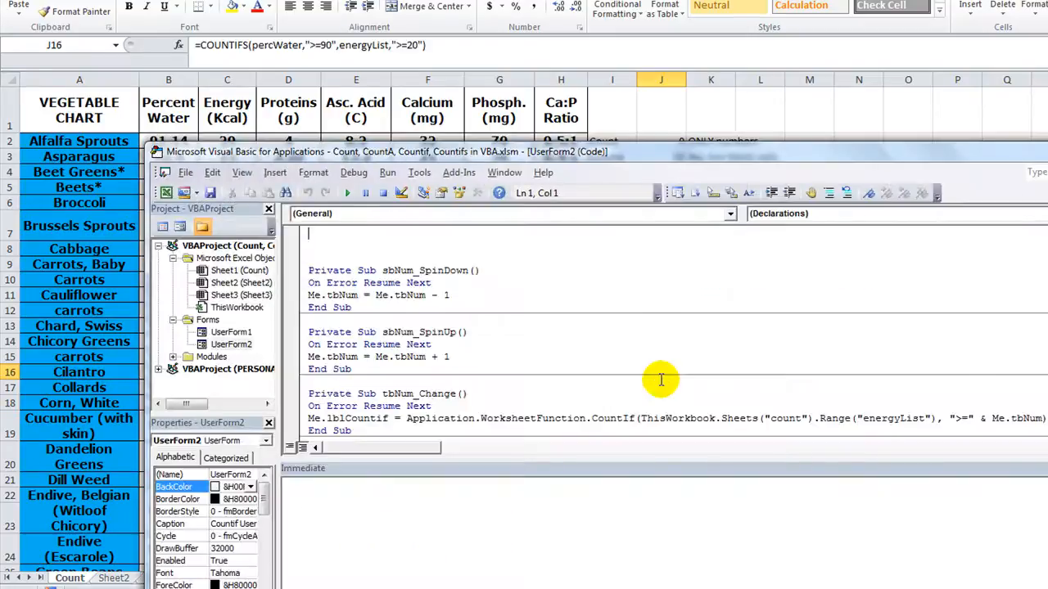
{"action": "left_click", "coordinate": [237, 308]}
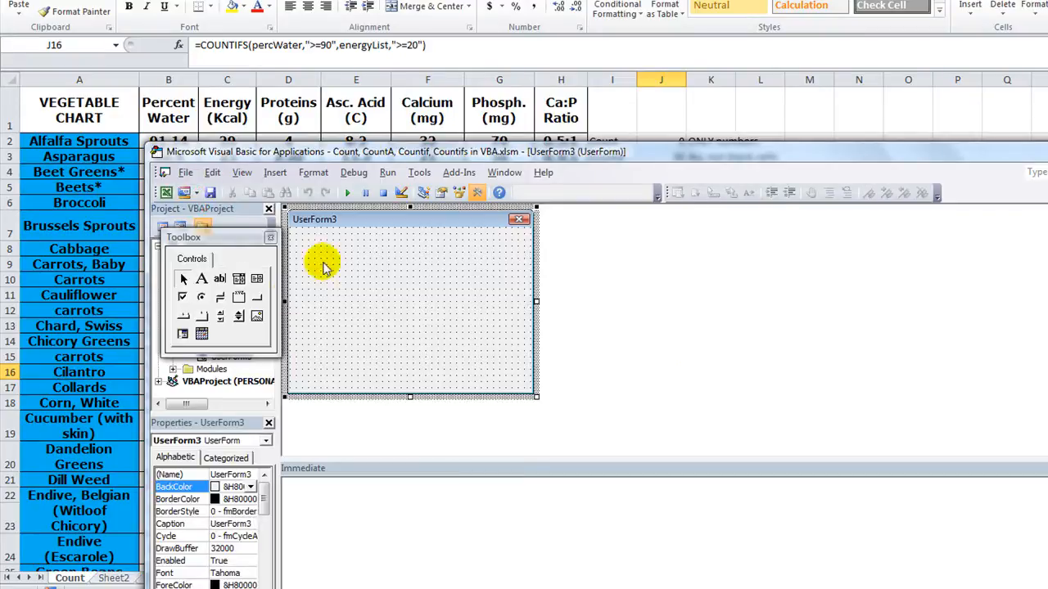
{"action": "mouse_move", "coordinate": [364, 445]}
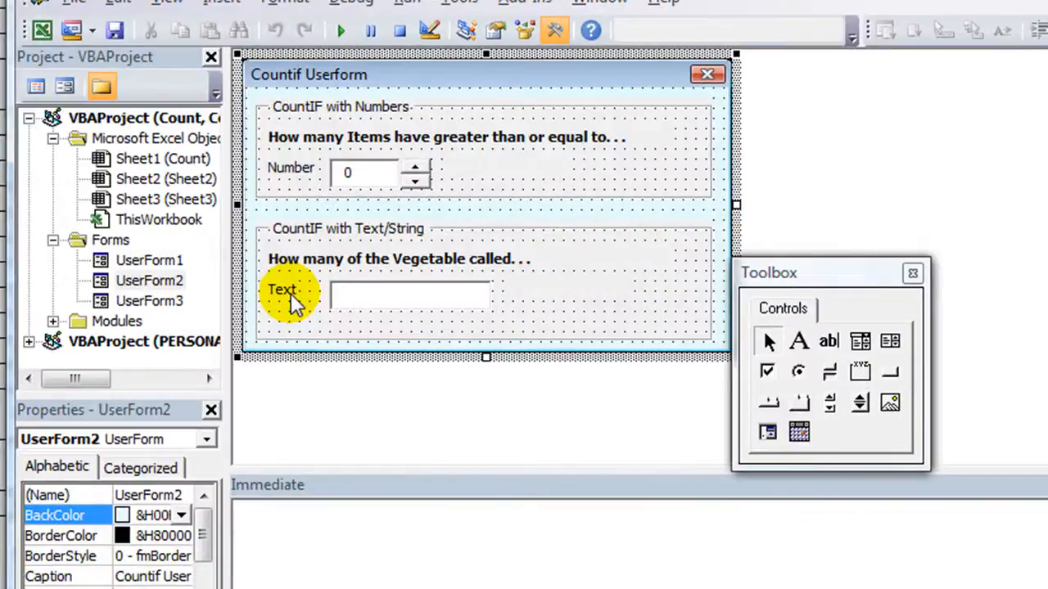
{"action": "mouse_move", "coordinate": [255, 114]}
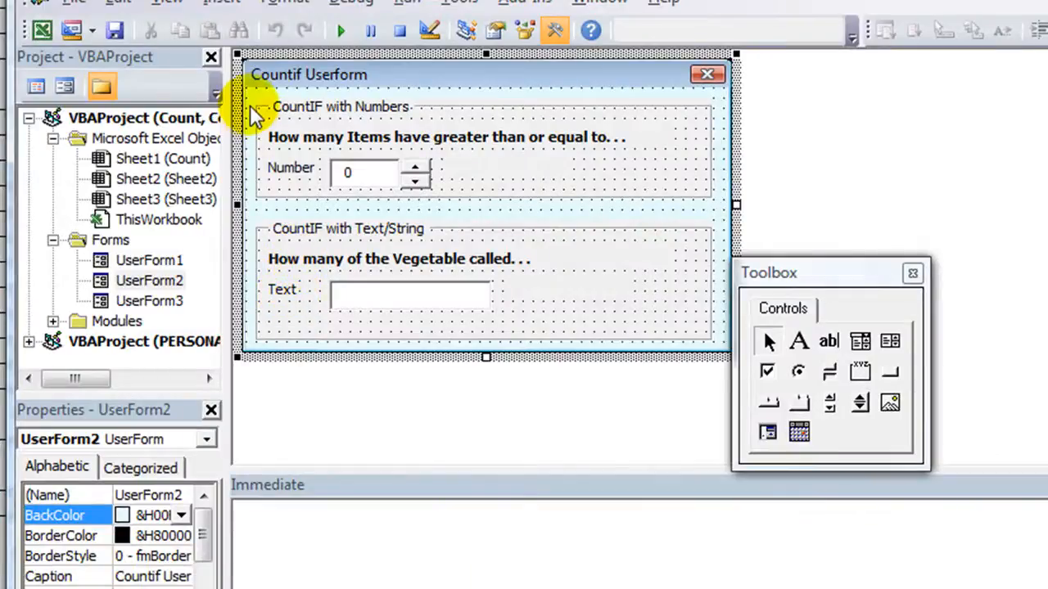
{"action": "mouse_move", "coordinate": [259, 149]}
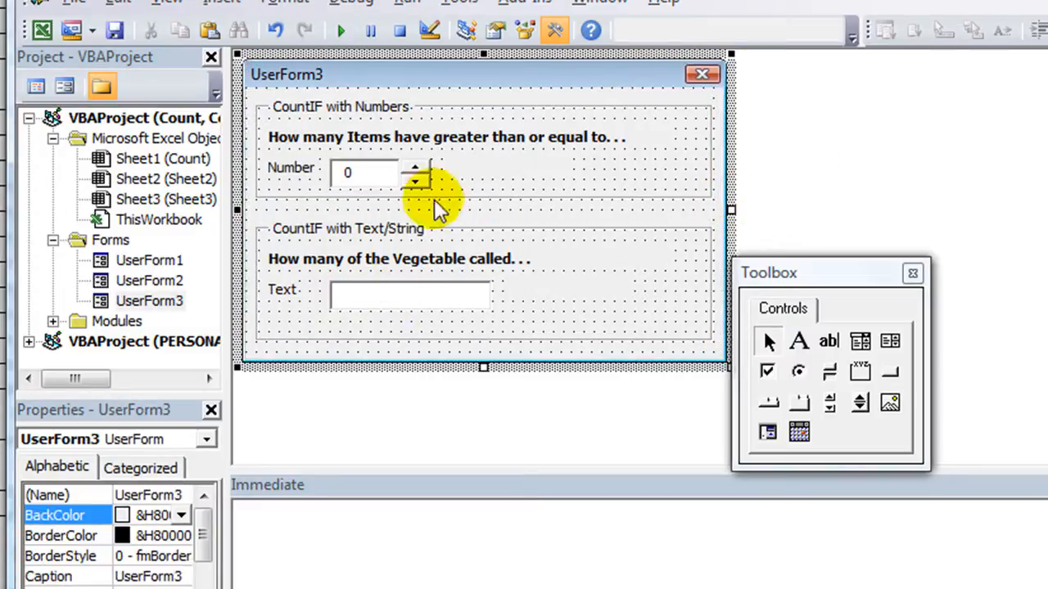
{"action": "left_click", "coordinate": [510, 167]}
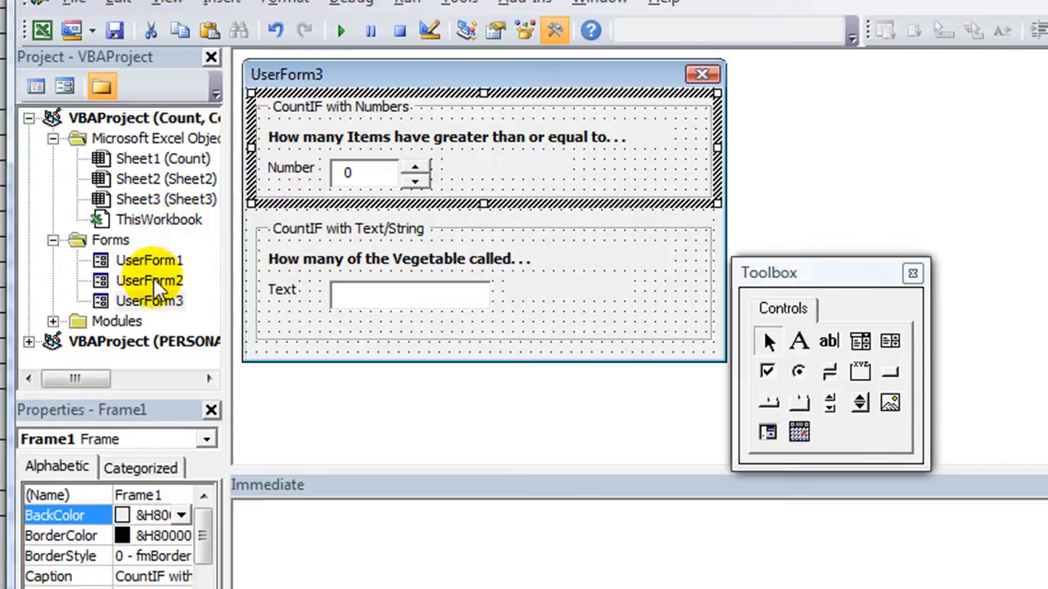
Step: View UserForm3's code via View Object, return to the design and test-run the form
{"action": "left_click", "coordinate": [150, 280]}
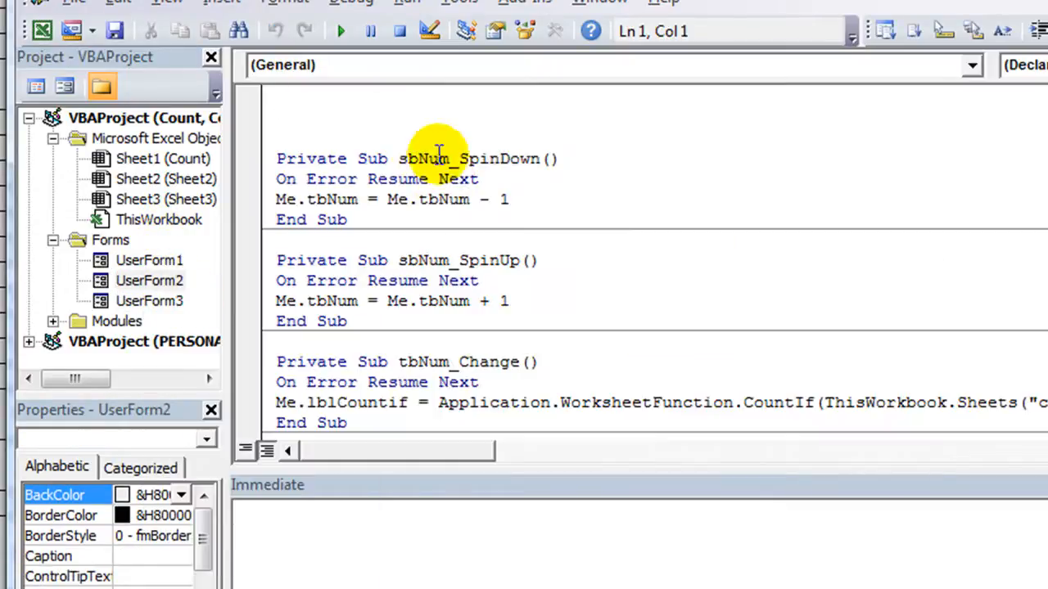
{"action": "left_click", "coordinate": [303, 158]}
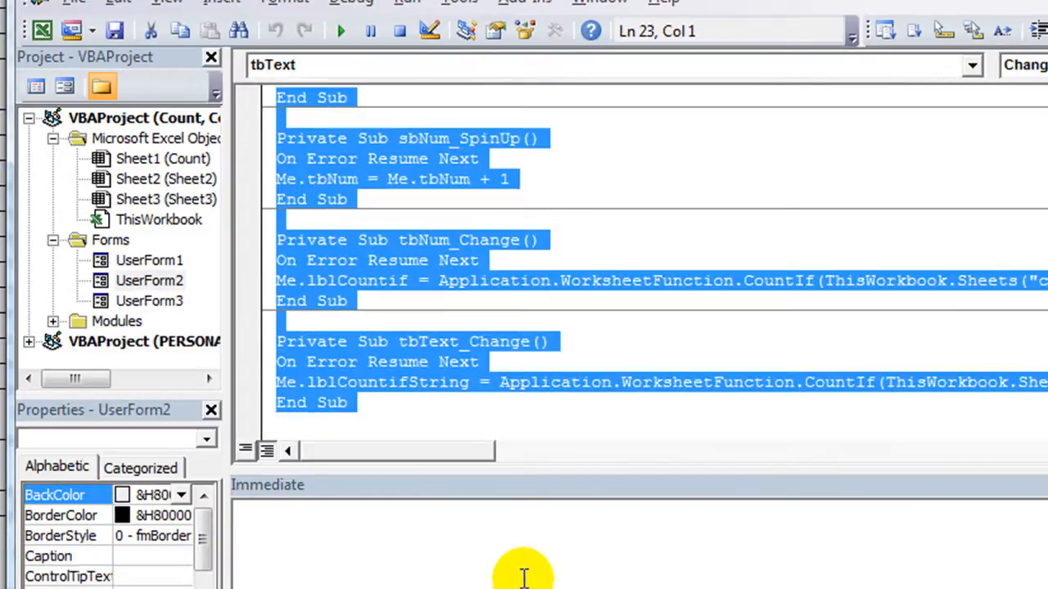
{"action": "right_click", "coordinate": [150, 301]}
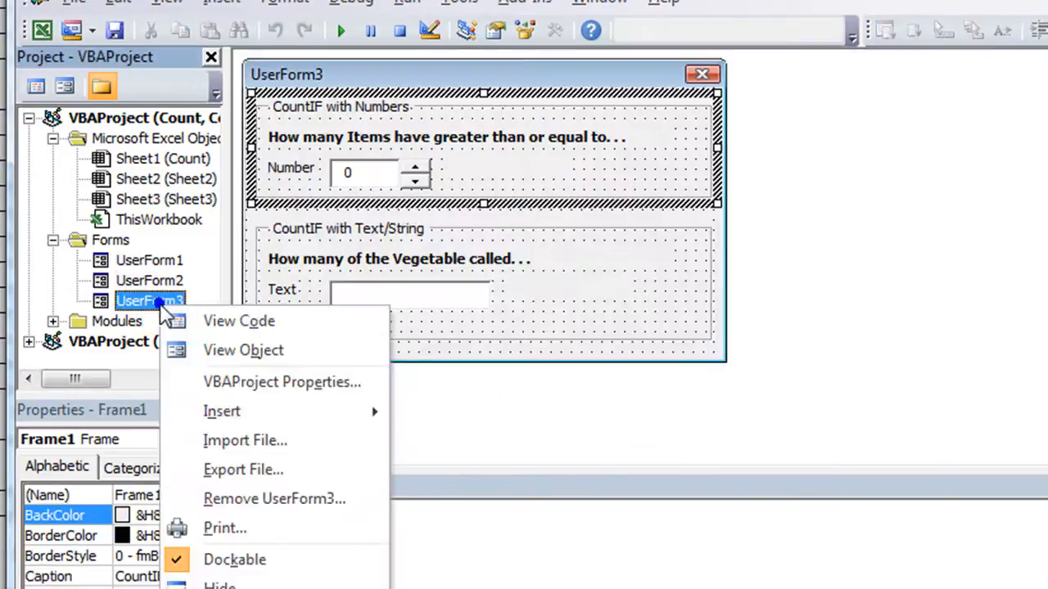
{"action": "left_click", "coordinate": [239, 320]}
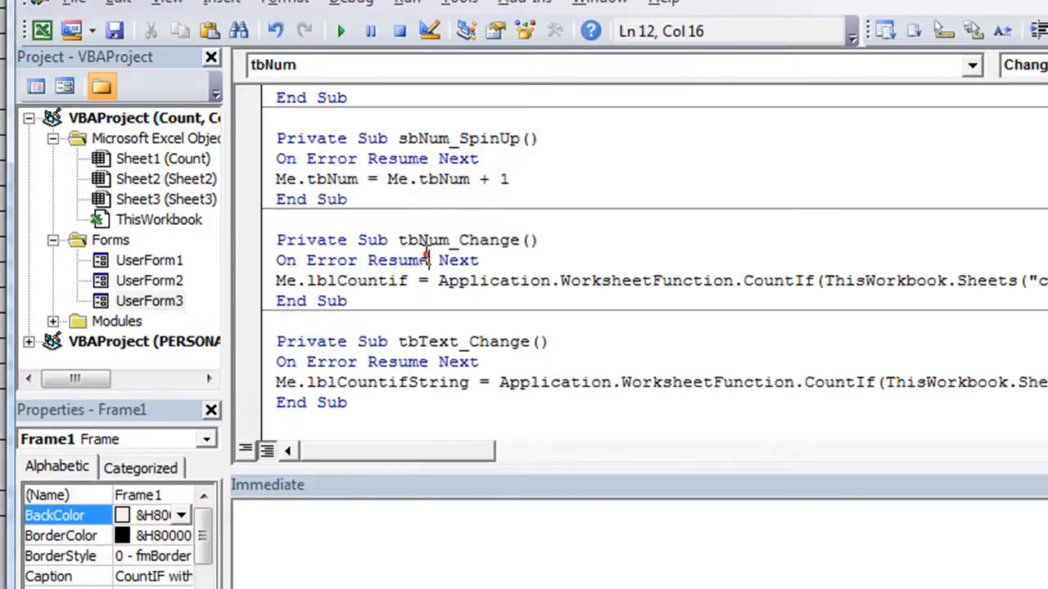
{"action": "left_click", "coordinate": [341, 31]}
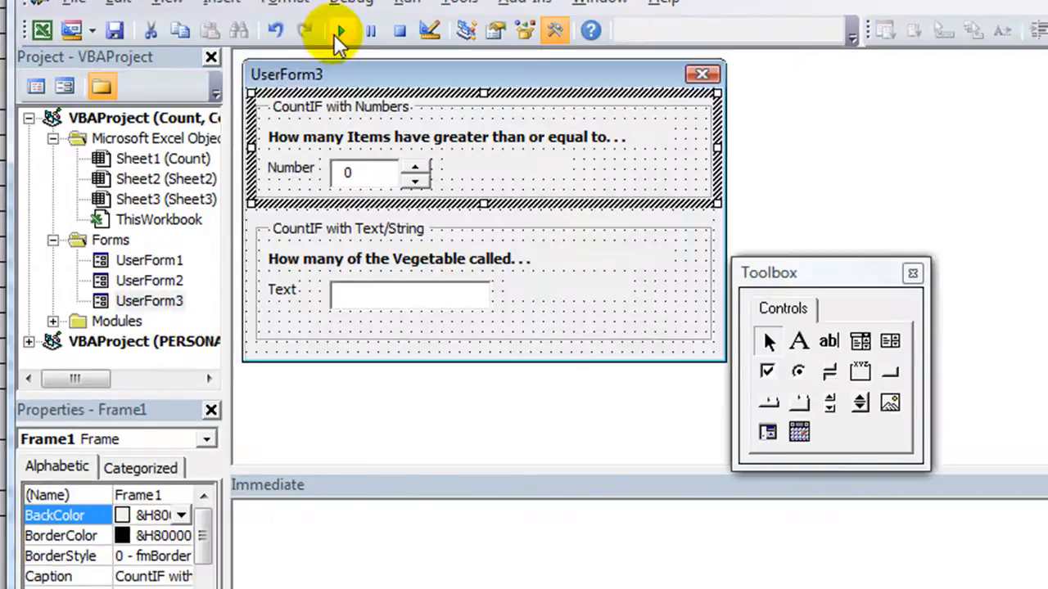
{"action": "left_click", "coordinate": [341, 29]}
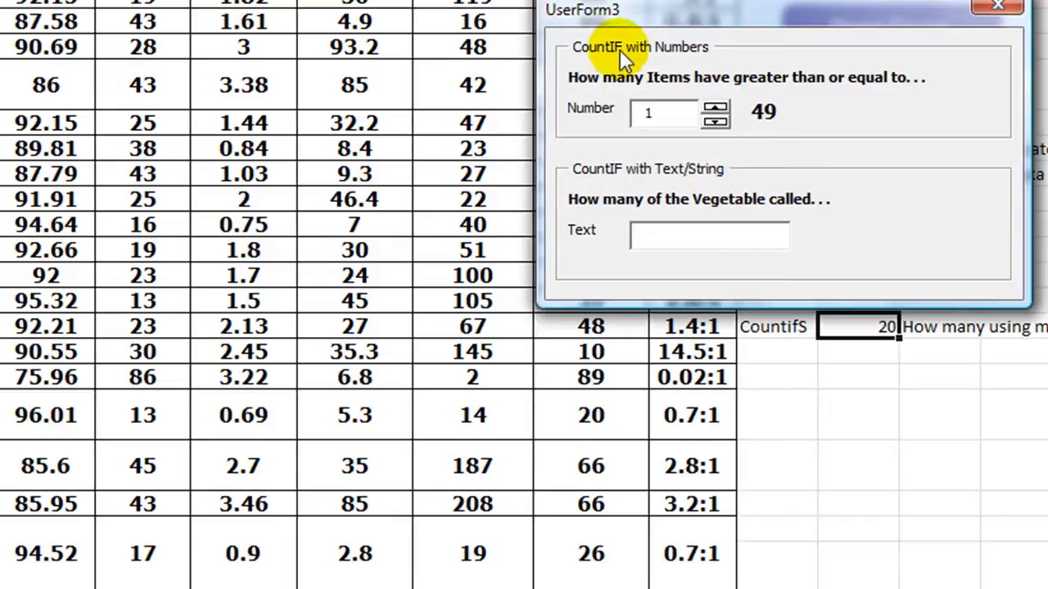
{"action": "mouse_move", "coordinate": [904, 13]}
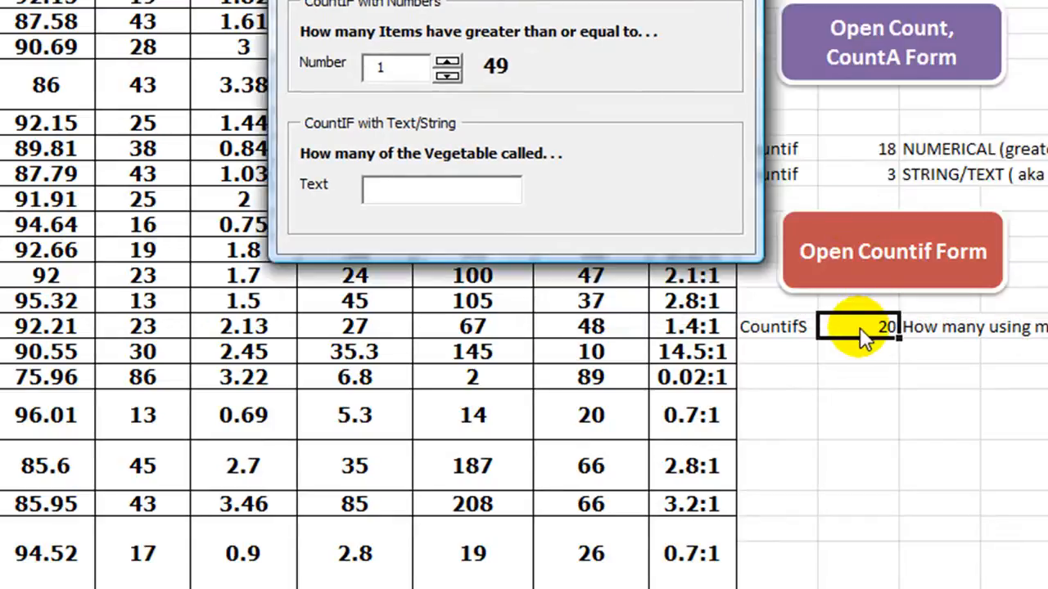
{"action": "mouse_move", "coordinate": [308, 68]}
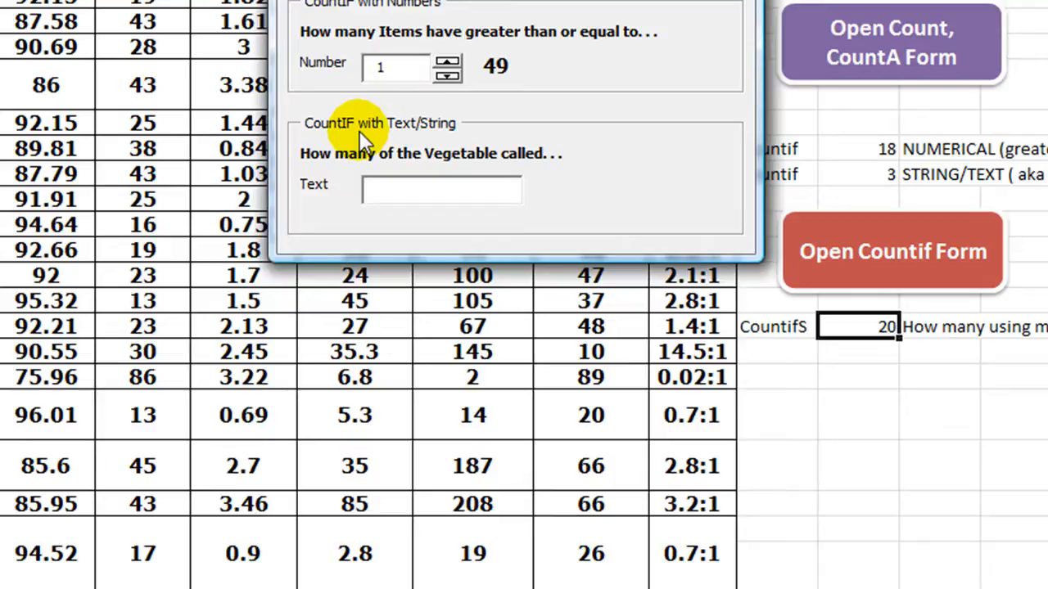
{"action": "mouse_move", "coordinate": [498, 40]}
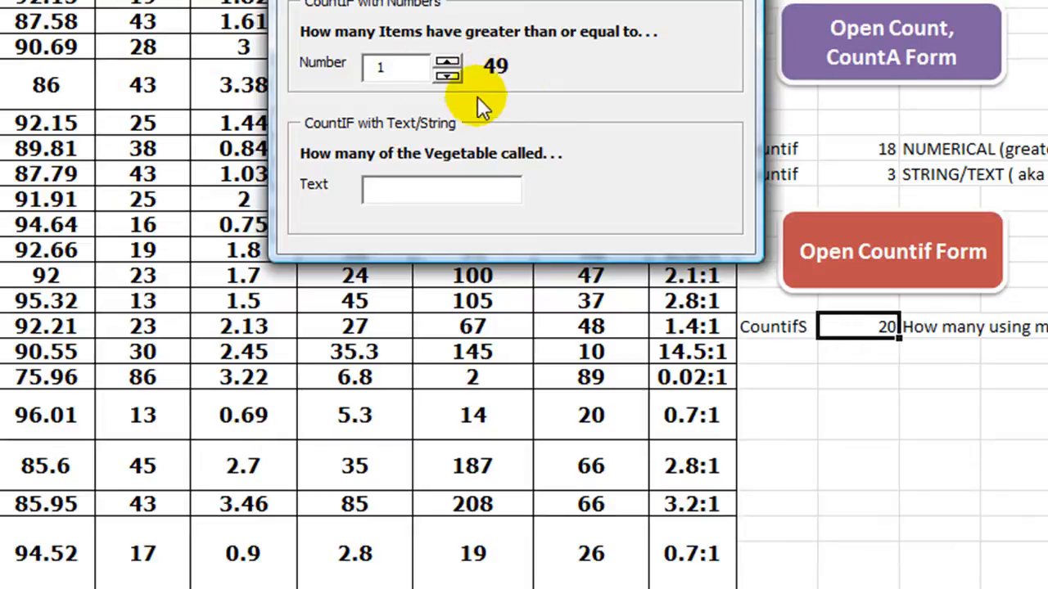
{"action": "mouse_move", "coordinate": [407, 78]}
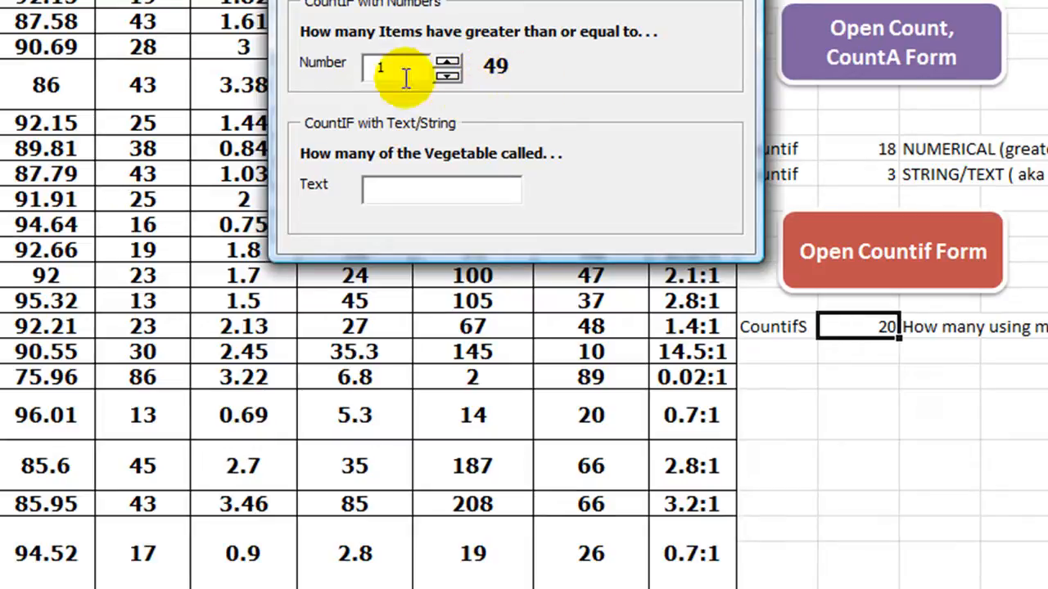
{"action": "mouse_move", "coordinate": [406, 213]}
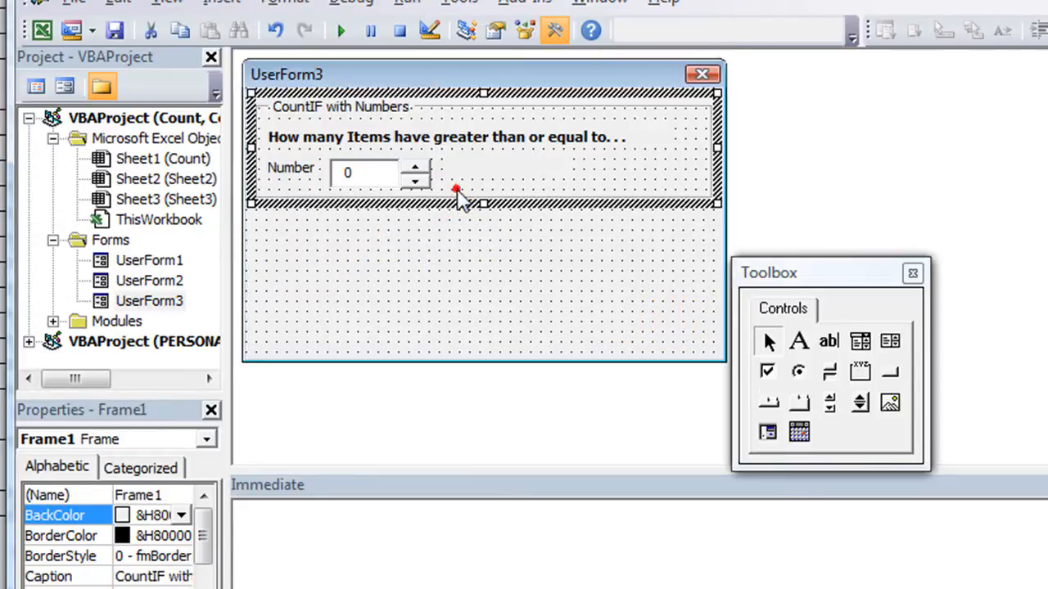
Step: Enlarge the numbers frame and add a label captioned 'Percent H2O' beside the number box
{"action": "left_click_drag", "start_coordinate": [483, 203], "coordinate": [483, 319]}
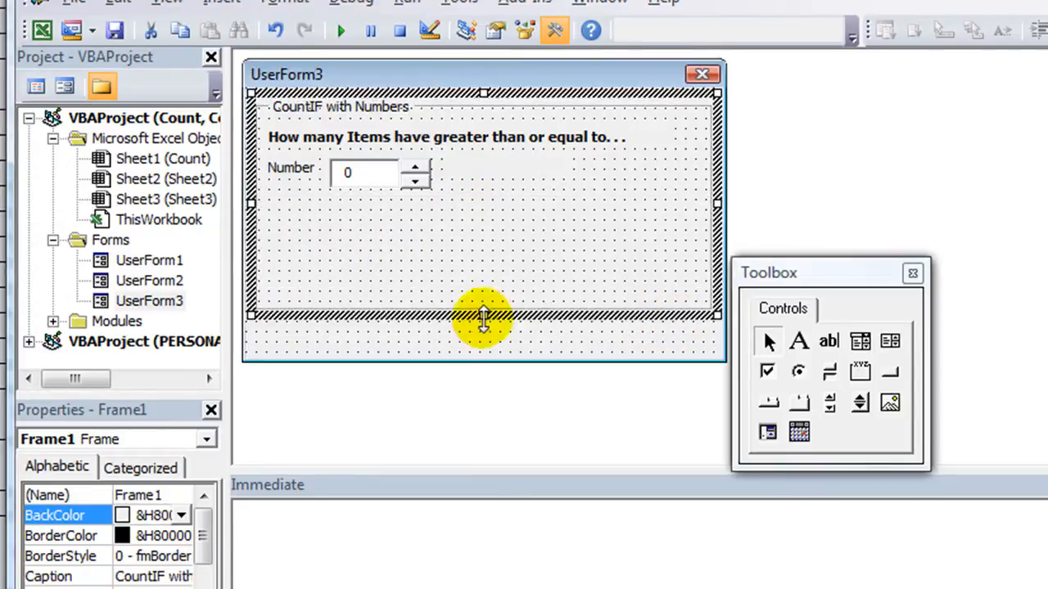
{"action": "mouse_move", "coordinate": [352, 225]}
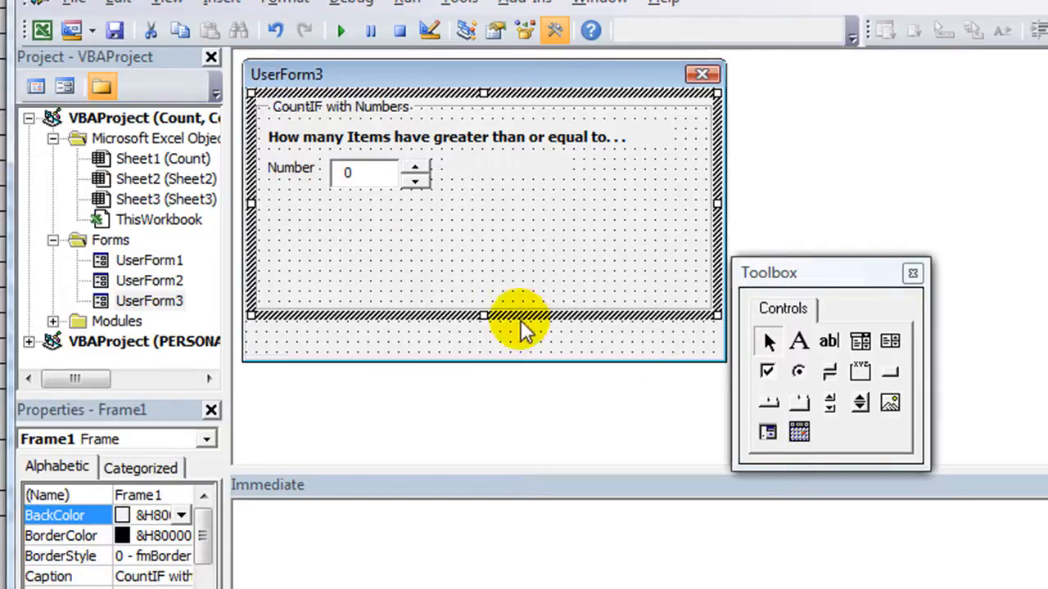
{"action": "mouse_move", "coordinate": [287, 209]}
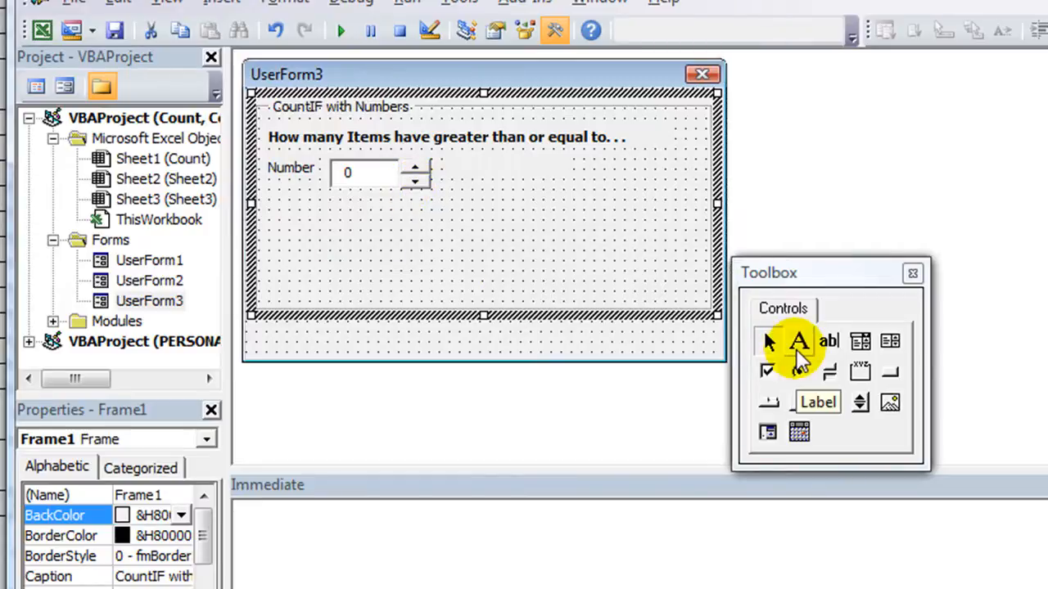
{"action": "left_click", "coordinate": [291, 167]}
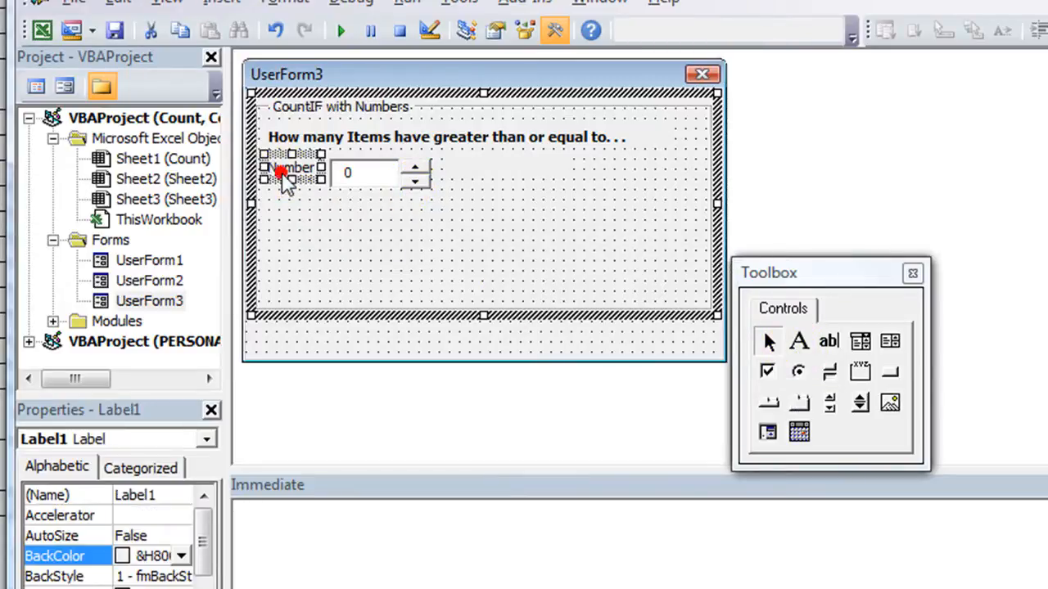
{"action": "left_click", "coordinate": [331, 224]}
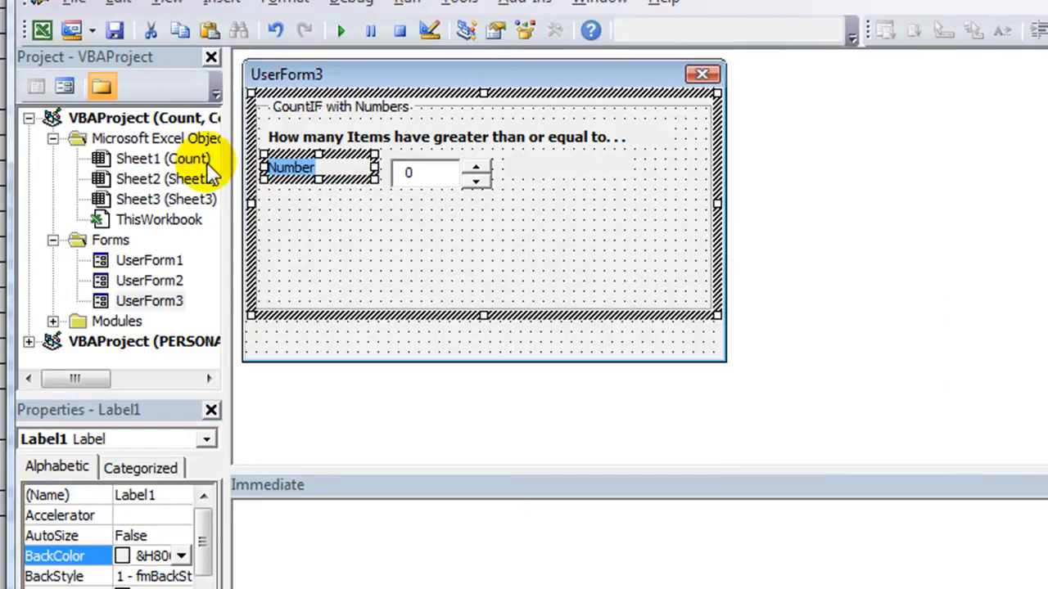
{"action": "type", "text": "Percent"}
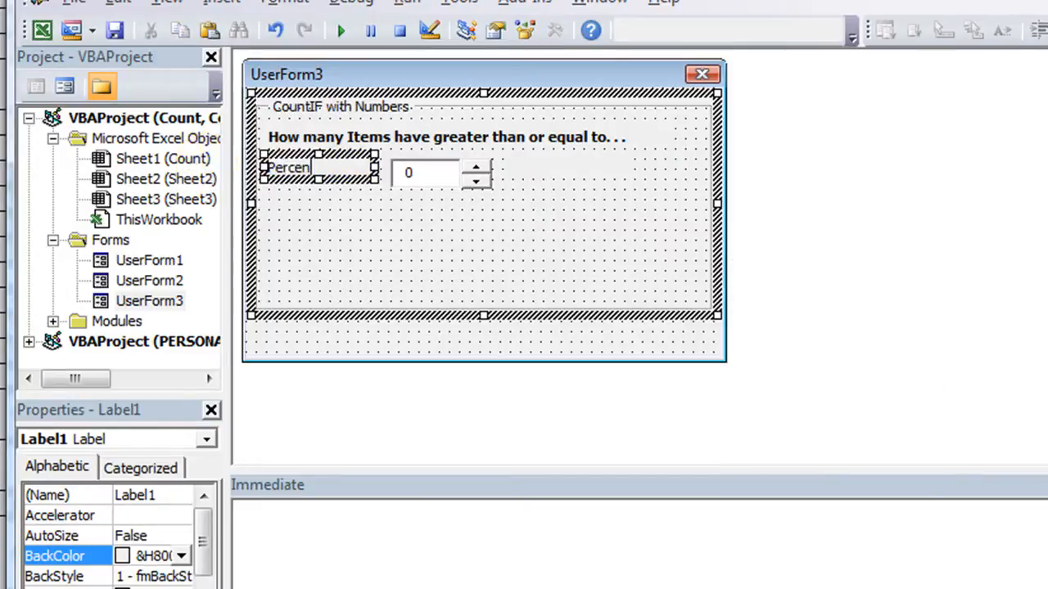
{"action": "type", "text": "H2O"}
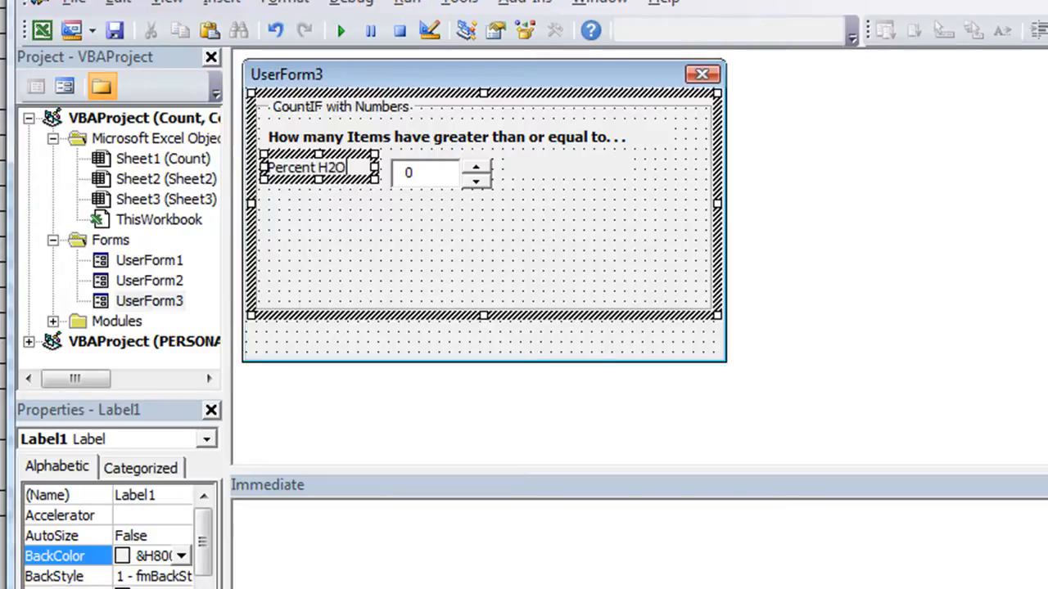
{"action": "left_click", "coordinate": [555, 29]}
{"action": "type", "text": "Units"}
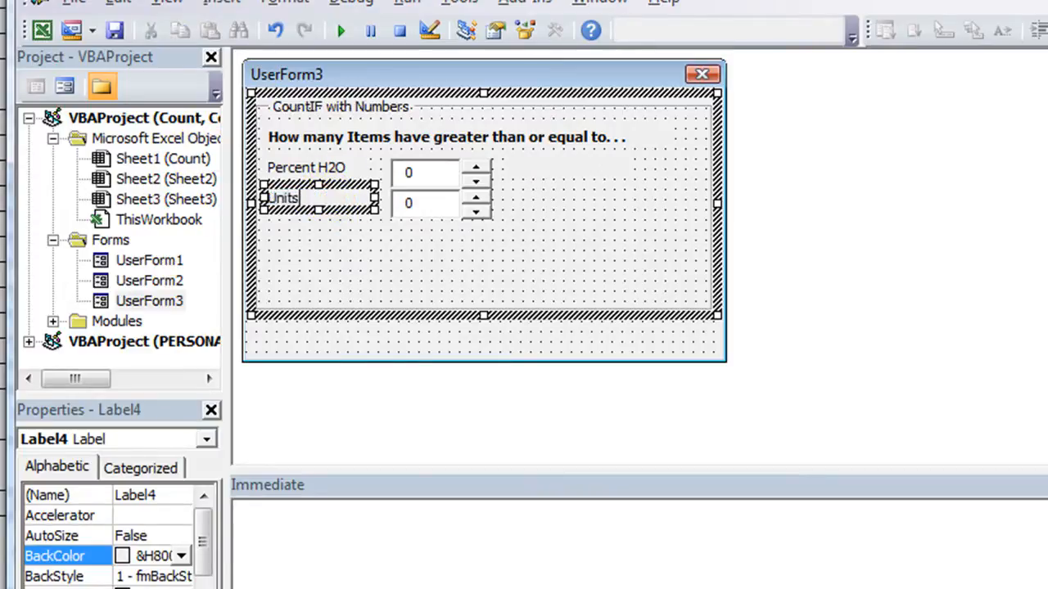
Step: Add a second input row labelled 'Units Energy' below it
{"action": "type", "text": "Energy"}
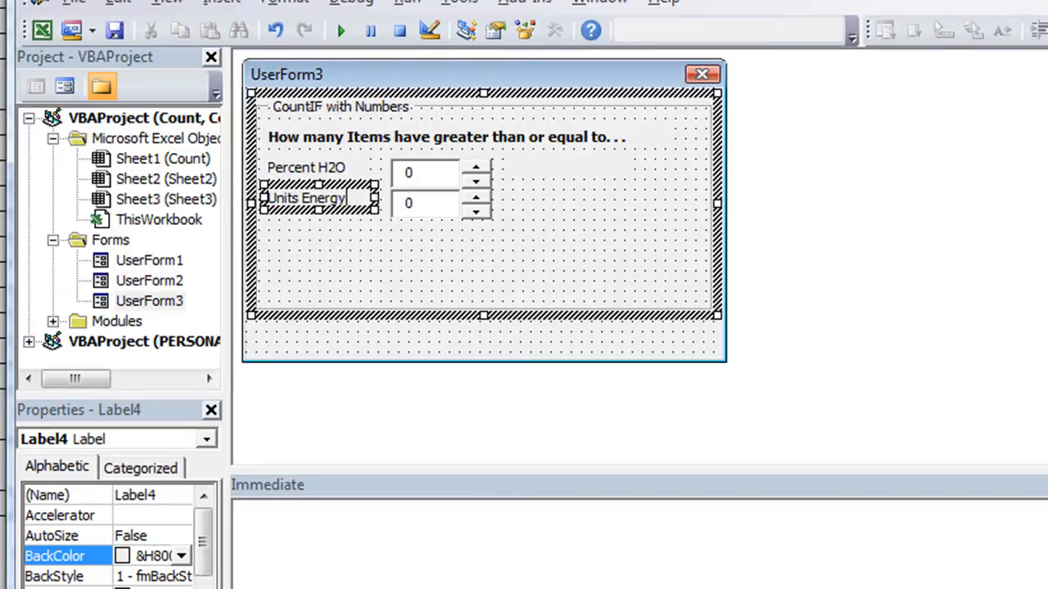
{"action": "left_click", "coordinate": [553, 29]}
{"action": "type", "text": "AND greater than or equal to . . ."}
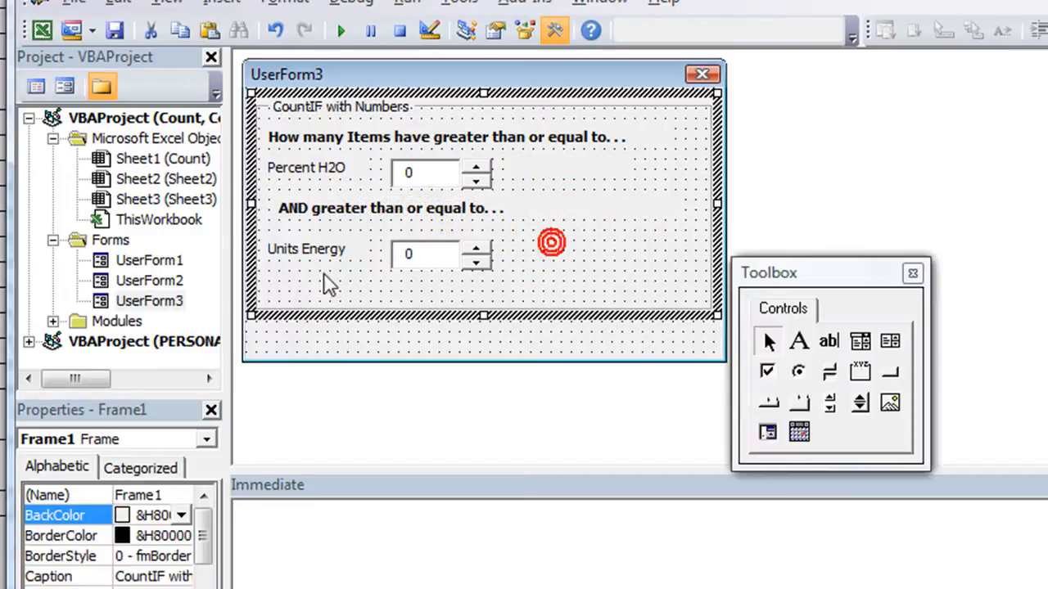
{"action": "mouse_move", "coordinate": [312, 292]}
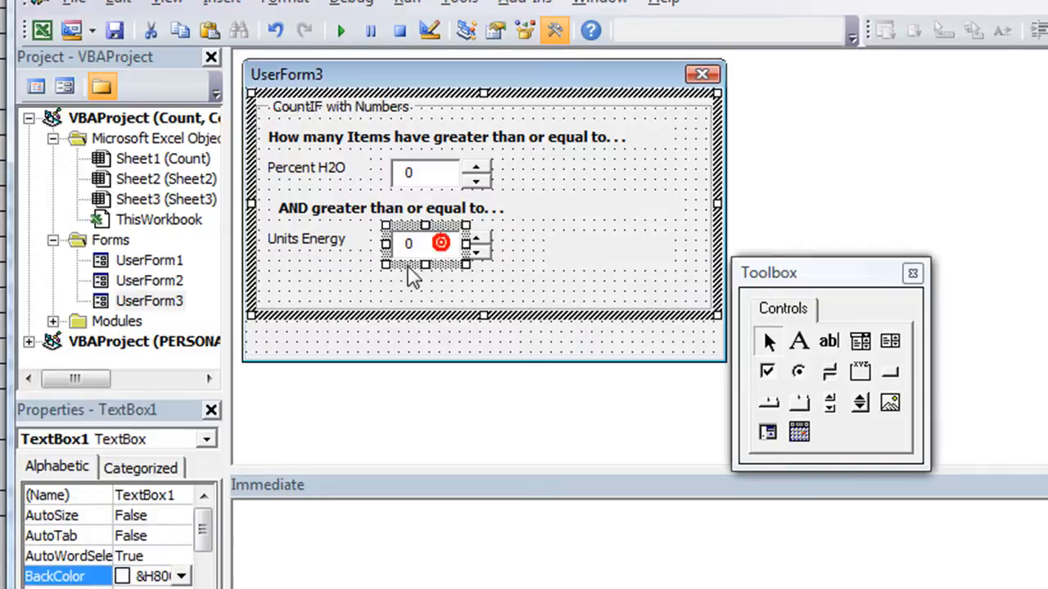
Step: Name the energy text box tbEnergy and its spin button sbEnergy, then select the Percent H2O spin button
{"action": "left_click", "coordinate": [426, 174]}
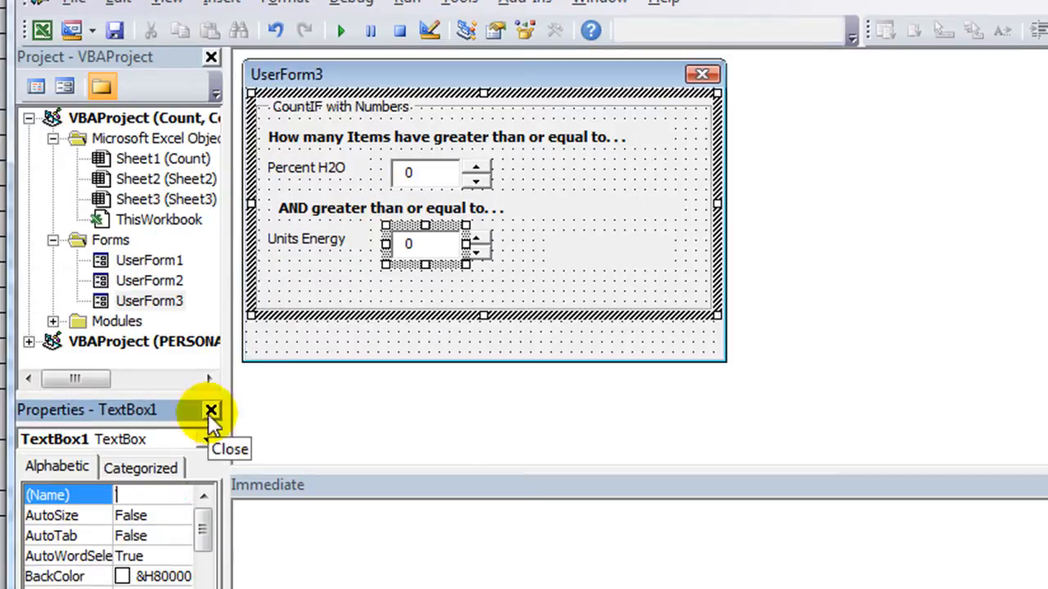
{"action": "type", "text": "tbEnergy"}
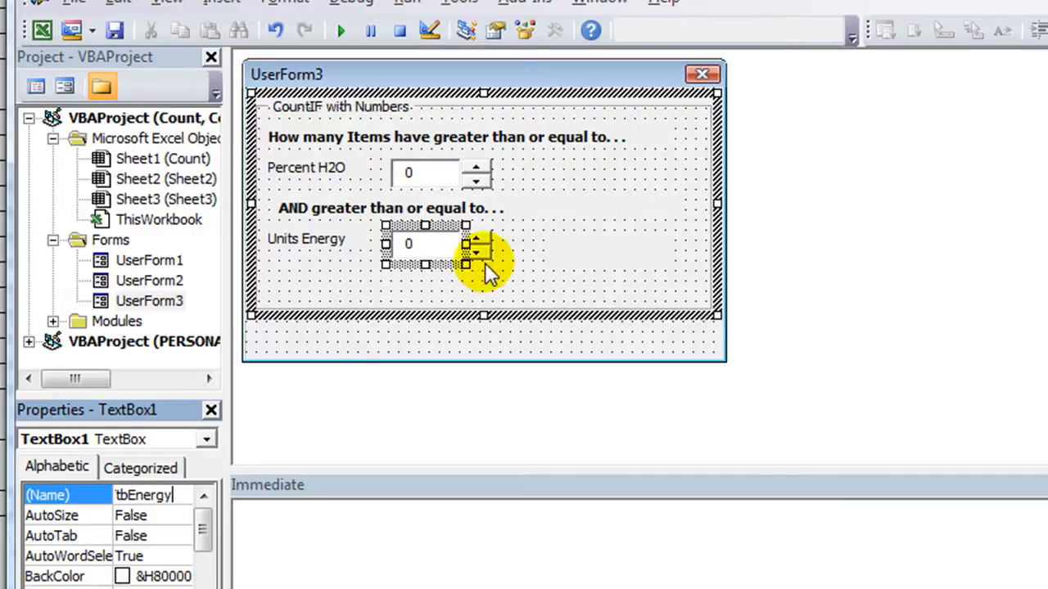
{"action": "left_click", "coordinate": [476, 244]}
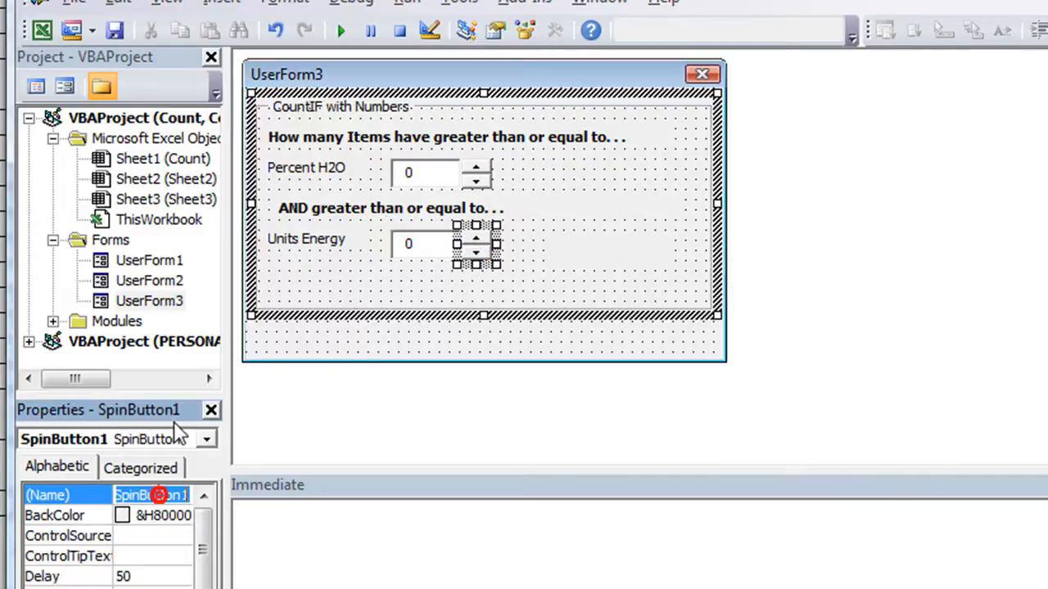
{"action": "type", "text": "sbEner"}
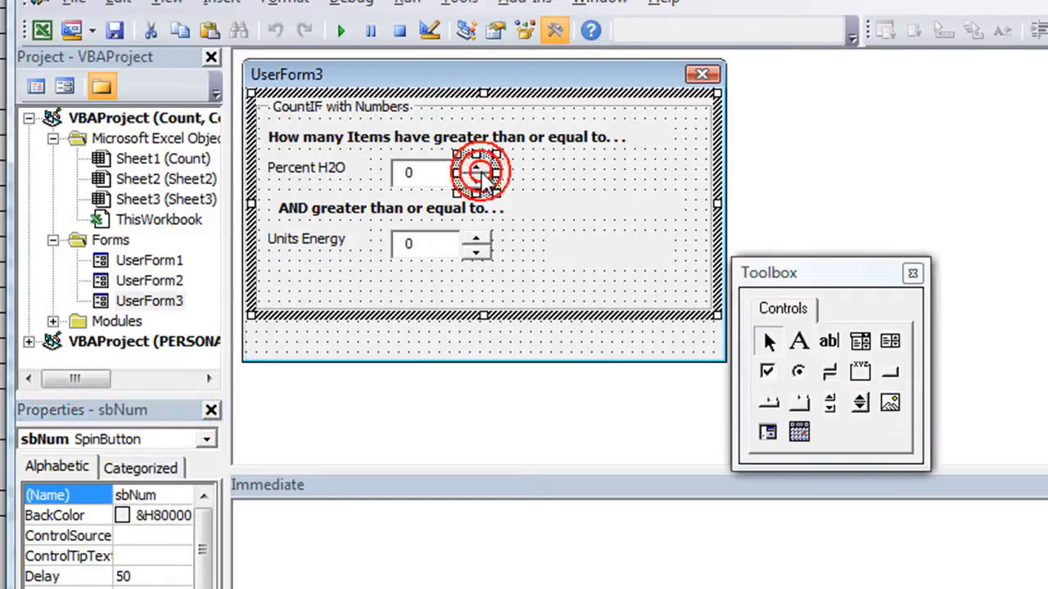
{"action": "left_click", "coordinate": [478, 172]}
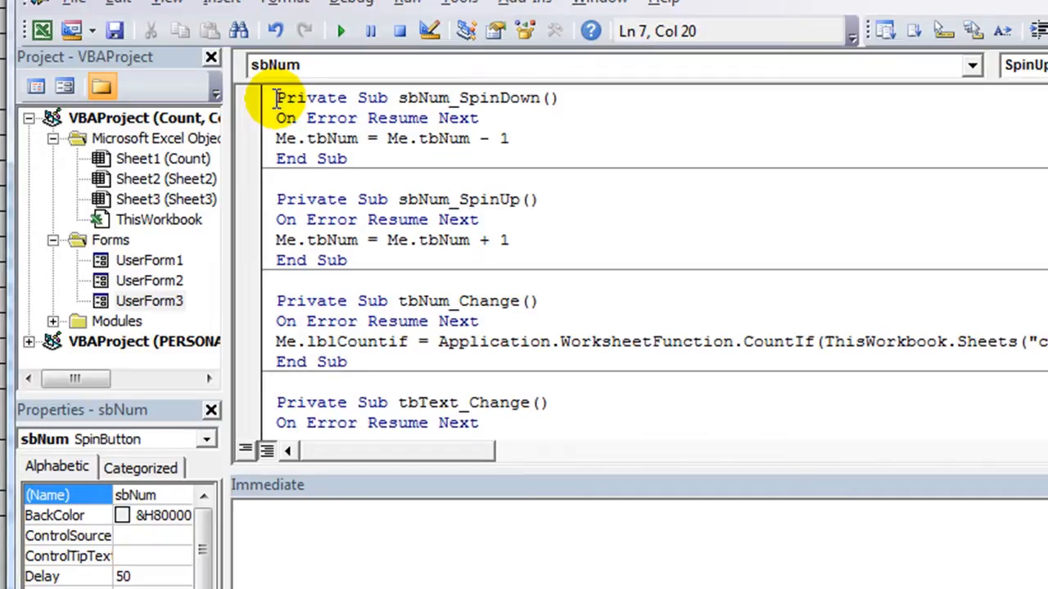
Step: Adjust the tbNum references in the sbNum spin-down and spin-up procedures and remove the text change procedure
{"action": "left_click", "coordinate": [277, 98]}
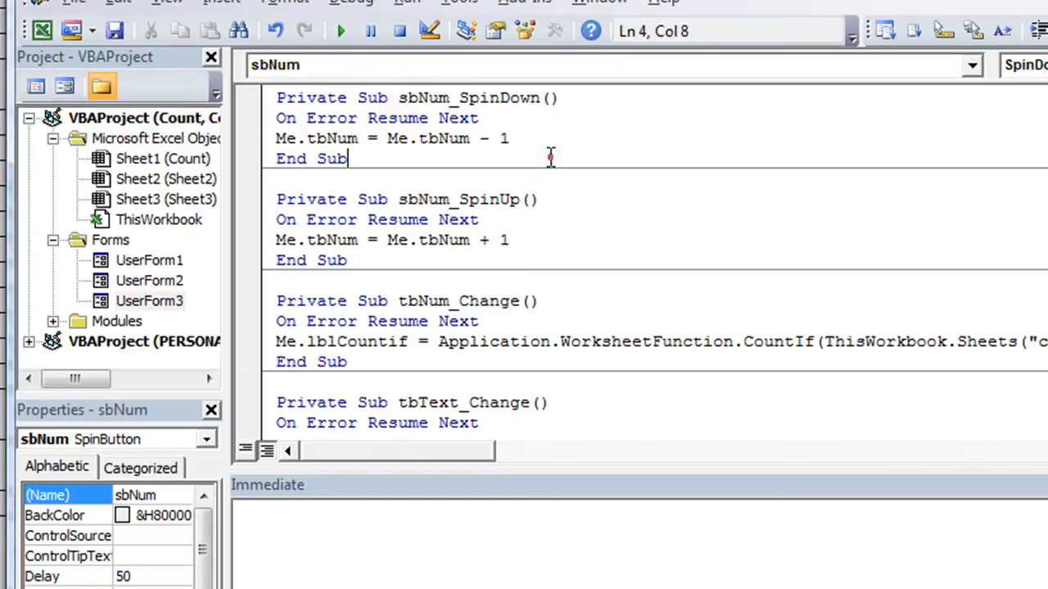
{"action": "double_click", "coordinate": [458, 199]}
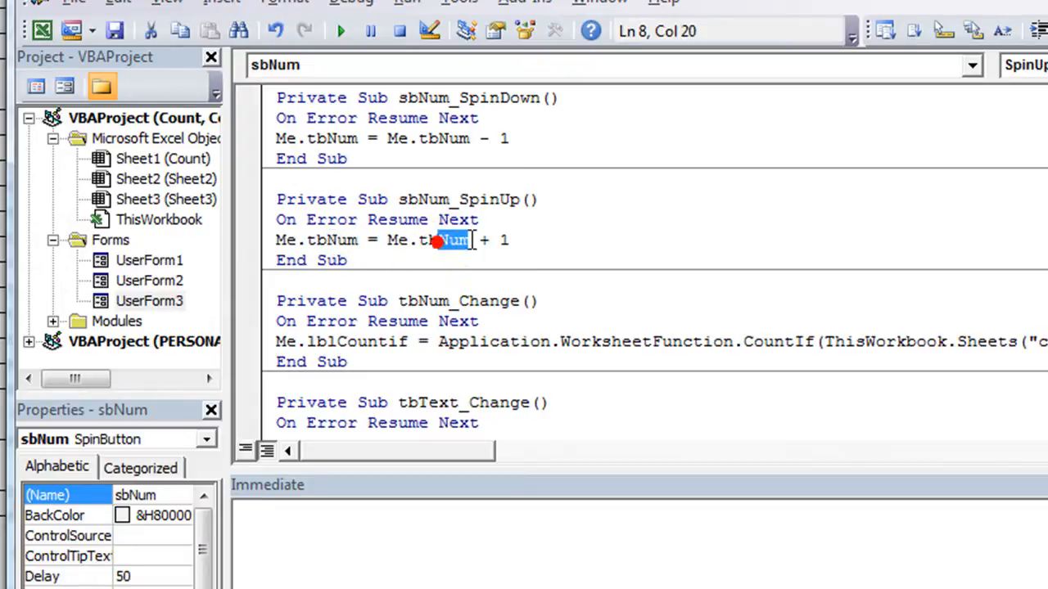
{"action": "double_click", "coordinate": [427, 200]}
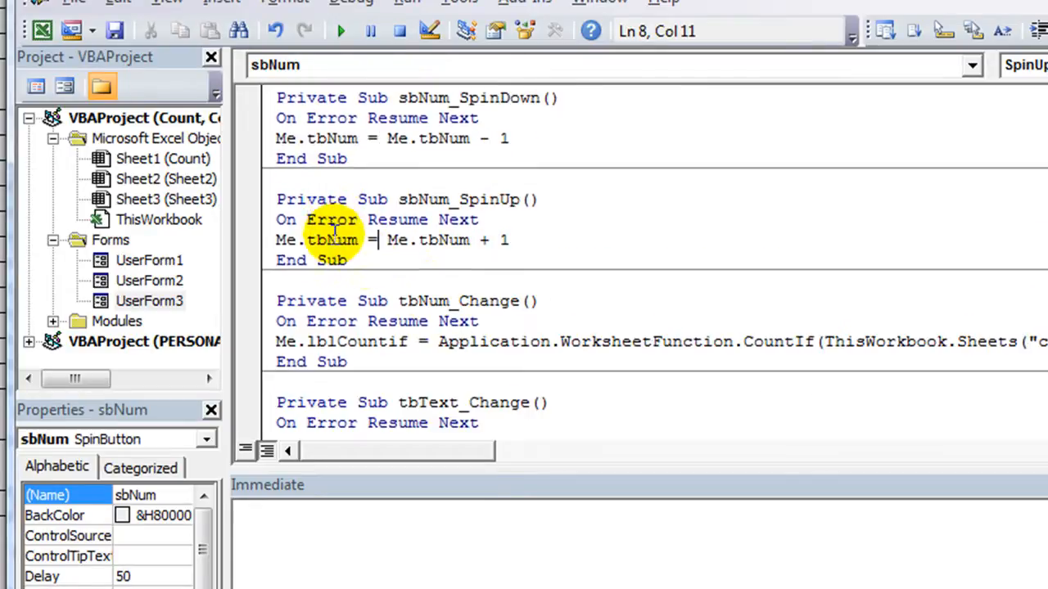
{"action": "double_click", "coordinate": [429, 302]}
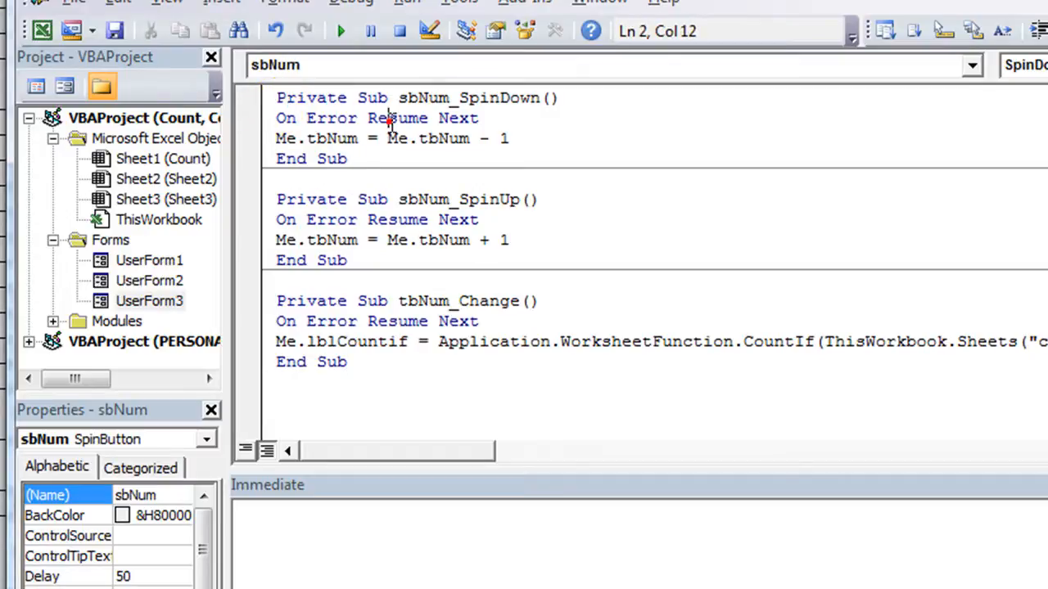
{"action": "double_click", "coordinate": [468, 98]}
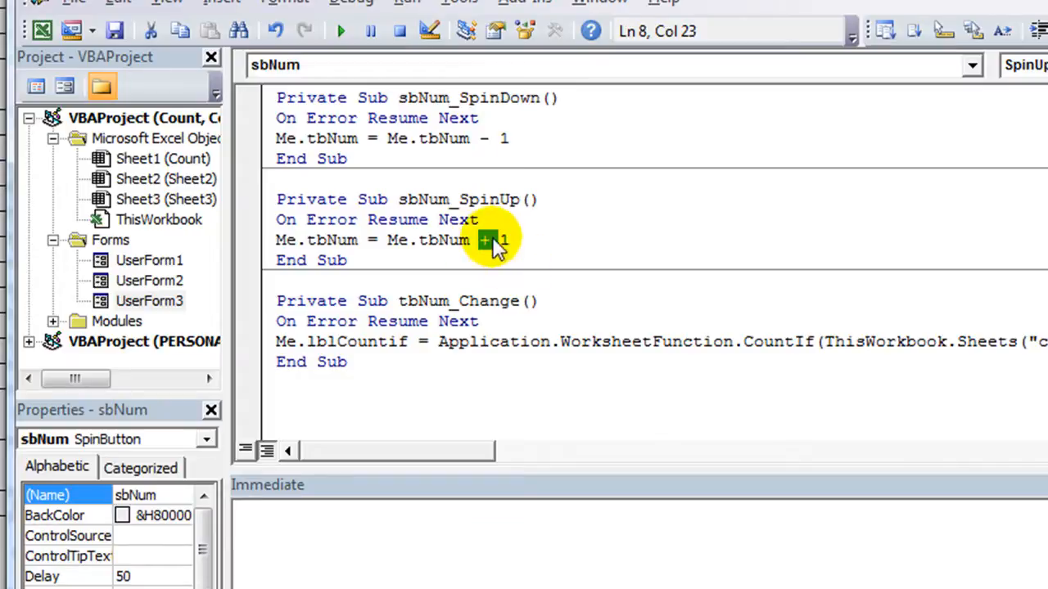
{"action": "mouse_move", "coordinate": [426, 308]}
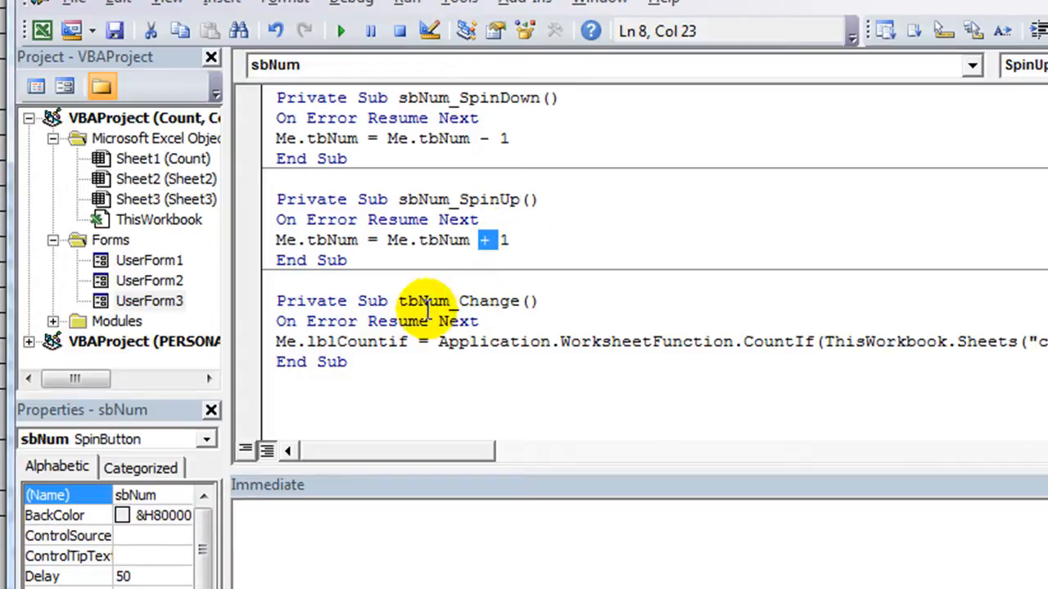
{"action": "mouse_move", "coordinate": [479, 301]}
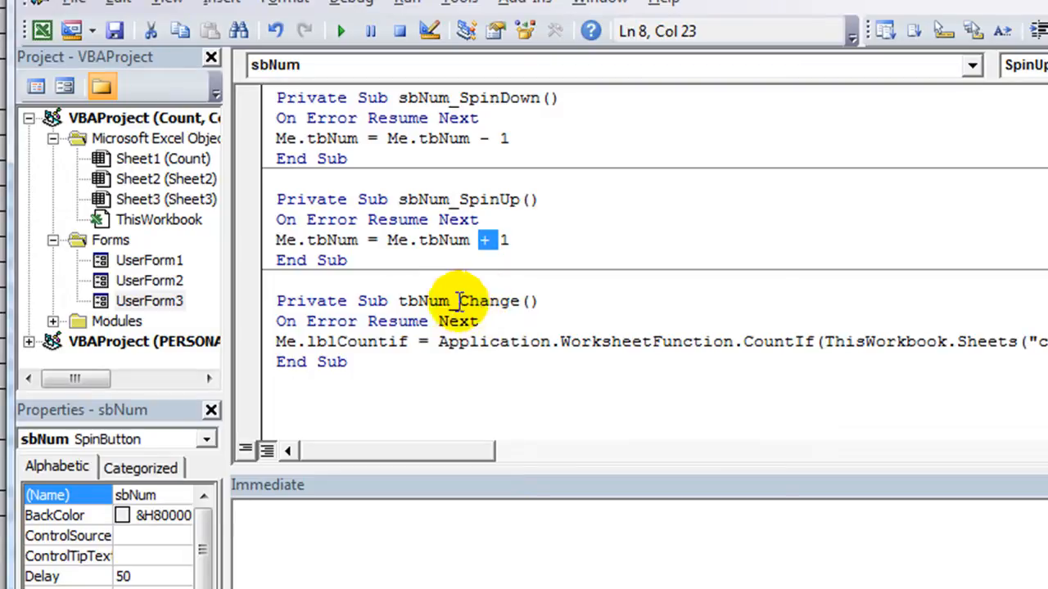
{"action": "mouse_move", "coordinate": [434, 301]}
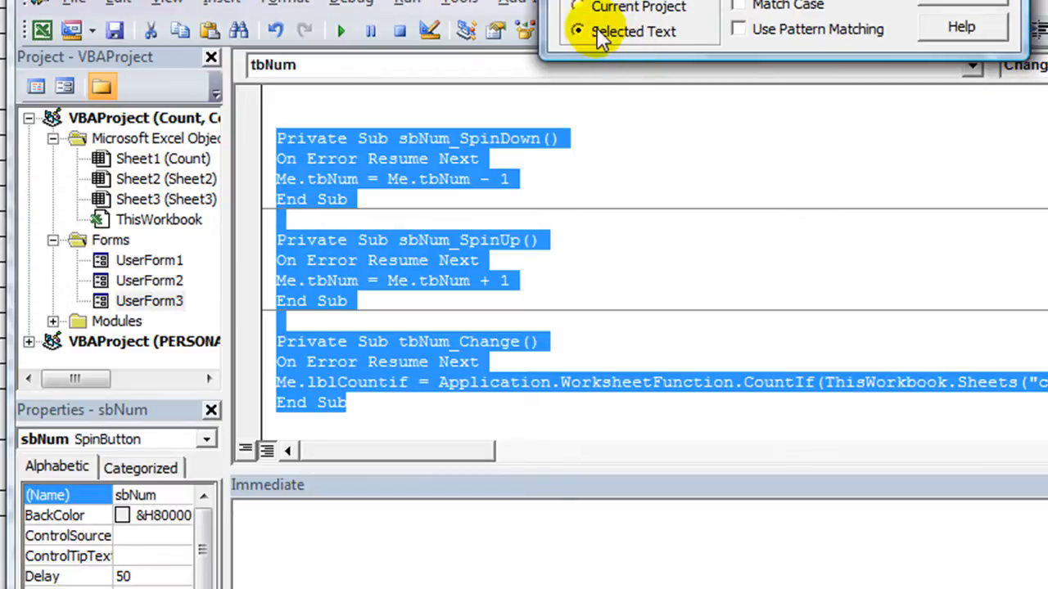
Step: Scope the Num-to-Energy replacement to the selected three procedures only
{"action": "left_click", "coordinate": [578, 6]}
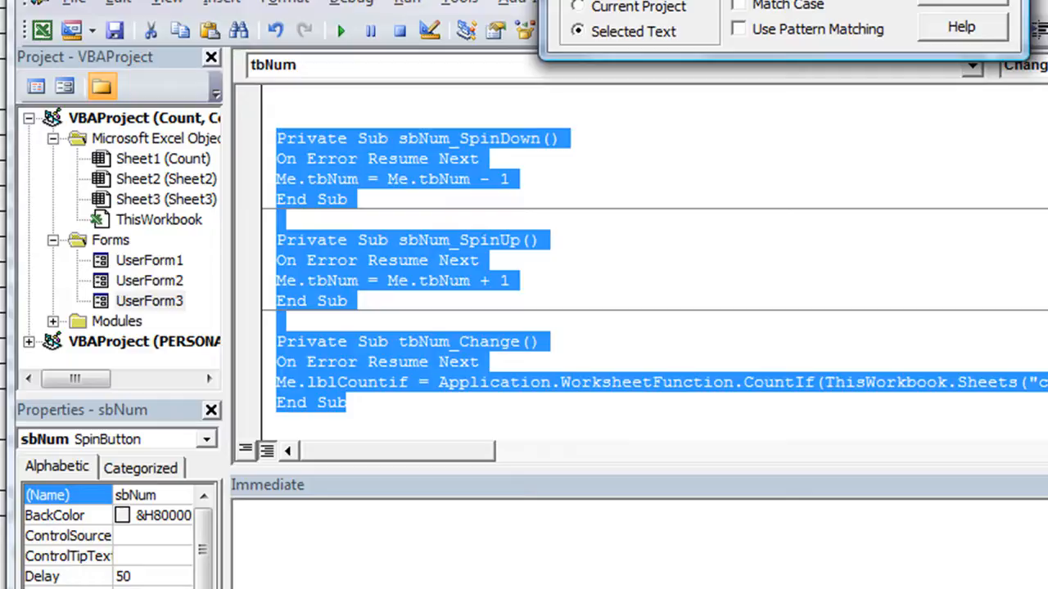
{"action": "mouse_move", "coordinate": [432, 268]}
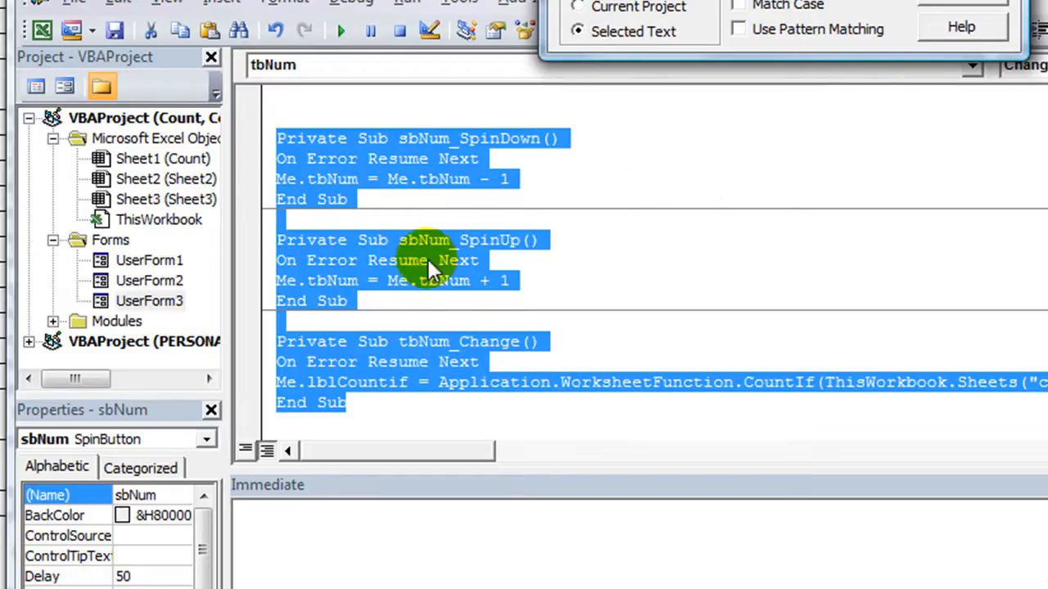
{"action": "mouse_move", "coordinate": [417, 151]}
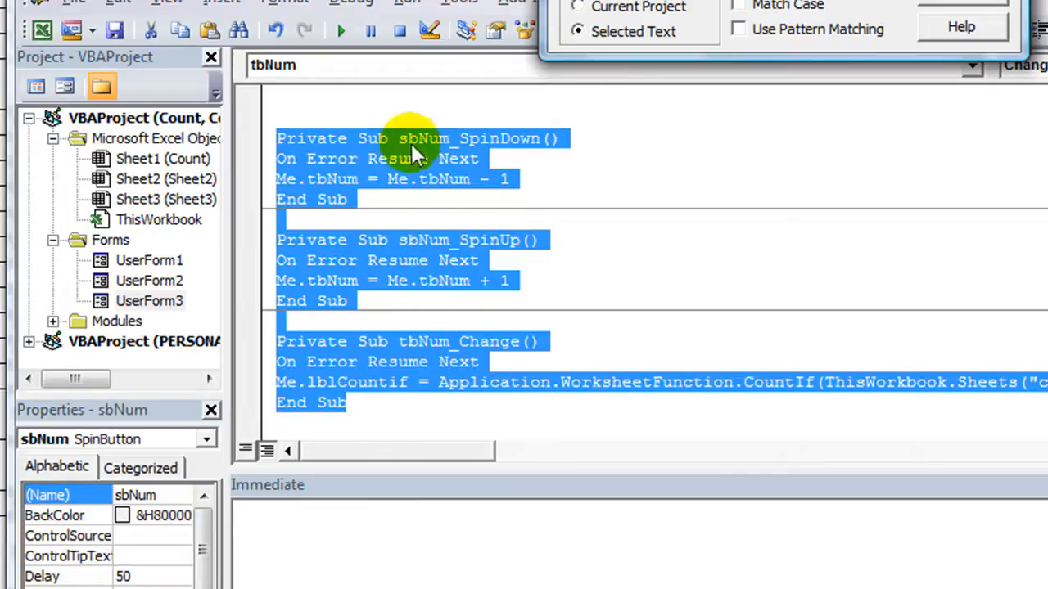
{"action": "mouse_move", "coordinate": [406, 287]}
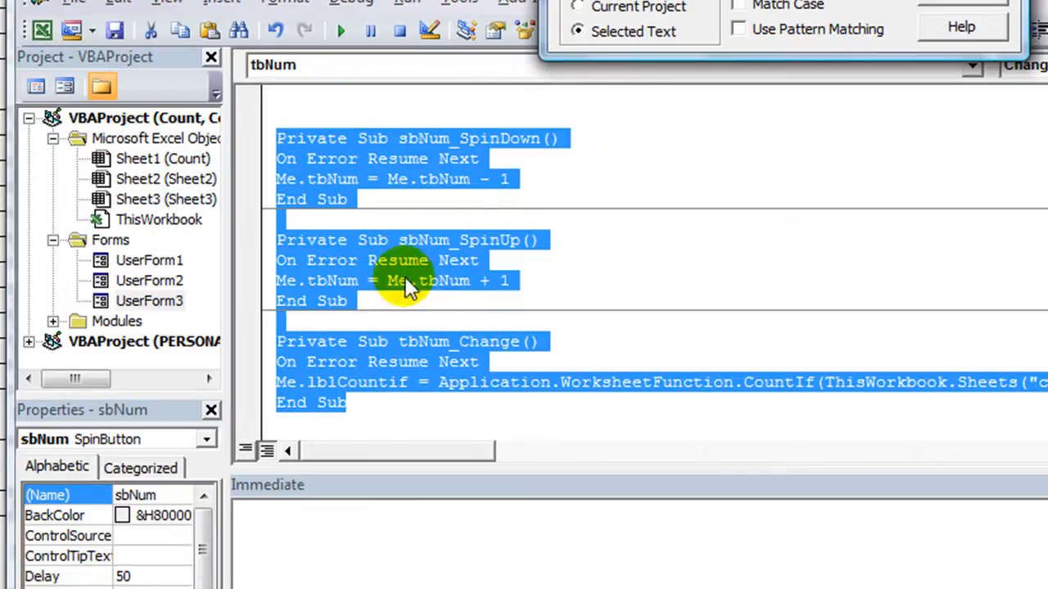
{"action": "mouse_move", "coordinate": [511, 282]}
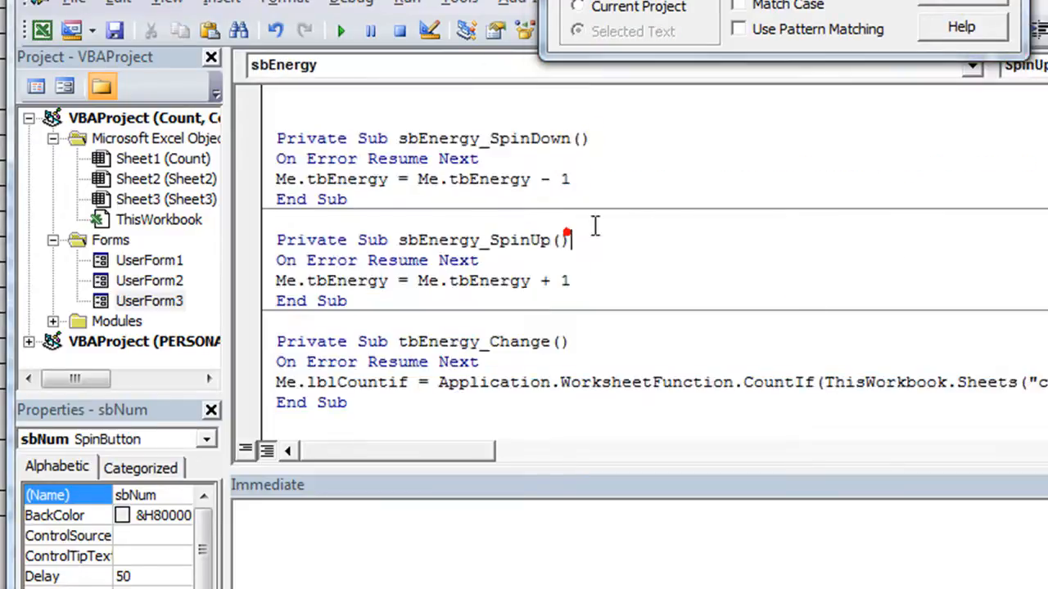
{"action": "mouse_move", "coordinate": [160, 294]}
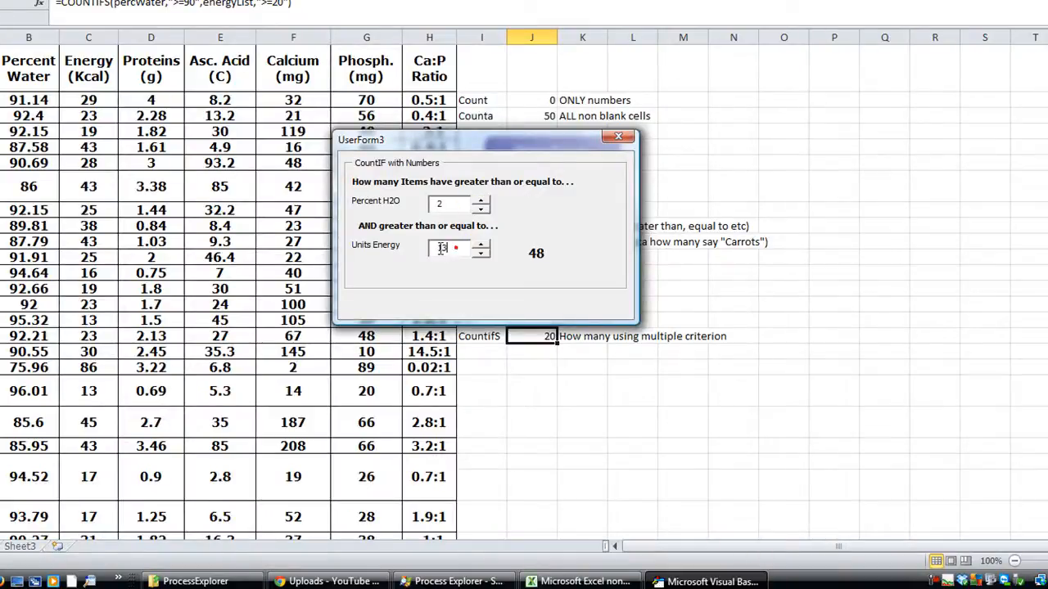
{"action": "left_click", "coordinate": [481, 247]}
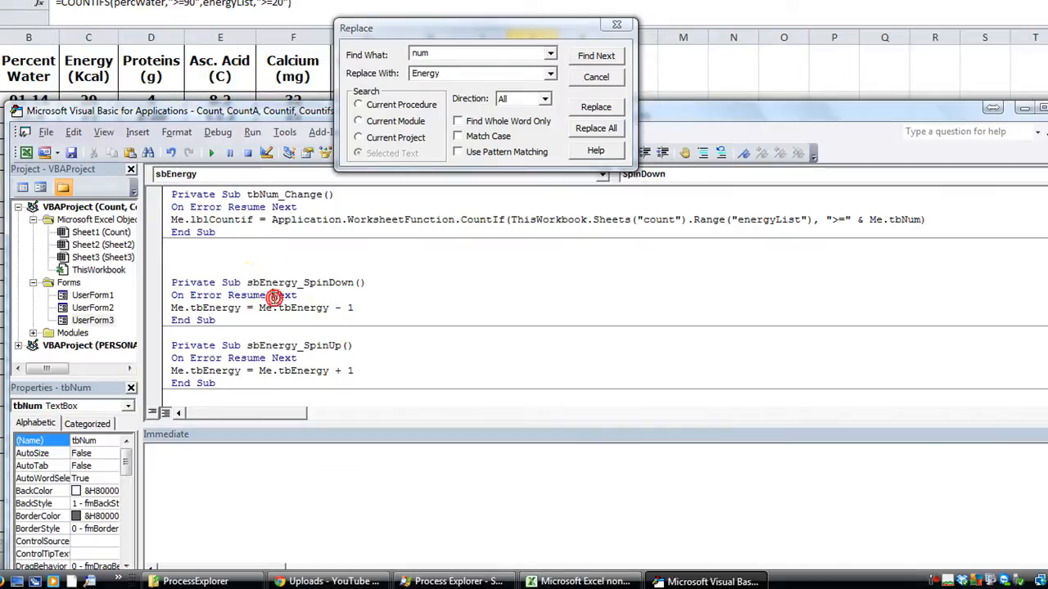
{"action": "mouse_move", "coordinate": [233, 221]}
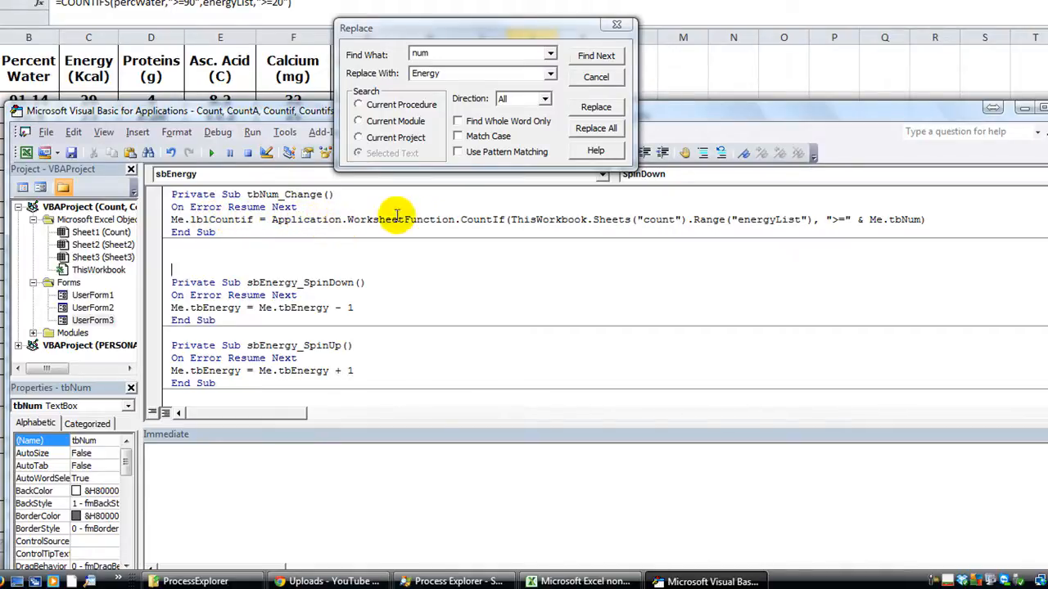
{"action": "mouse_move", "coordinate": [485, 219]}
{"action": "type", "text": "s"}
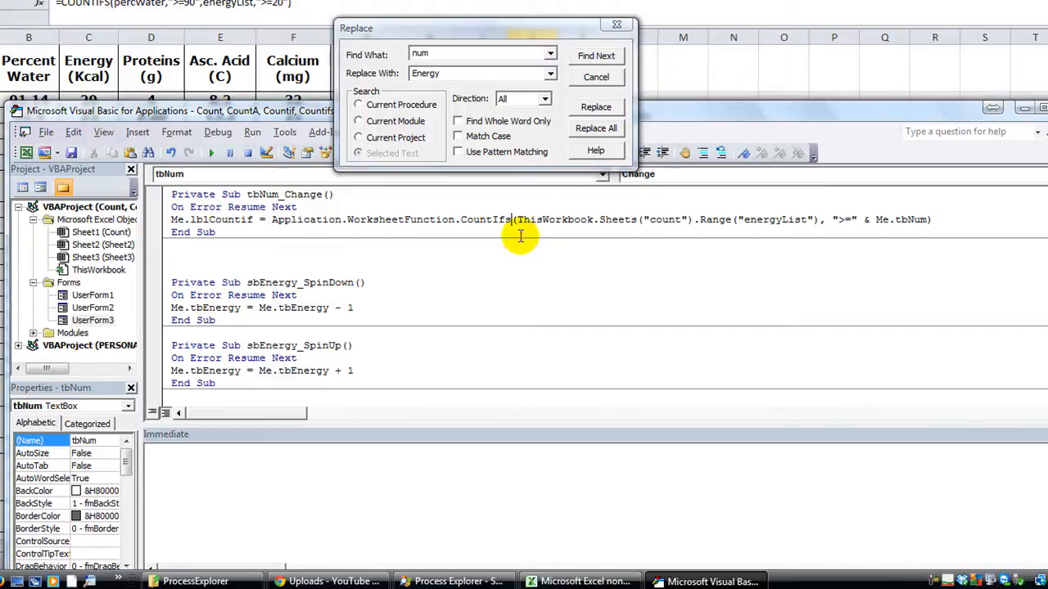
{"action": "mouse_move", "coordinate": [514, 221]}
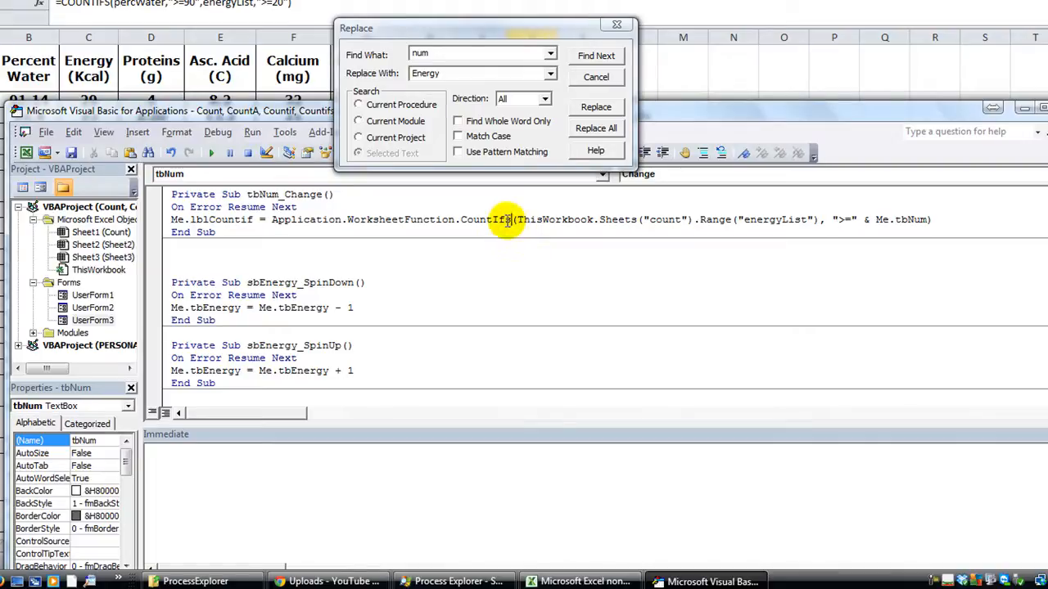
{"action": "mouse_move", "coordinate": [538, 229]}
{"action": "type", "text": "s"}
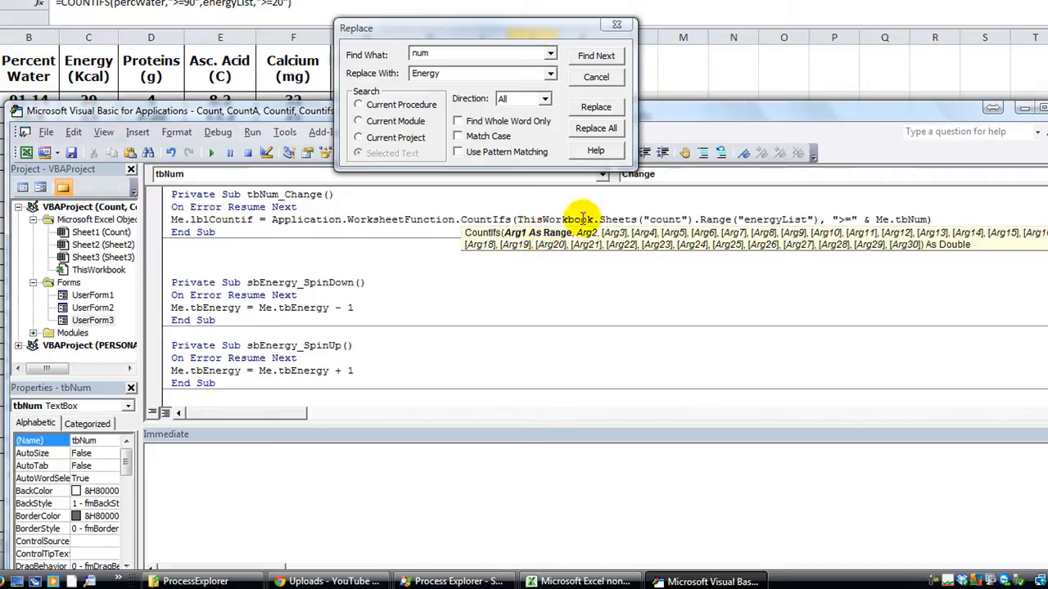
{"action": "mouse_move", "coordinate": [782, 219]}
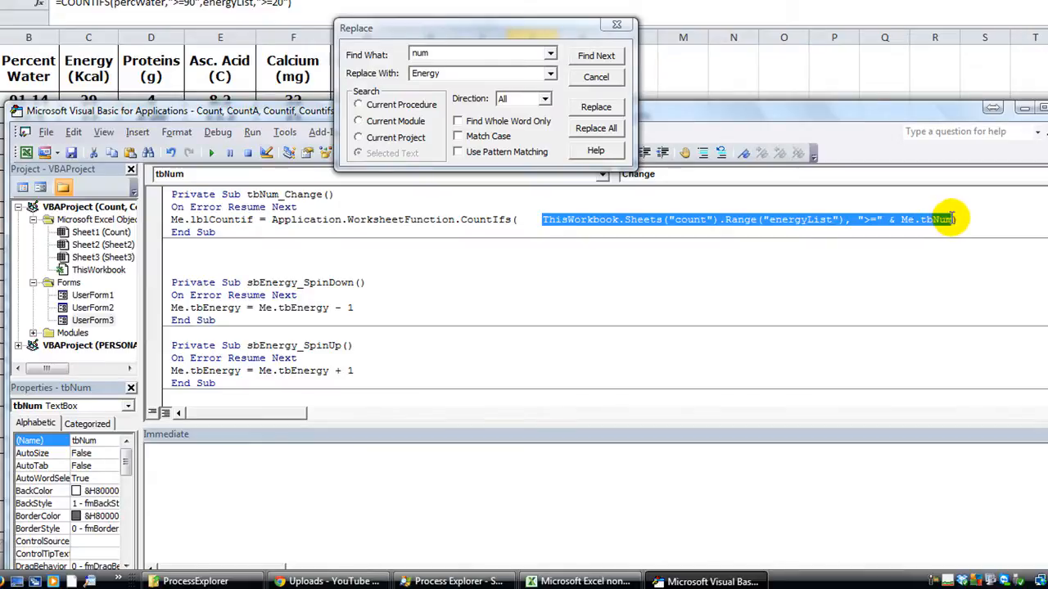
Step: Paste a duplicate criterion pair, renaming the first range to percWater compared against tbNum
{"action": "left_click", "coordinate": [516, 219]}
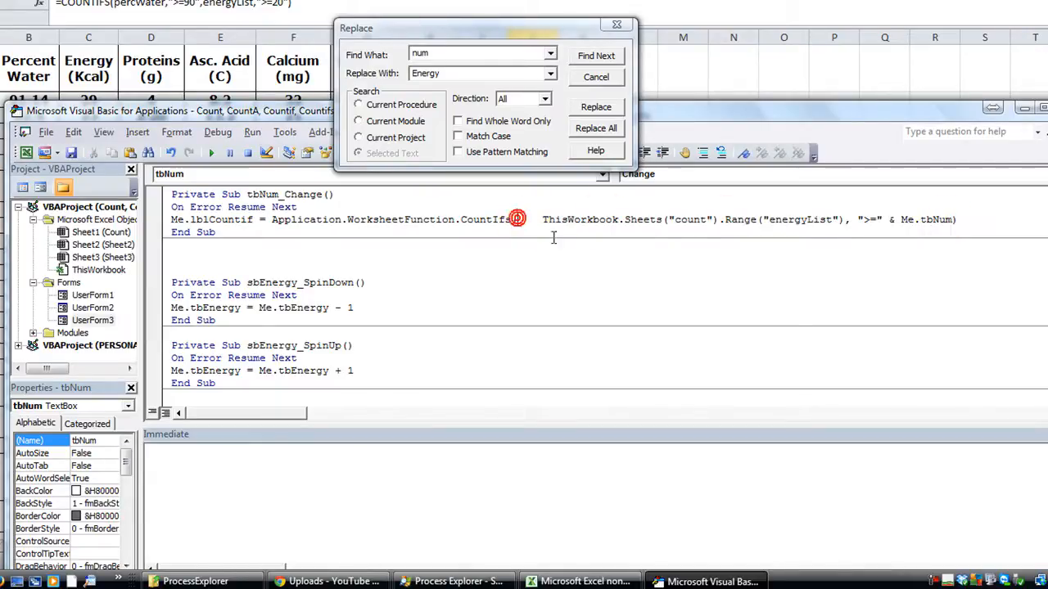
{"action": "left_click", "coordinate": [596, 106]}
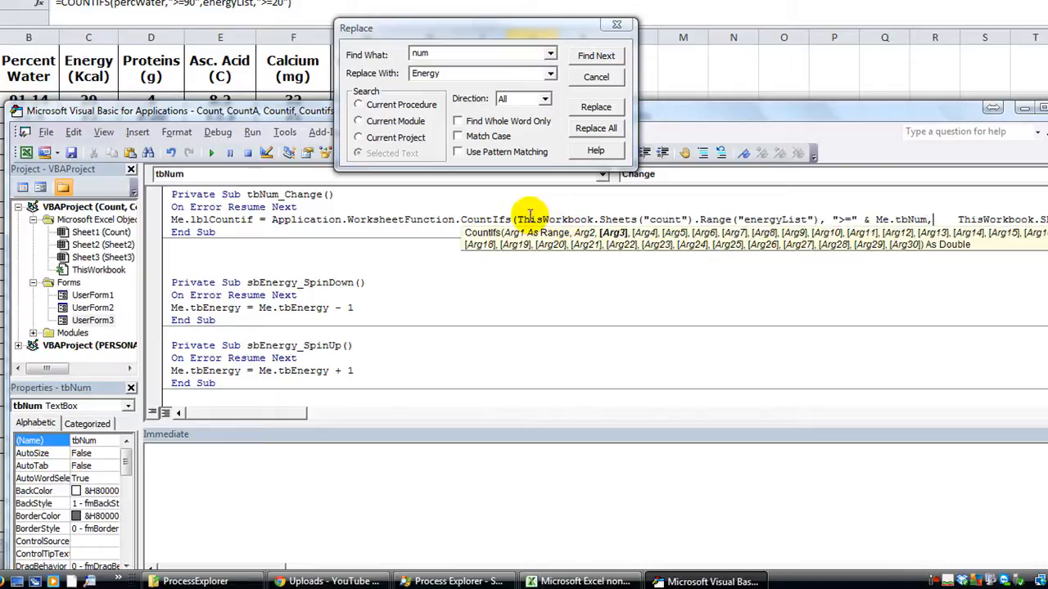
{"action": "mouse_move", "coordinate": [958, 213]}
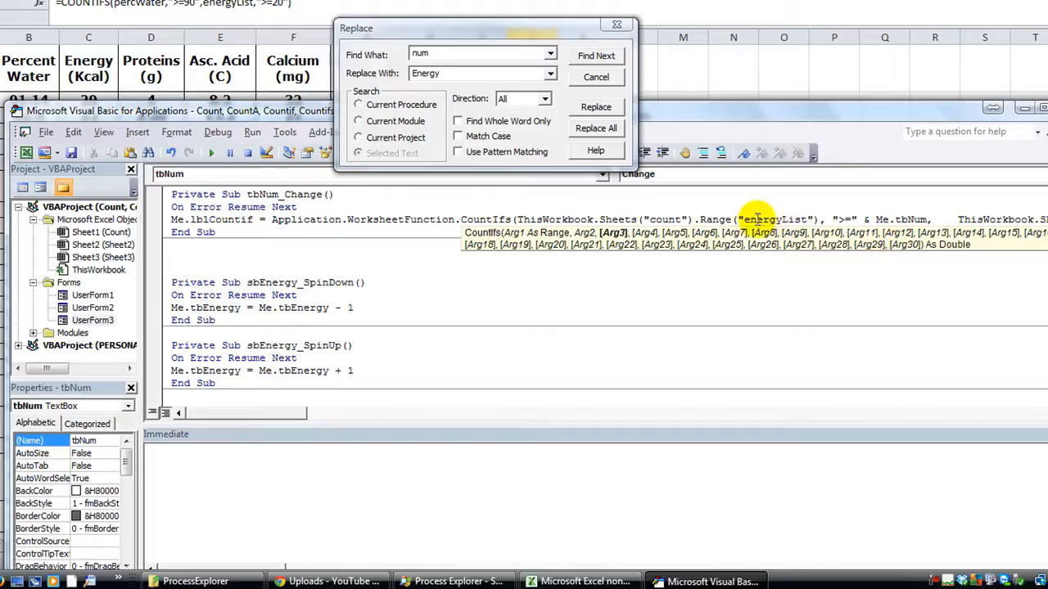
{"action": "double_click", "coordinate": [773, 220]}
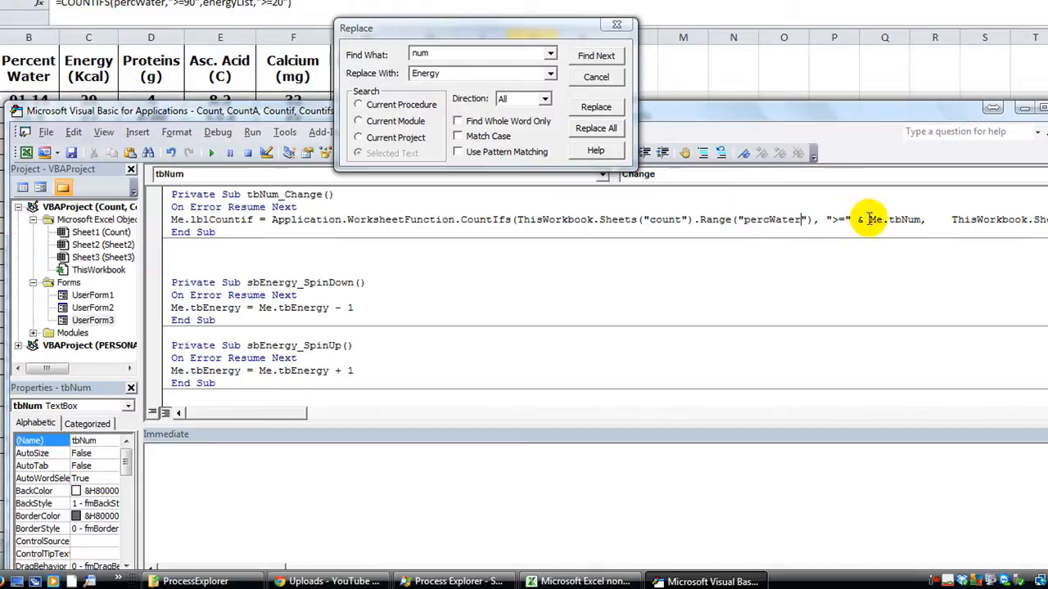
{"action": "double_click", "coordinate": [899, 220]}
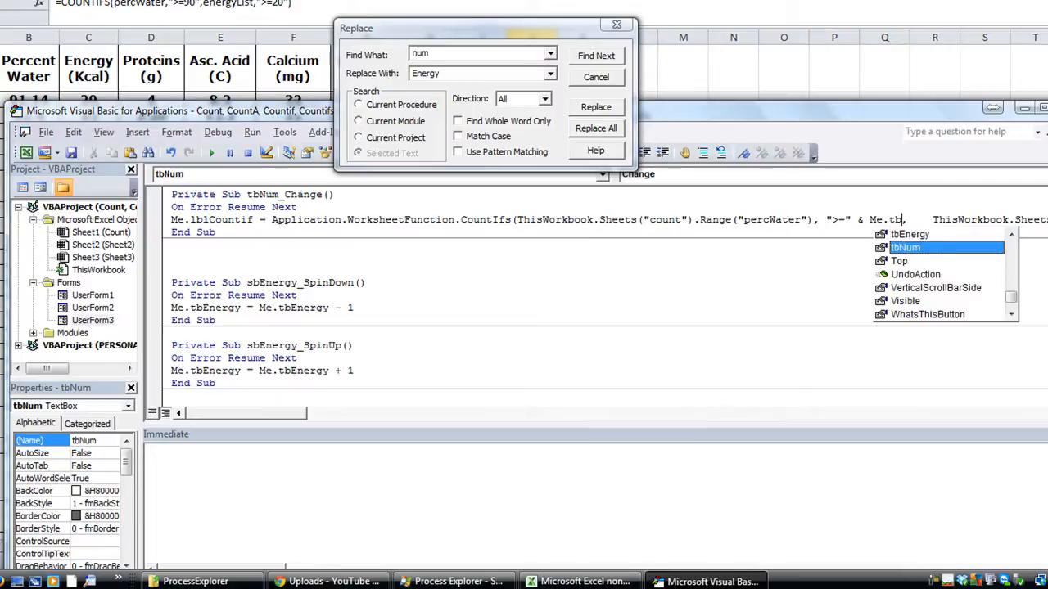
{"action": "left_click", "coordinate": [907, 247]}
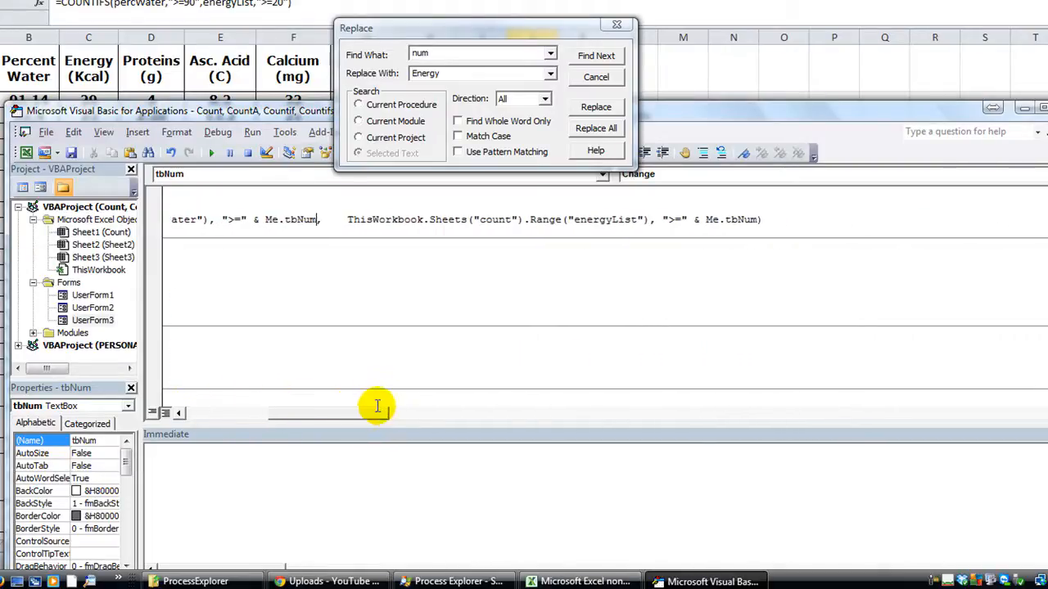
{"action": "mouse_move", "coordinate": [326, 220]}
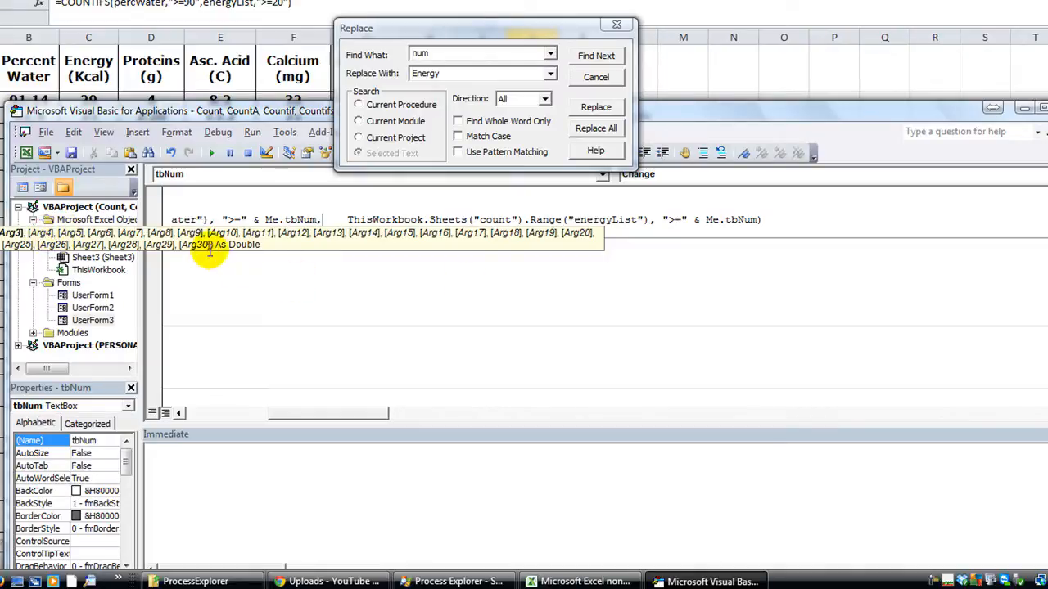
{"action": "mouse_move", "coordinate": [356, 216]}
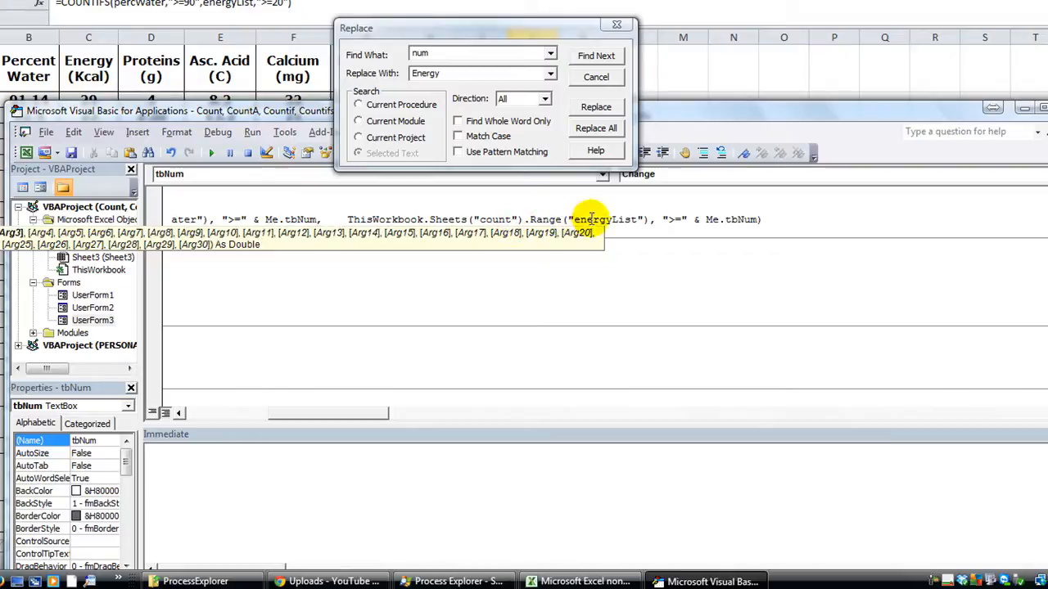
{"action": "mouse_move", "coordinate": [737, 219]}
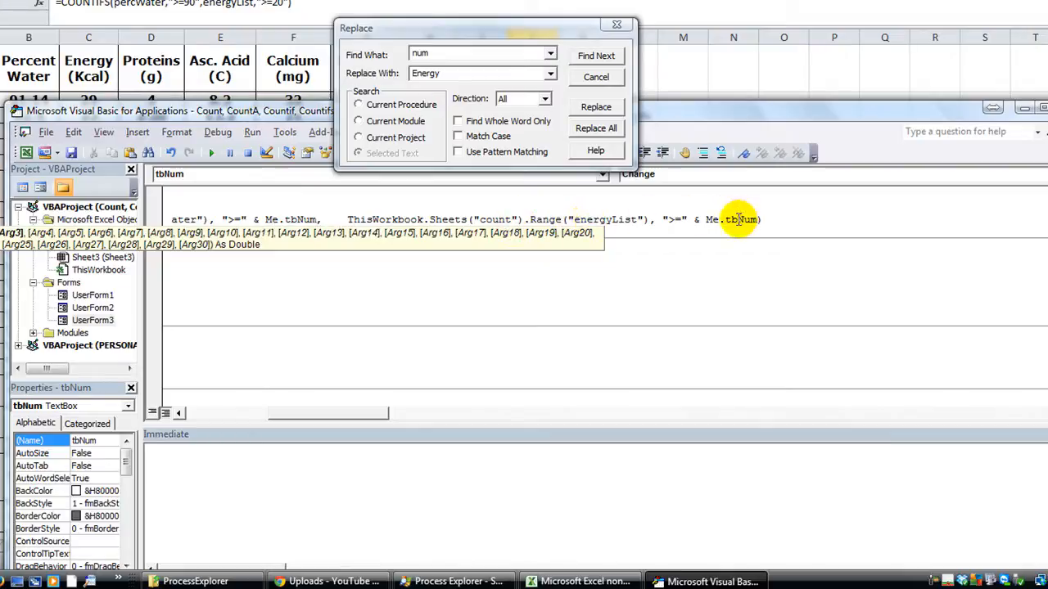
Step: Replace tbNum in the energyList criterion with tbEnergy chosen from IntelliSense
{"action": "double_click", "coordinate": [745, 220]}
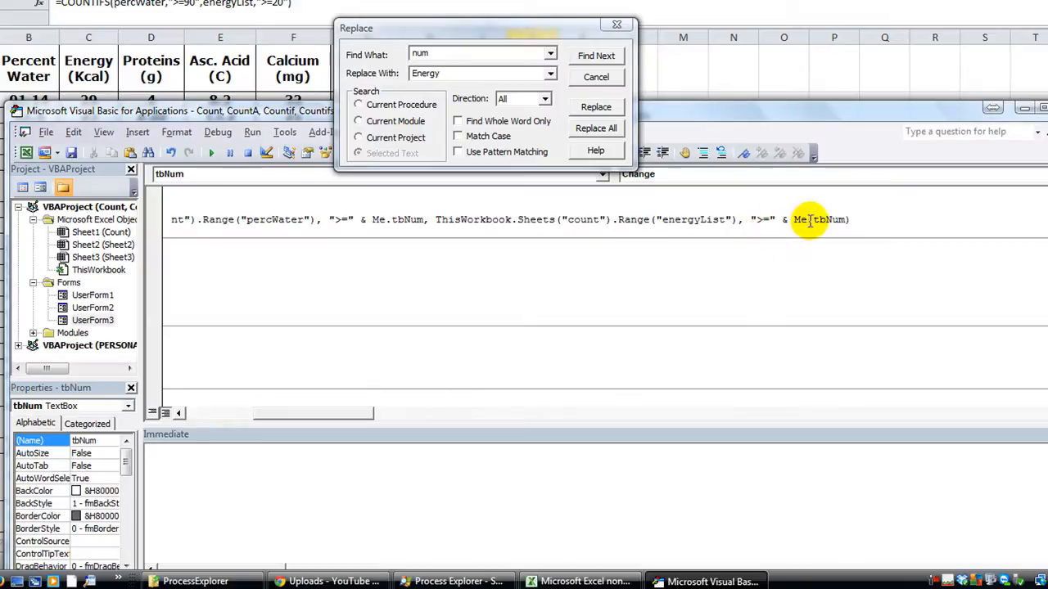
{"action": "double_click", "coordinate": [822, 219]}
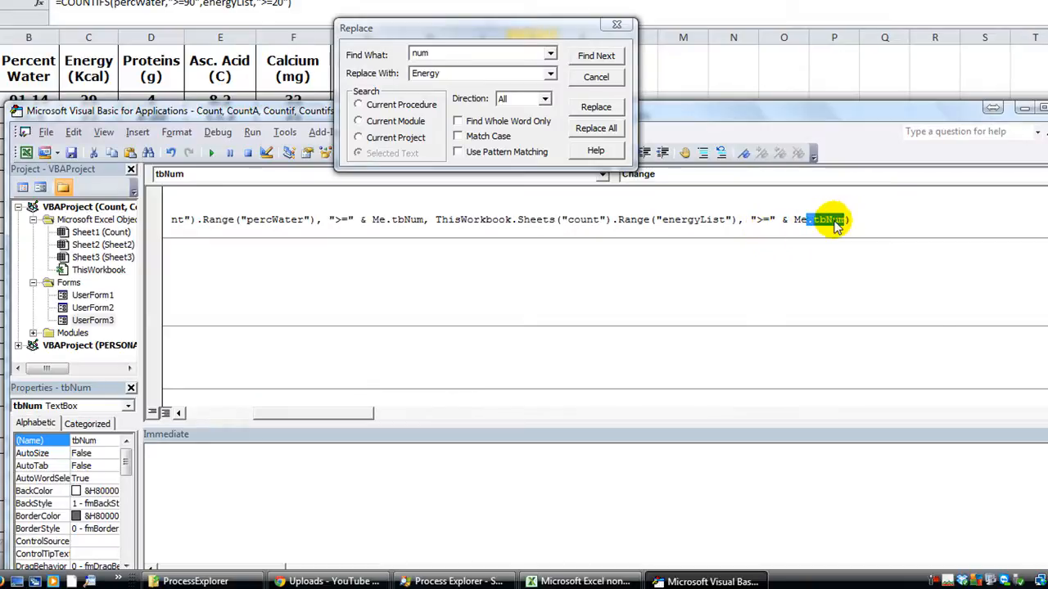
{"action": "type", "text": ".tb"}
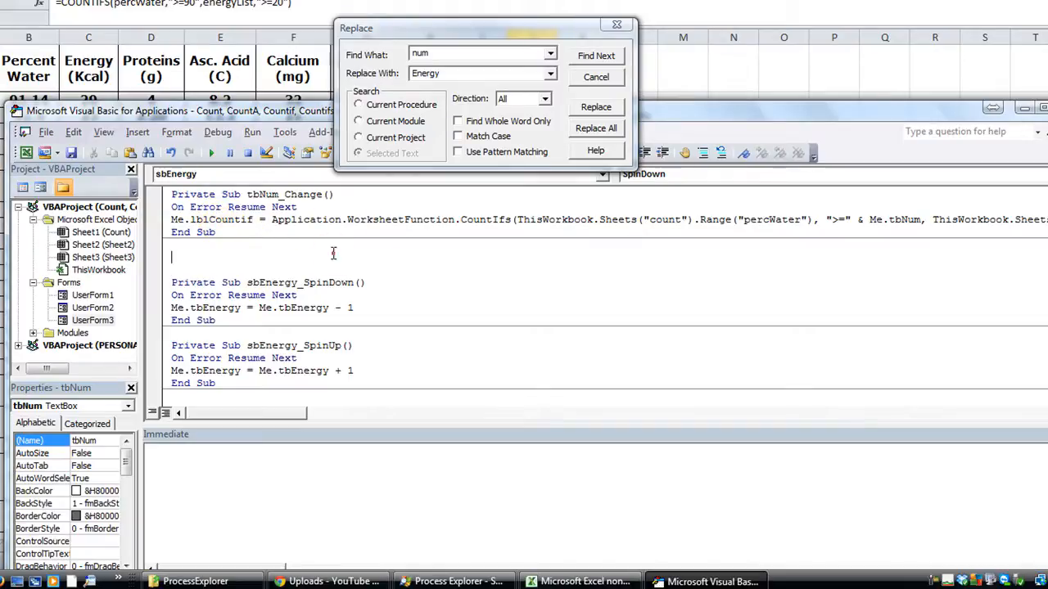
{"action": "scroll", "scroll_direction": "down", "scroll_amount": 3}
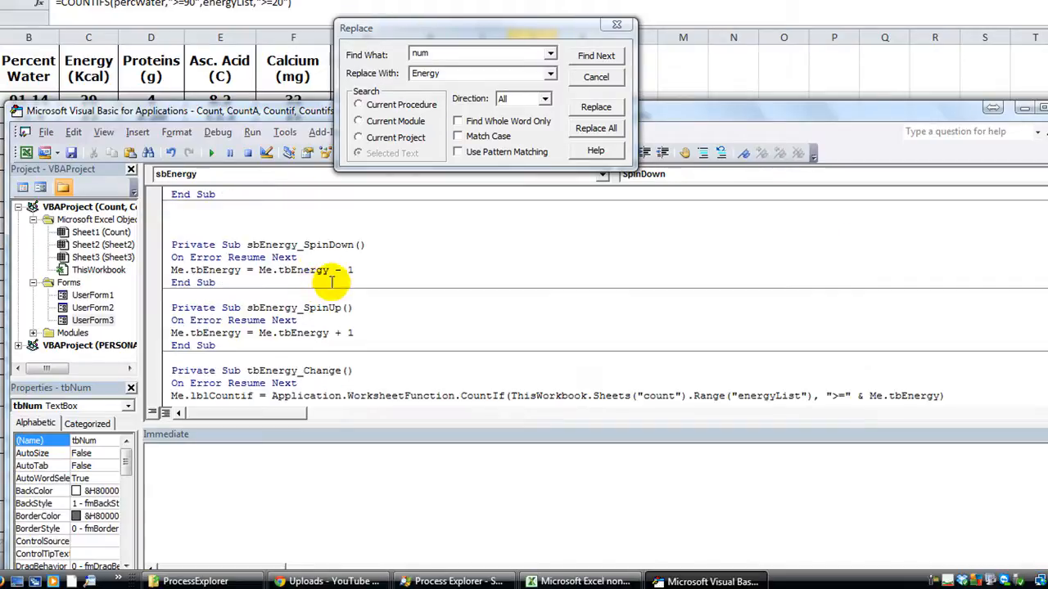
{"action": "scroll", "scroll_direction": "down", "scroll_amount": 3}
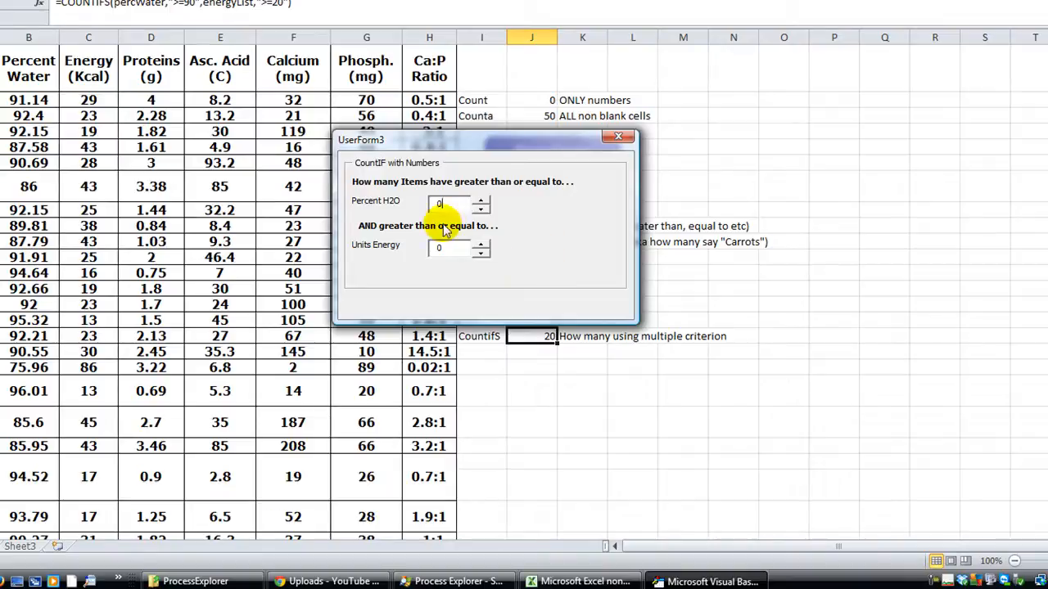
Step: Enter Percent H2O values 1, 30 and 90 in the running form's input box
{"action": "left_click", "coordinate": [450, 203]}
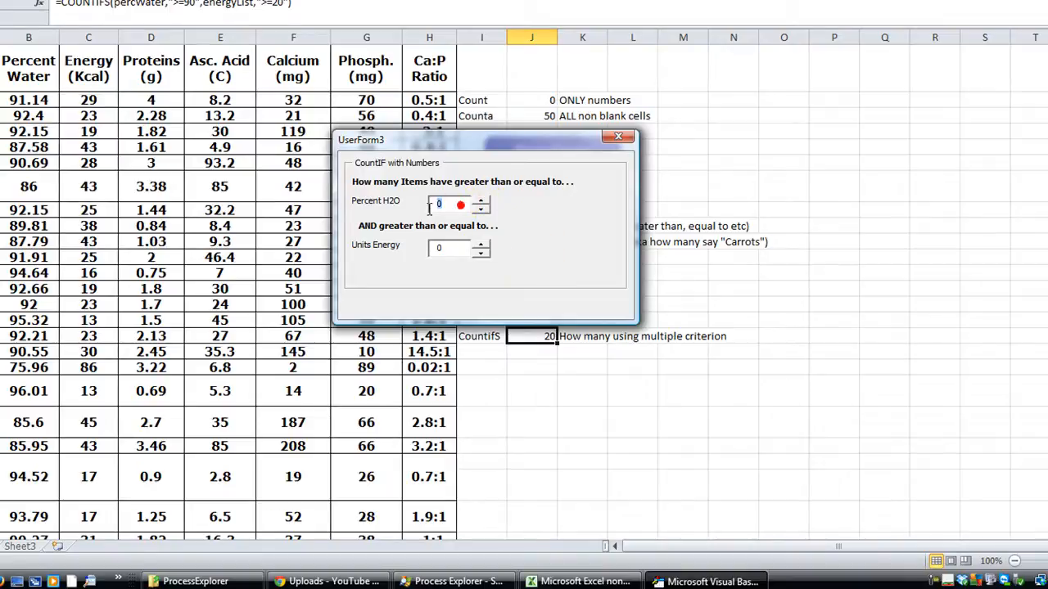
{"action": "type", "text": "1"}
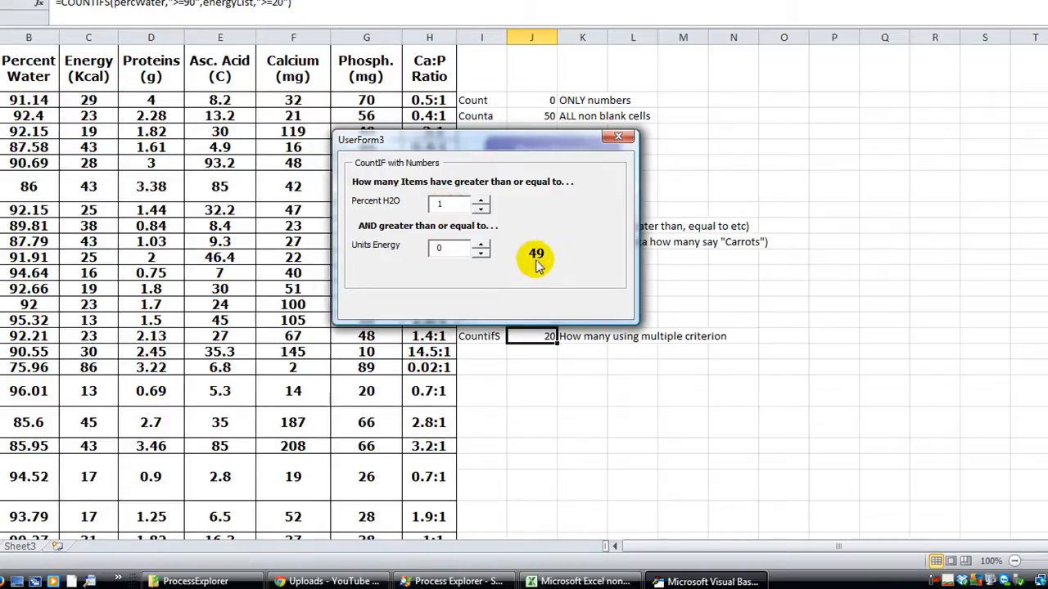
{"action": "mouse_move", "coordinate": [534, 262]}
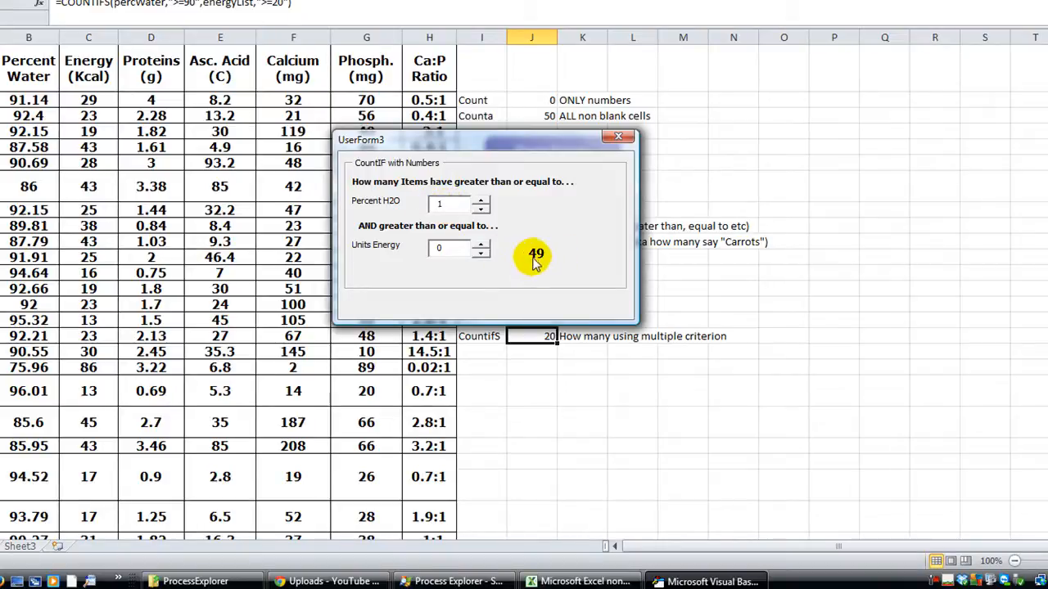
{"action": "mouse_move", "coordinate": [179, 271]}
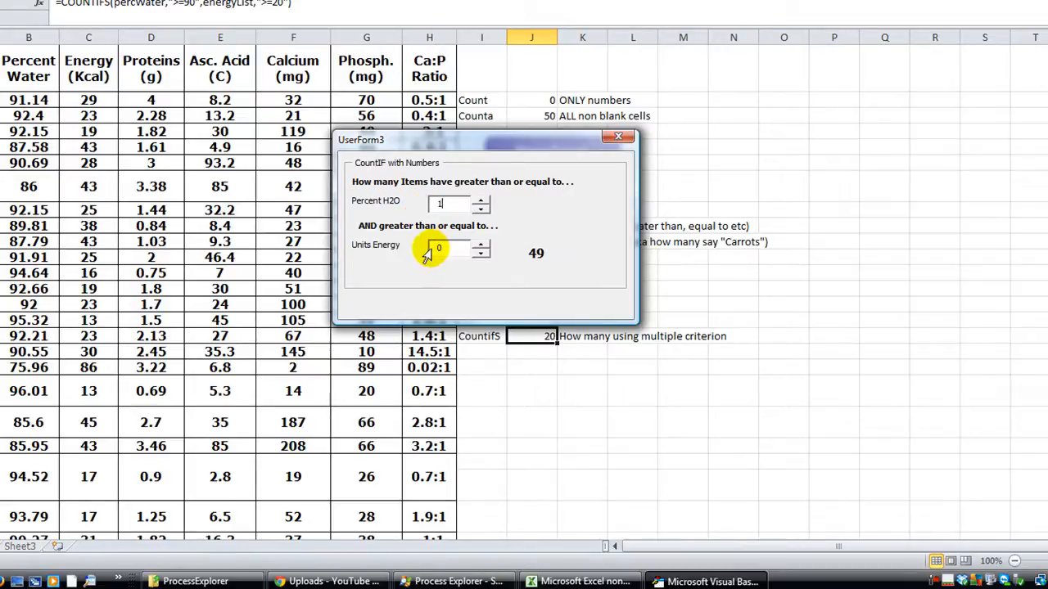
{"action": "type", "text": "30"}
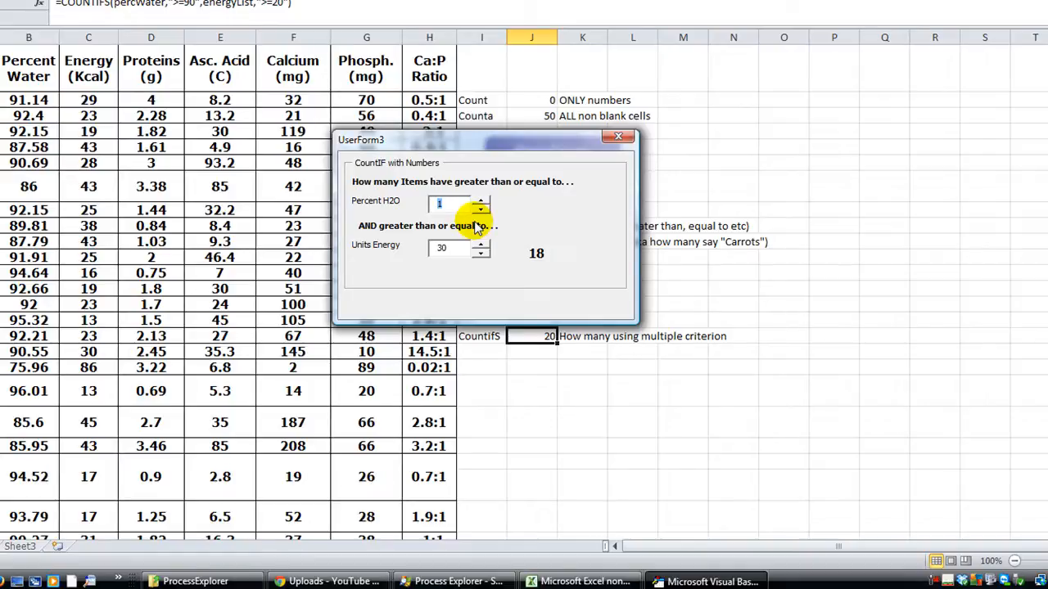
{"action": "type", "text": "90"}
{"action": "left_click", "coordinate": [458, 248]}
{"action": "type", "text": "20"}
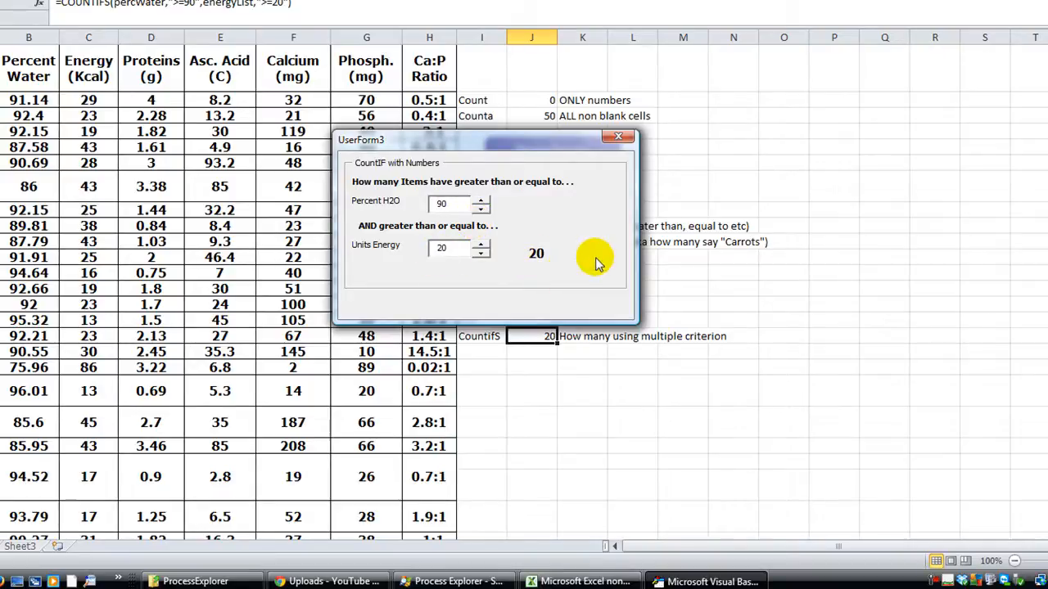
Step: Spin Units Energy up to 22 and Percent H2O up to 88, giving a count of 22
{"action": "left_click", "coordinate": [482, 243]}
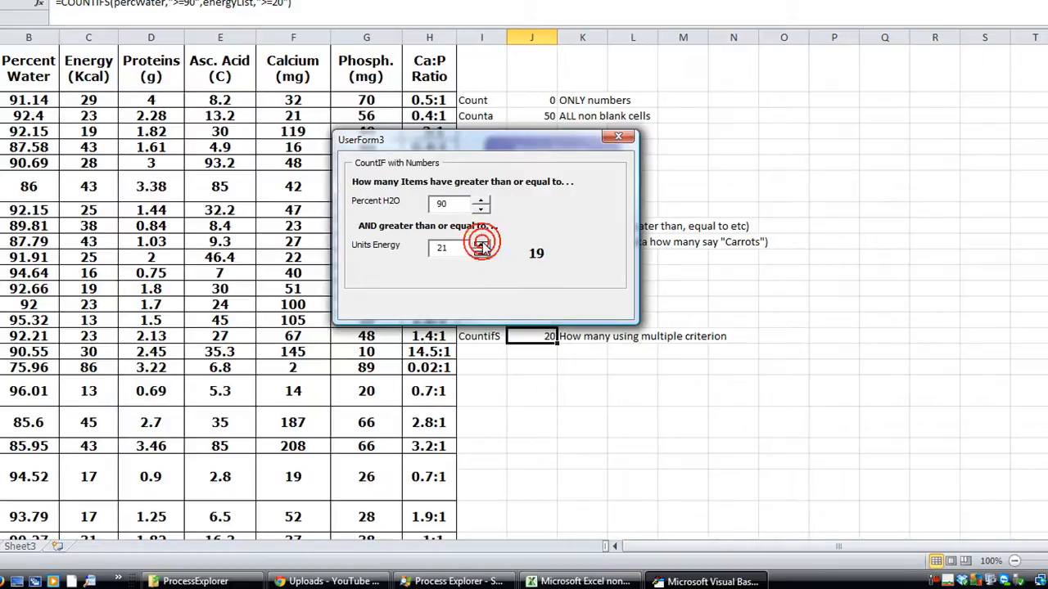
{"action": "left_click", "coordinate": [482, 244]}
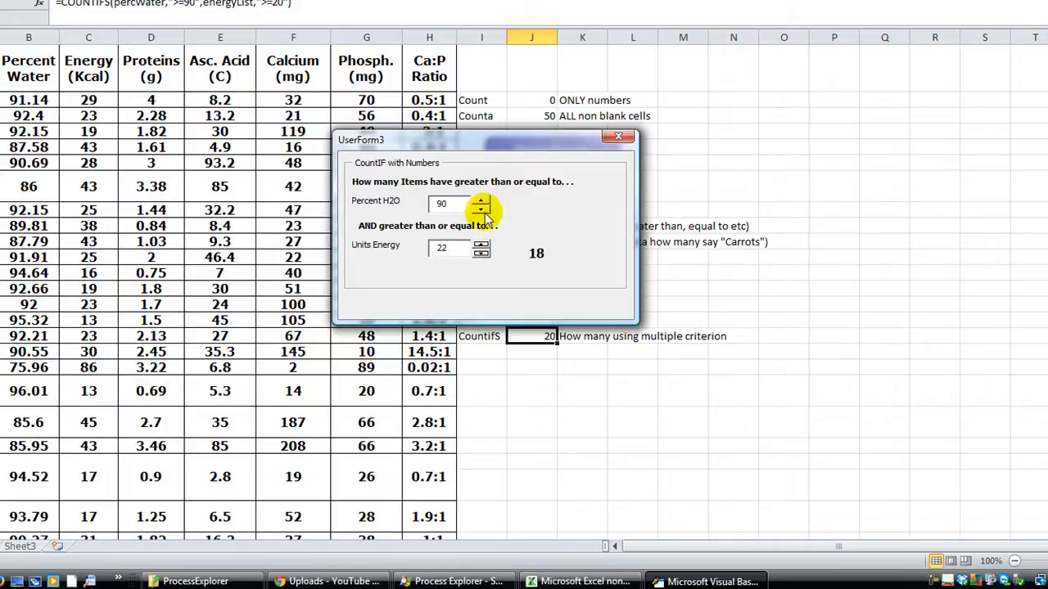
{"action": "left_click", "coordinate": [481, 208]}
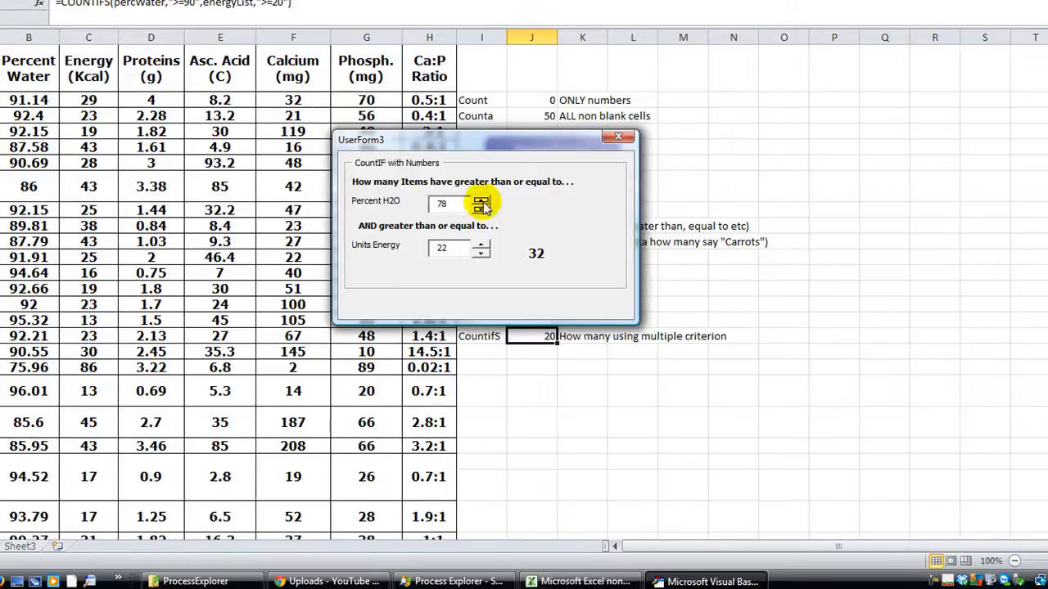
{"action": "left_click", "coordinate": [481, 199]}
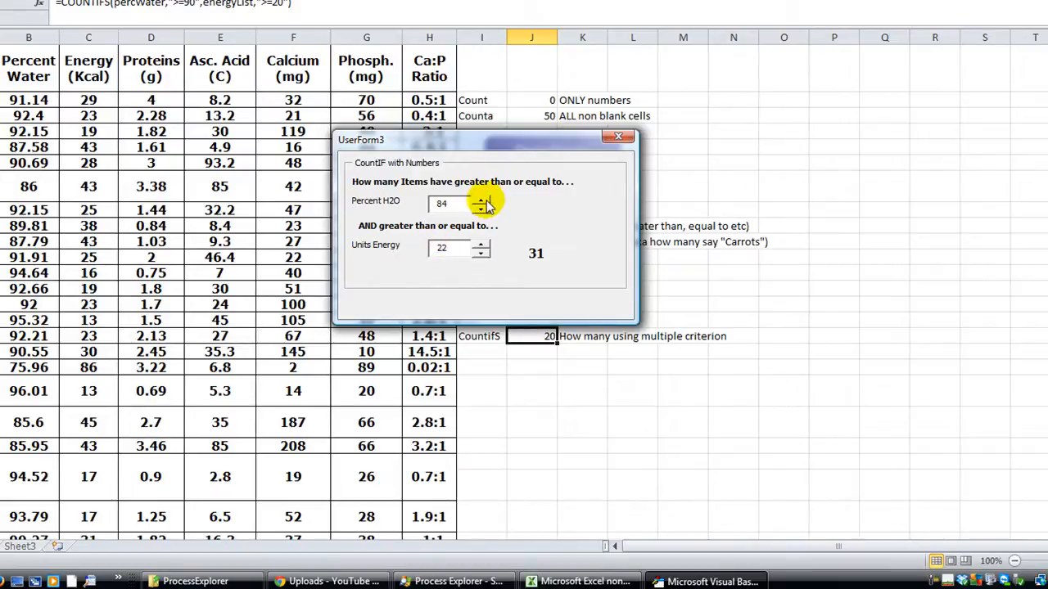
{"action": "left_click", "coordinate": [481, 200]}
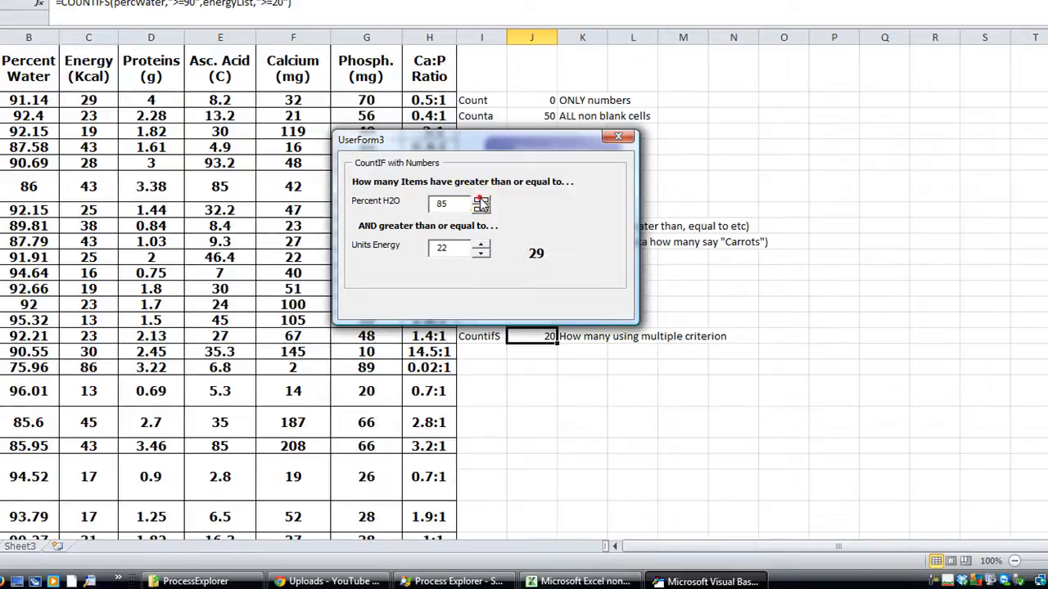
{"action": "left_click", "coordinate": [481, 207]}
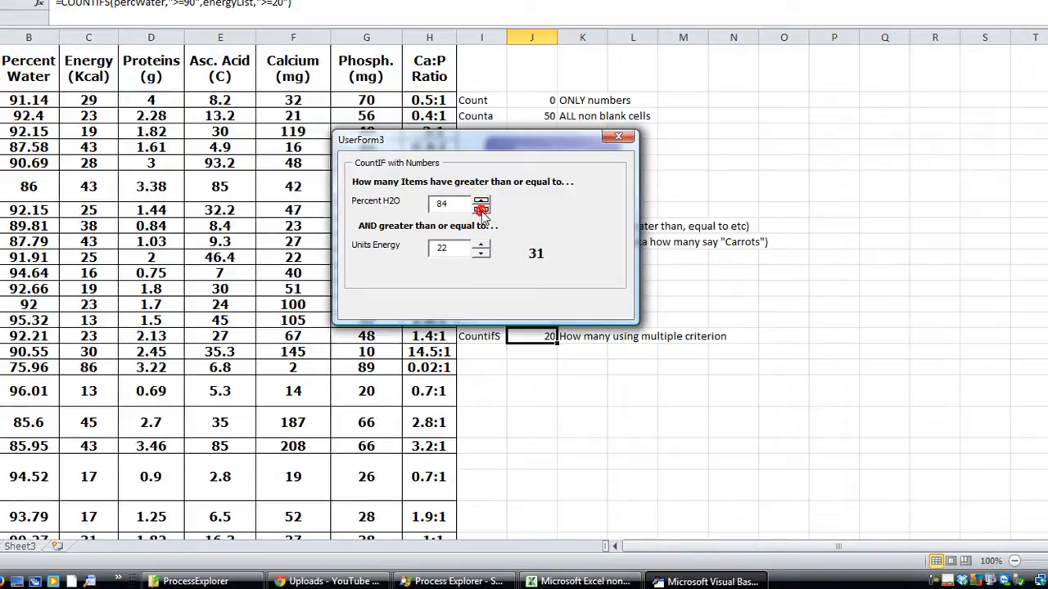
{"action": "left_click", "coordinate": [481, 199]}
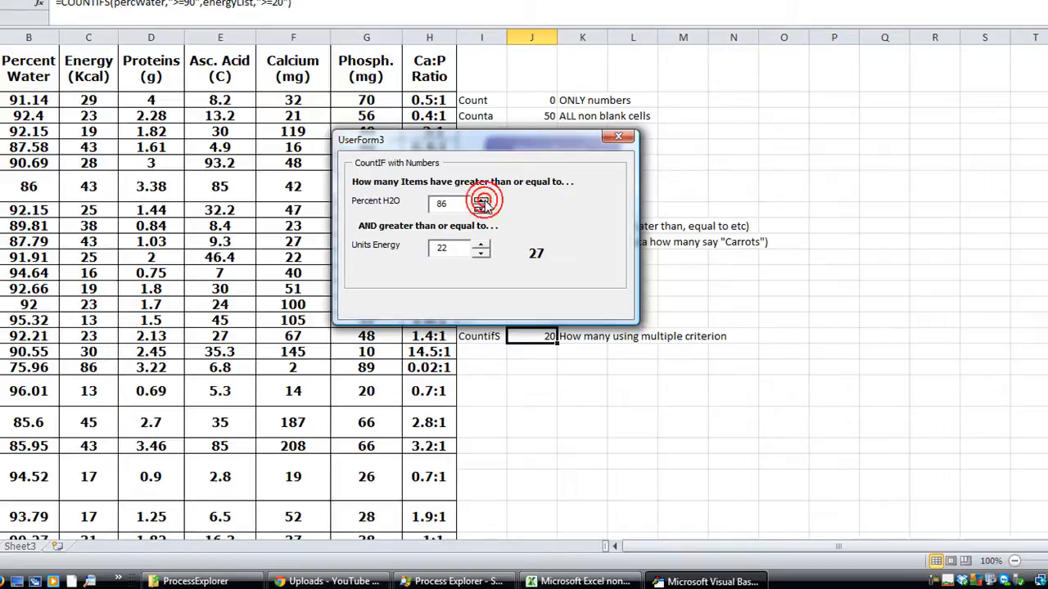
{"action": "left_click", "coordinate": [481, 200]}
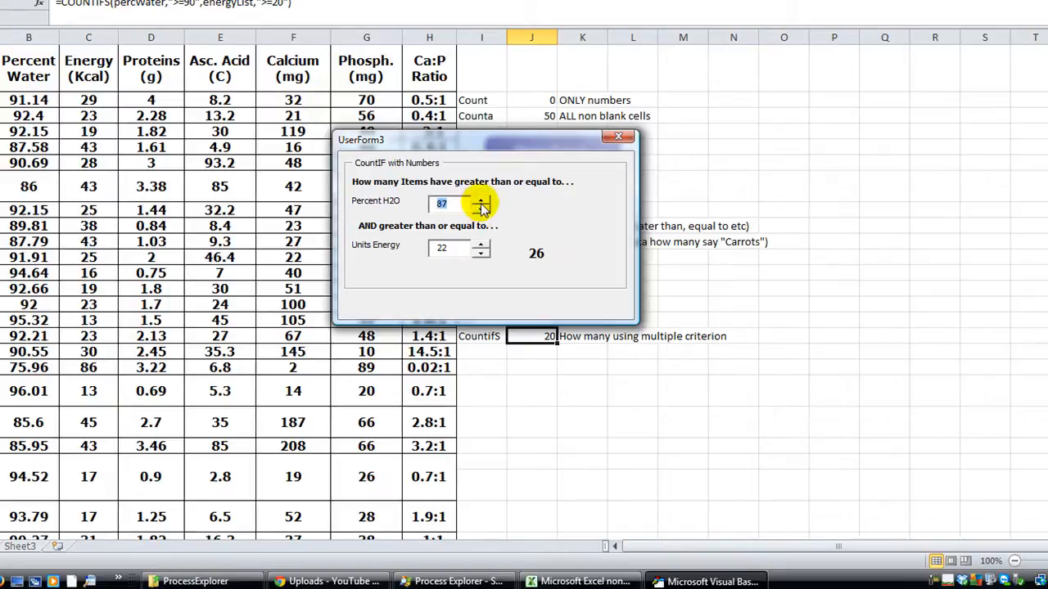
{"action": "left_click", "coordinate": [482, 200]}
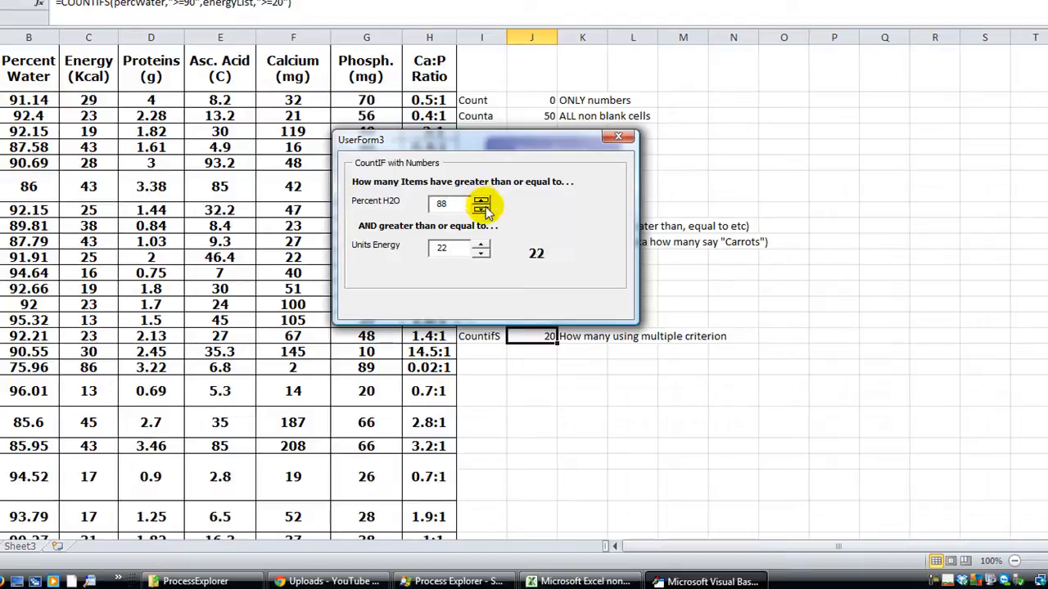
{"action": "mouse_move", "coordinate": [573, 248]}
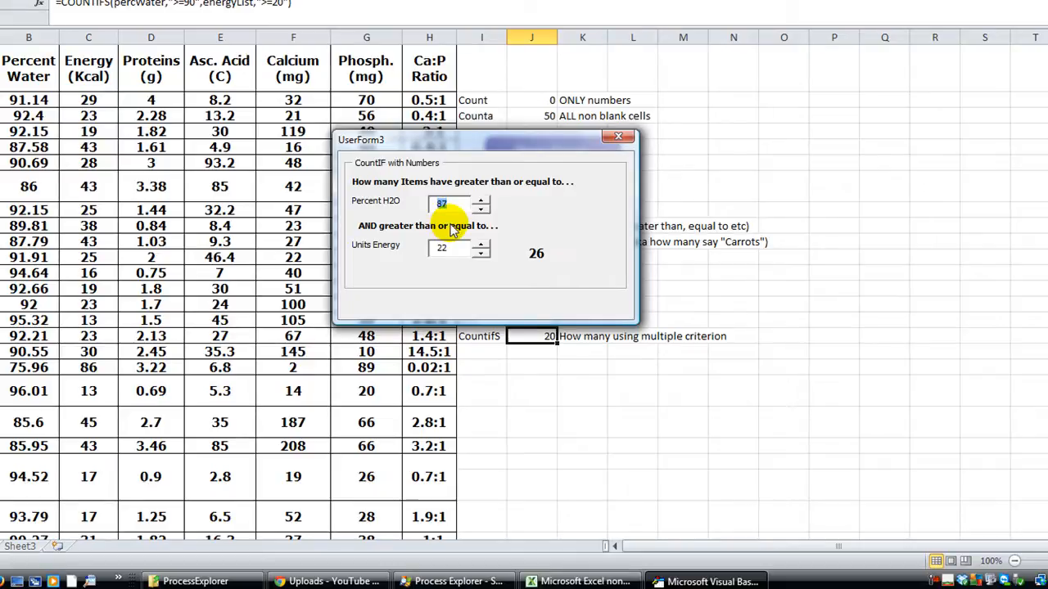
{"action": "left_click", "coordinate": [481, 200]}
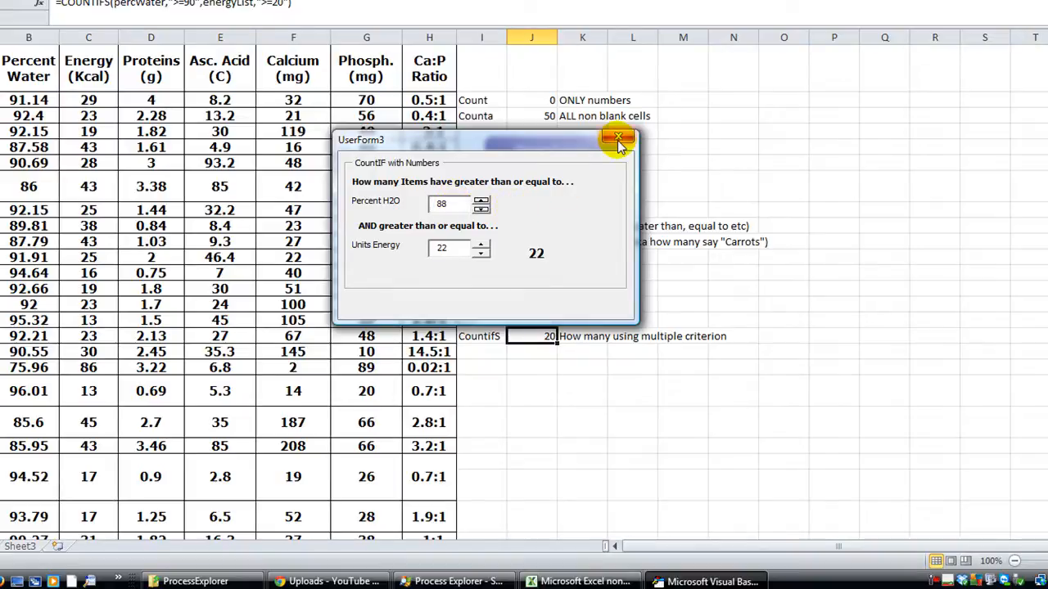
{"action": "mouse_move", "coordinate": [619, 137]}
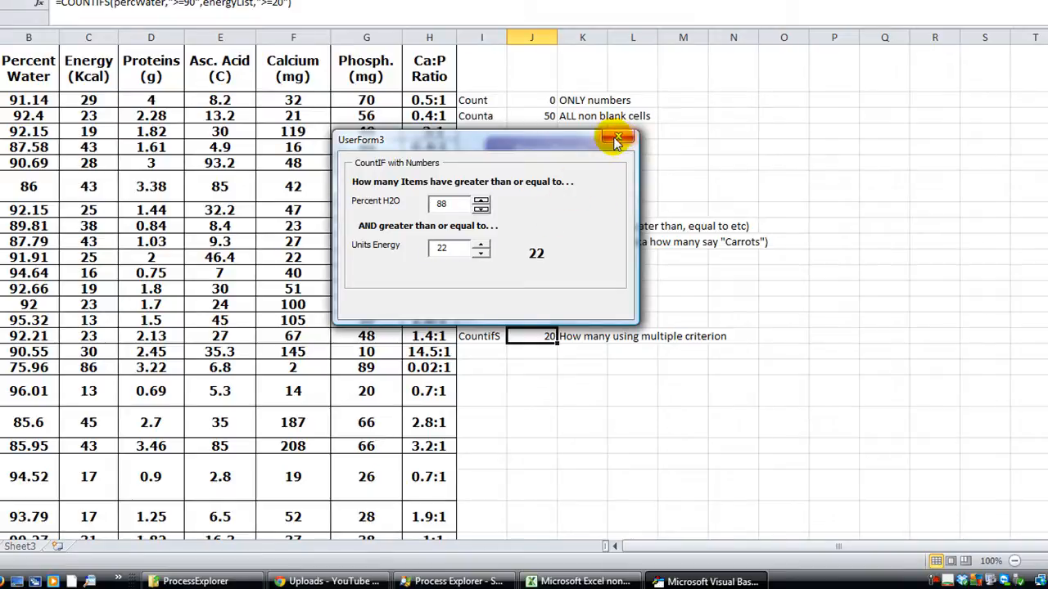
{"action": "mouse_move", "coordinate": [619, 137]}
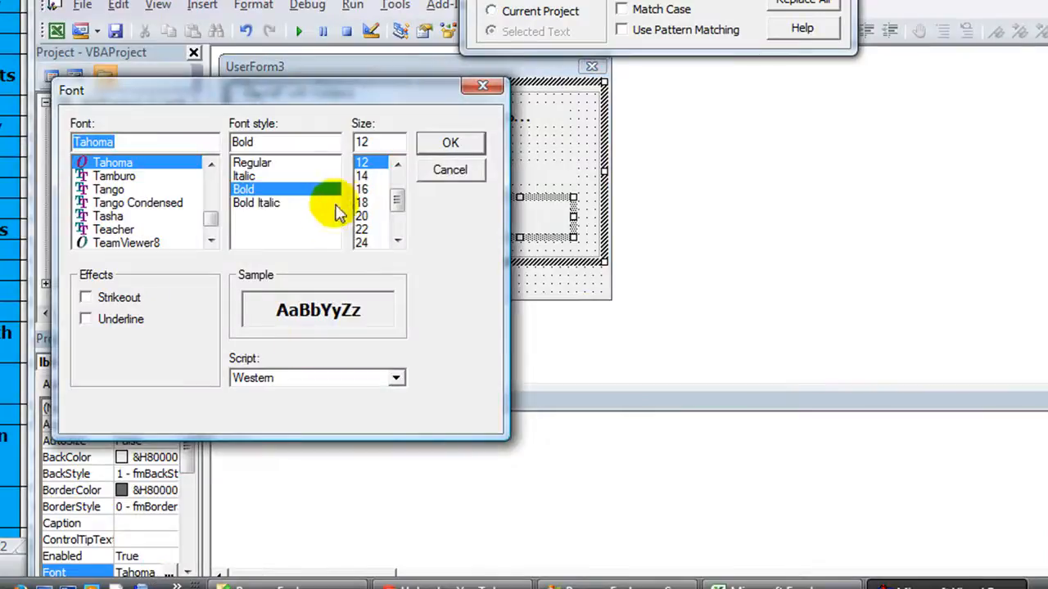
Step: Set the result label's font to bold Tahoma size 20 and confirm
{"action": "left_click", "coordinate": [362, 216]}
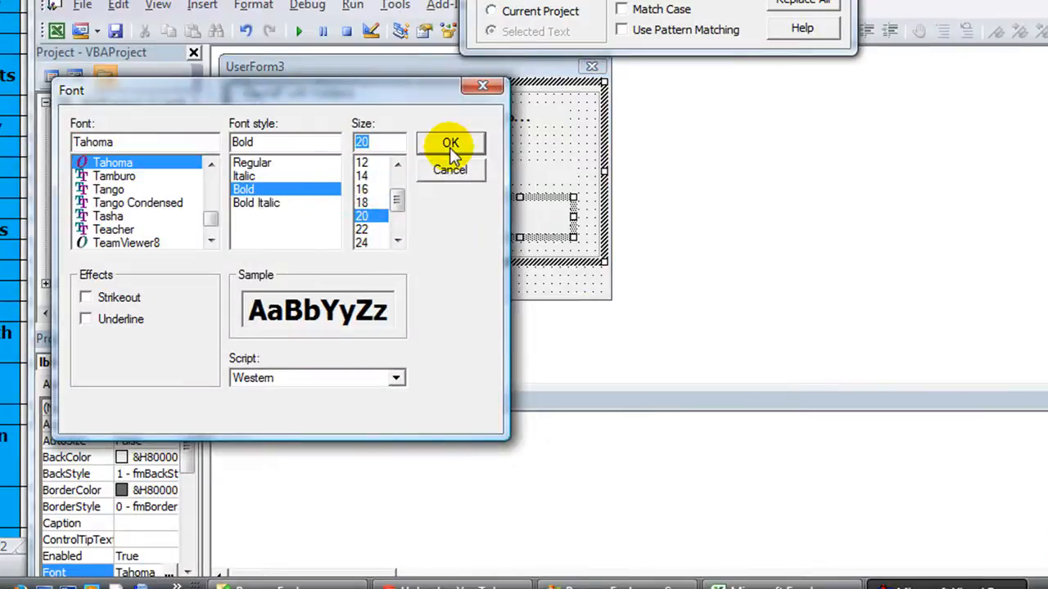
{"action": "left_click", "coordinate": [450, 142]}
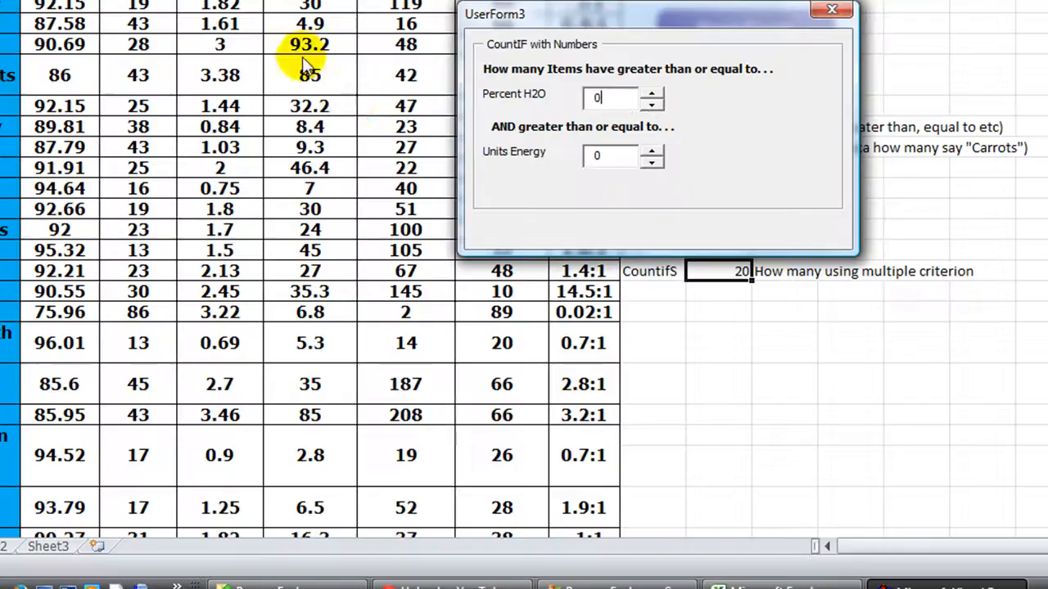
Step: Spin Percent H2O up once and Units Energy up to 30, showing a count of 18
{"action": "left_click", "coordinate": [652, 98]}
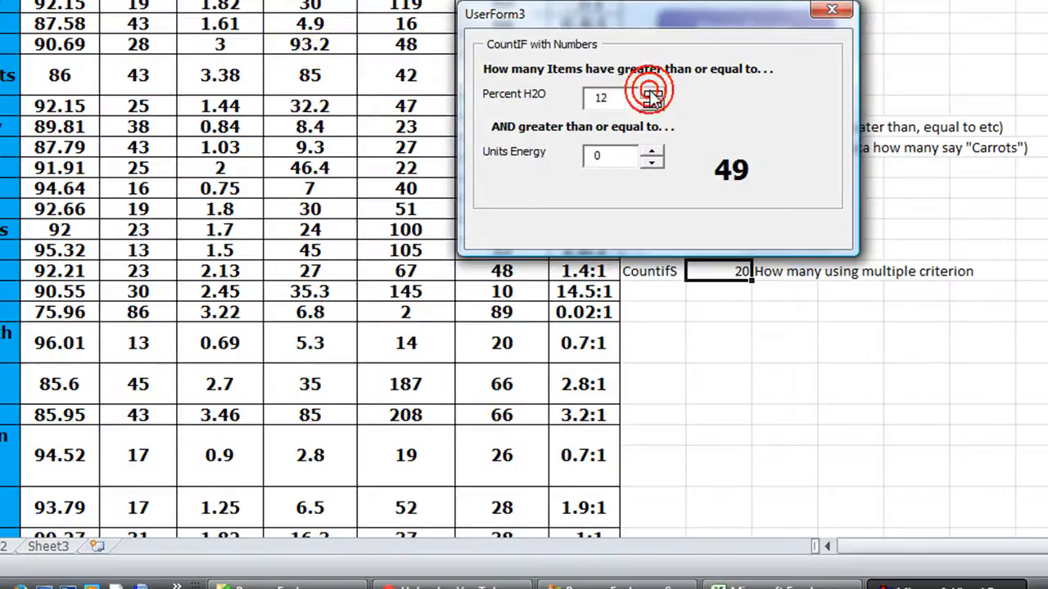
{"action": "left_click", "coordinate": [652, 151]}
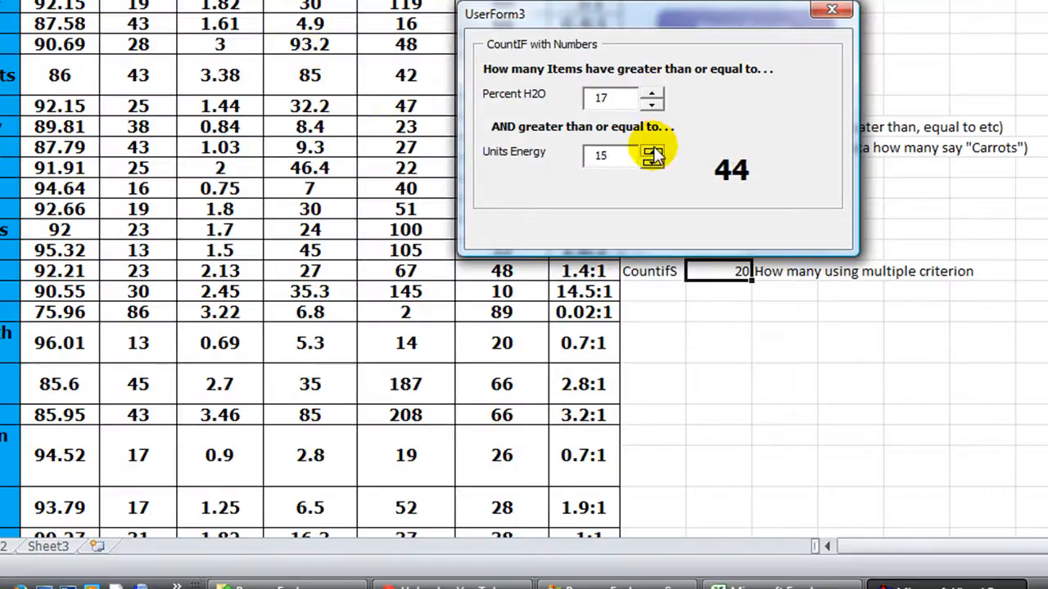
{"action": "left_click", "coordinate": [652, 150]}
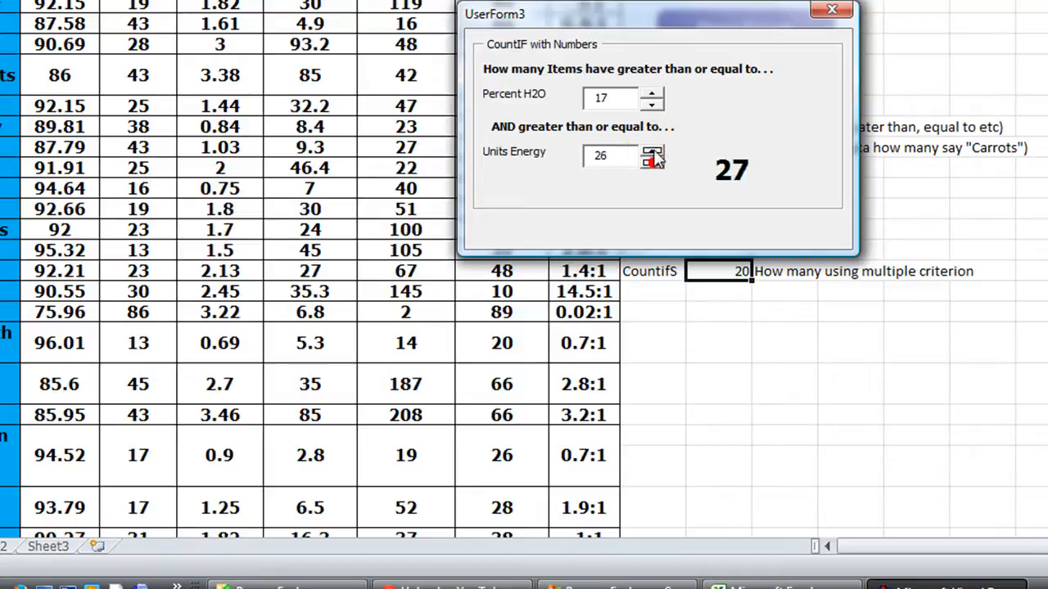
{"action": "left_click", "coordinate": [652, 151]}
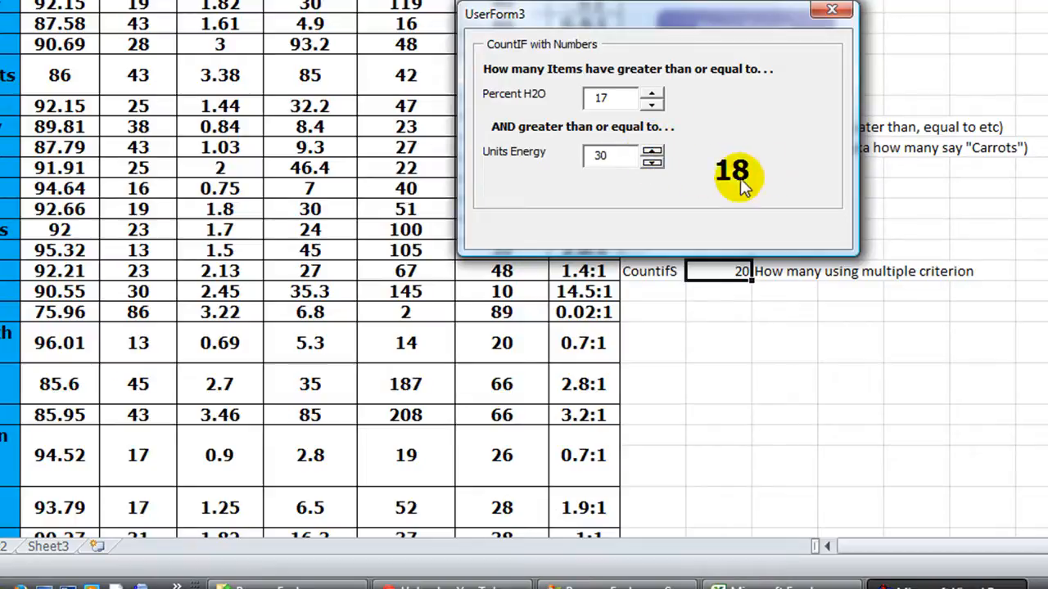
{"action": "mouse_move", "coordinate": [593, 155]}
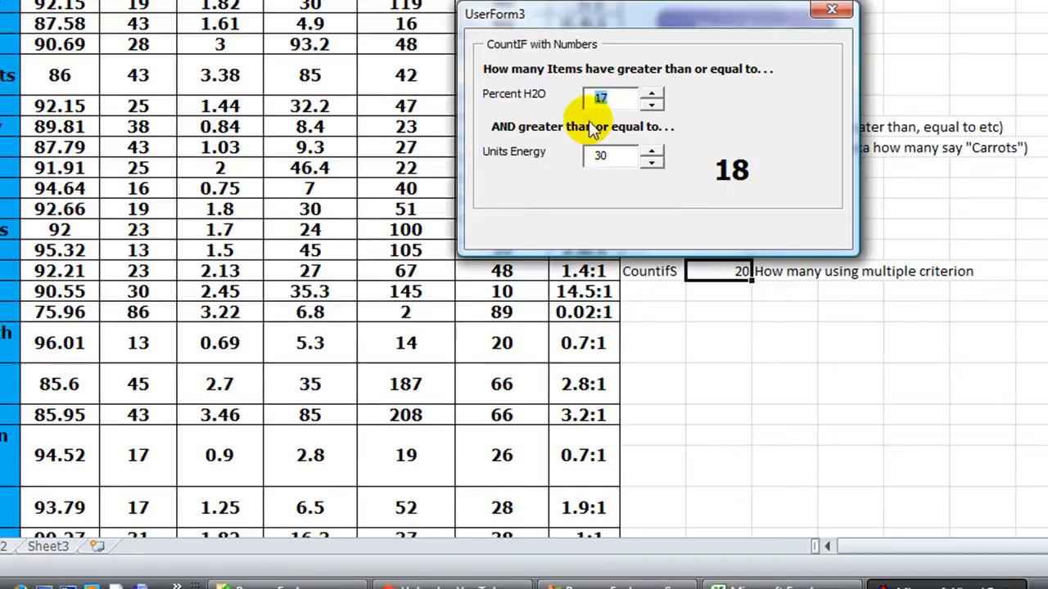
{"action": "mouse_move", "coordinate": [587, 172]}
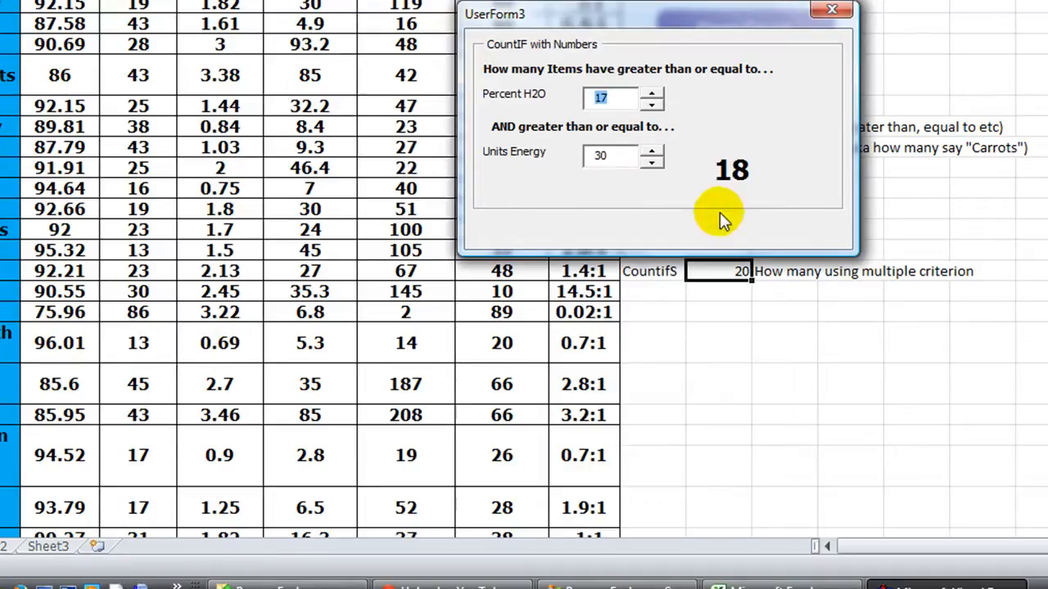
{"action": "mouse_move", "coordinate": [720, 188]}
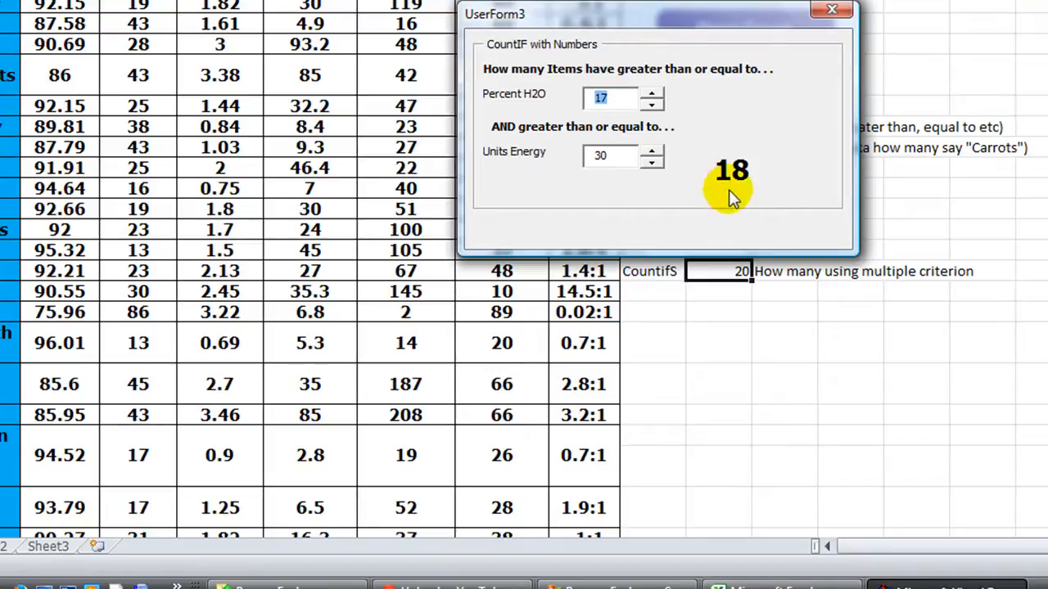
{"action": "mouse_move", "coordinate": [581, 245]}
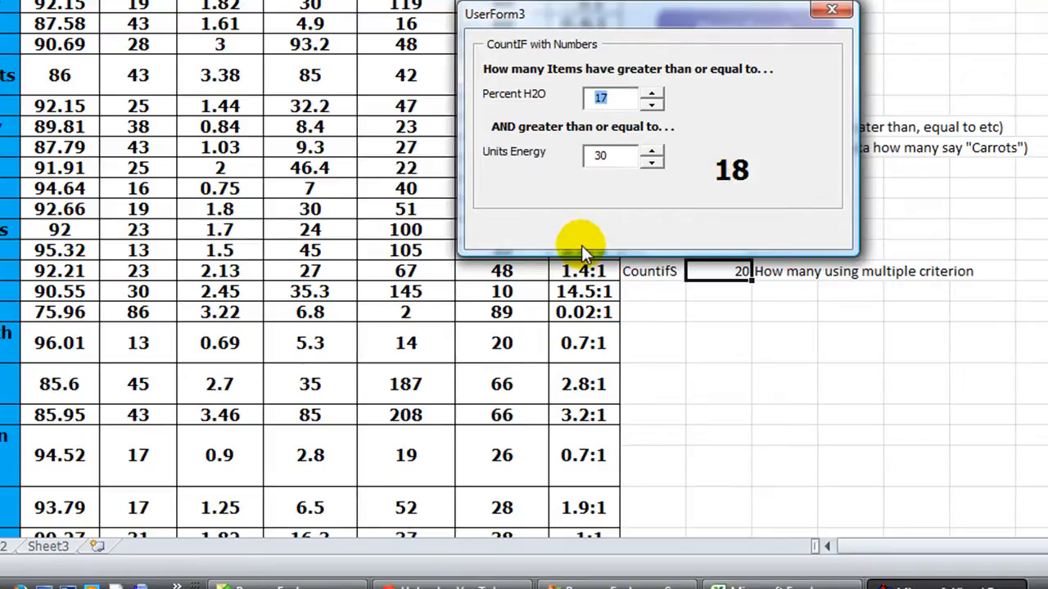
{"action": "mouse_move", "coordinate": [802, 52]}
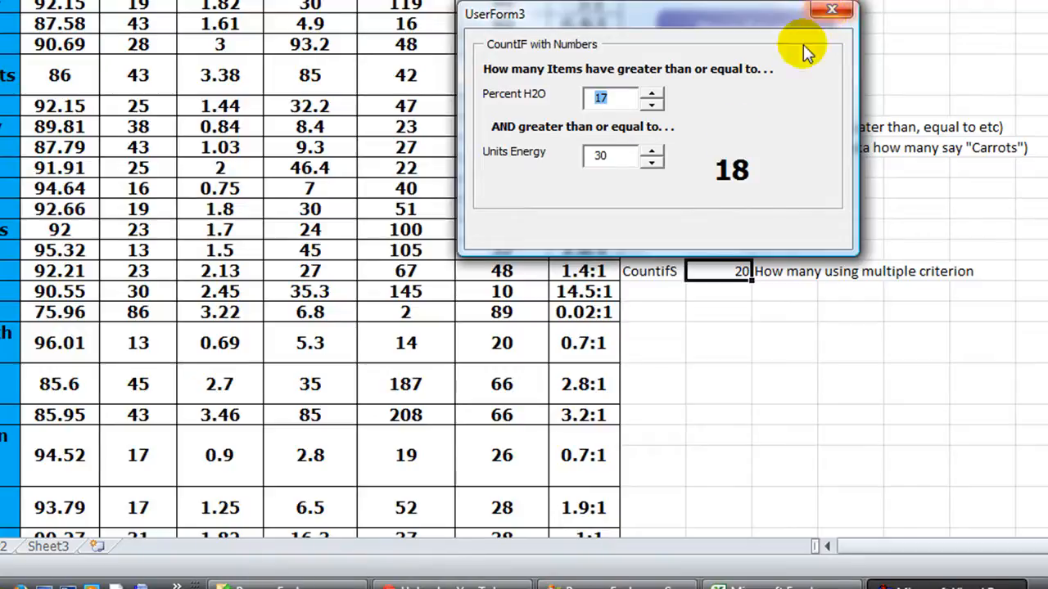
{"action": "mouse_move", "coordinate": [675, 203]}
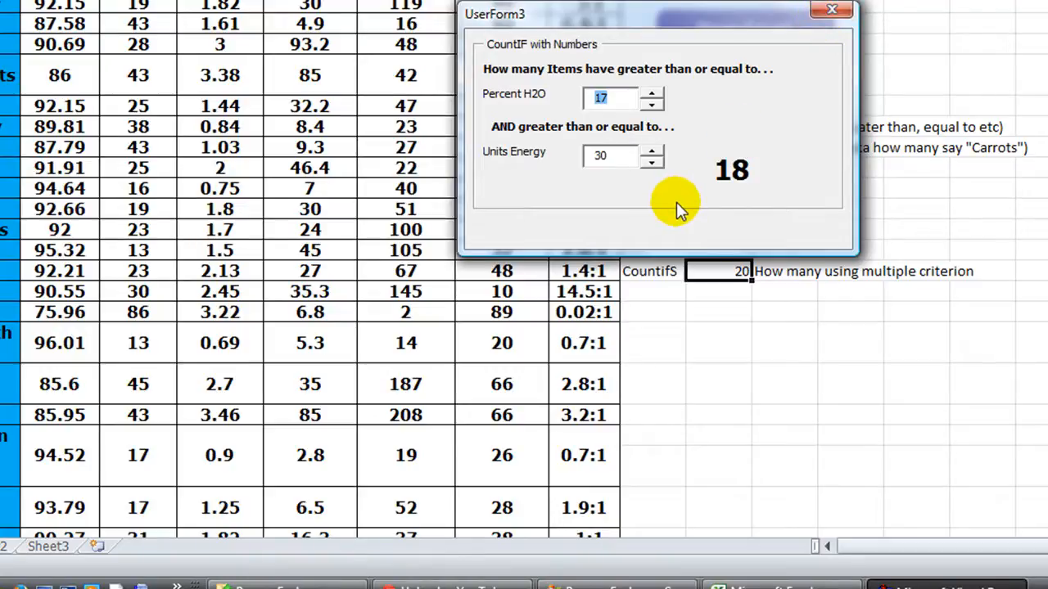
Step: Raise Units Energy to 31 so the count drops to 17, then close the form
{"action": "left_click", "coordinate": [609, 99]}
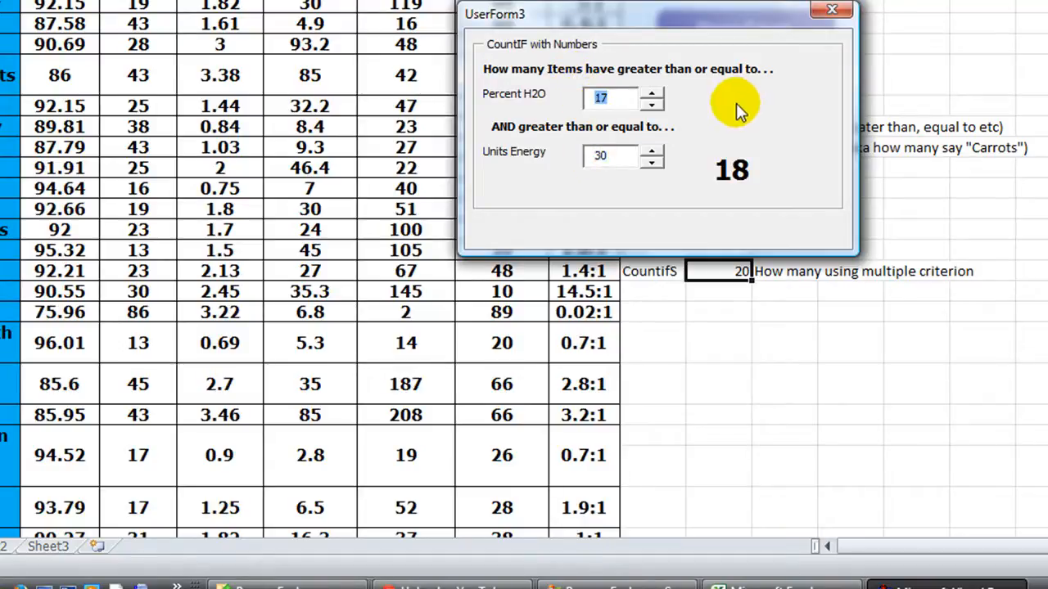
{"action": "mouse_move", "coordinate": [701, 148]}
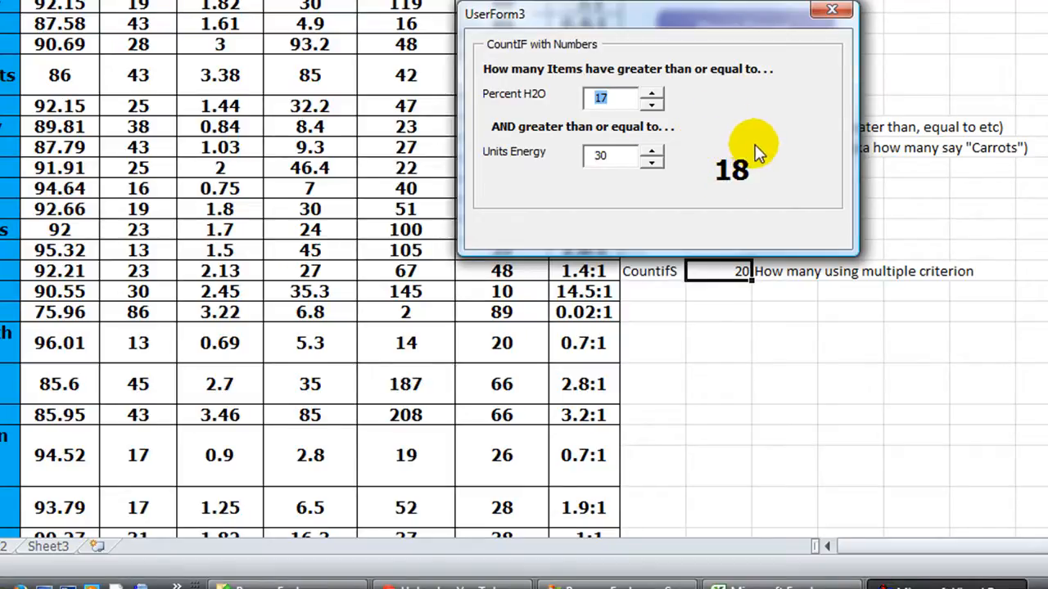
{"action": "mouse_move", "coordinate": [678, 200]}
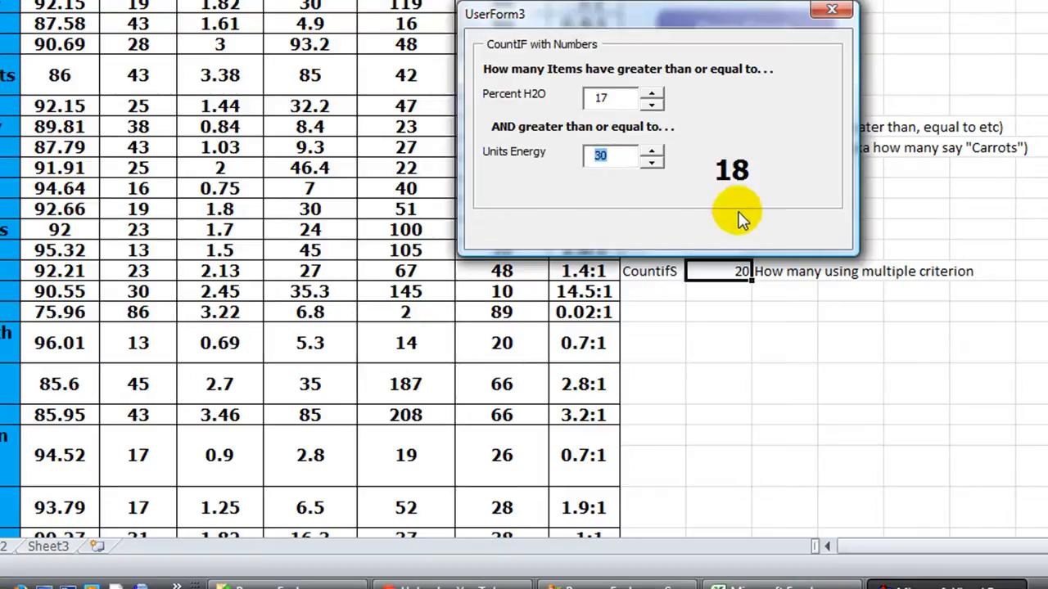
{"action": "mouse_move", "coordinate": [848, 209]}
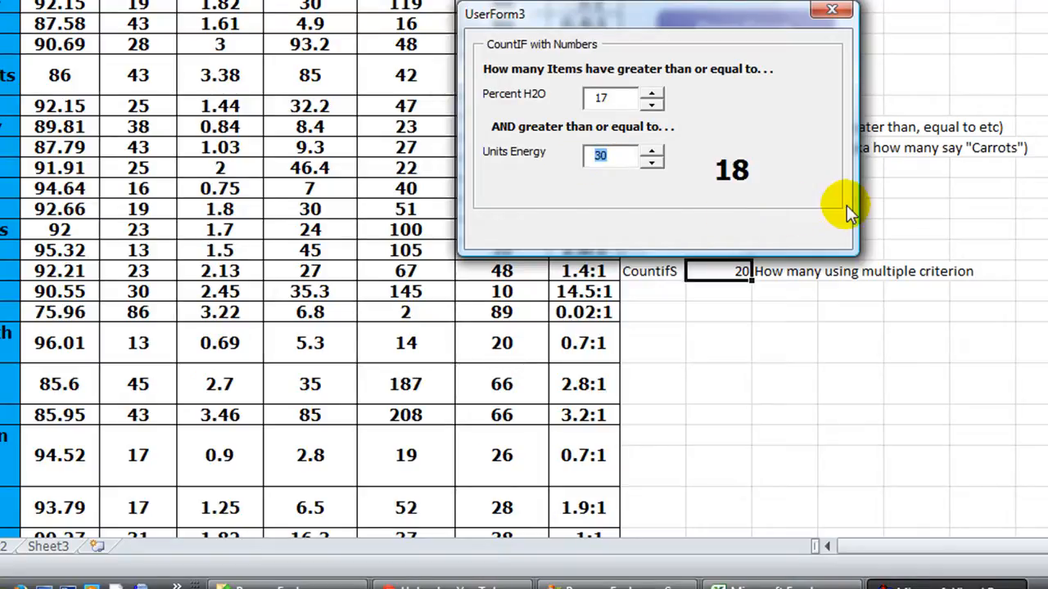
{"action": "mouse_move", "coordinate": [728, 200]}
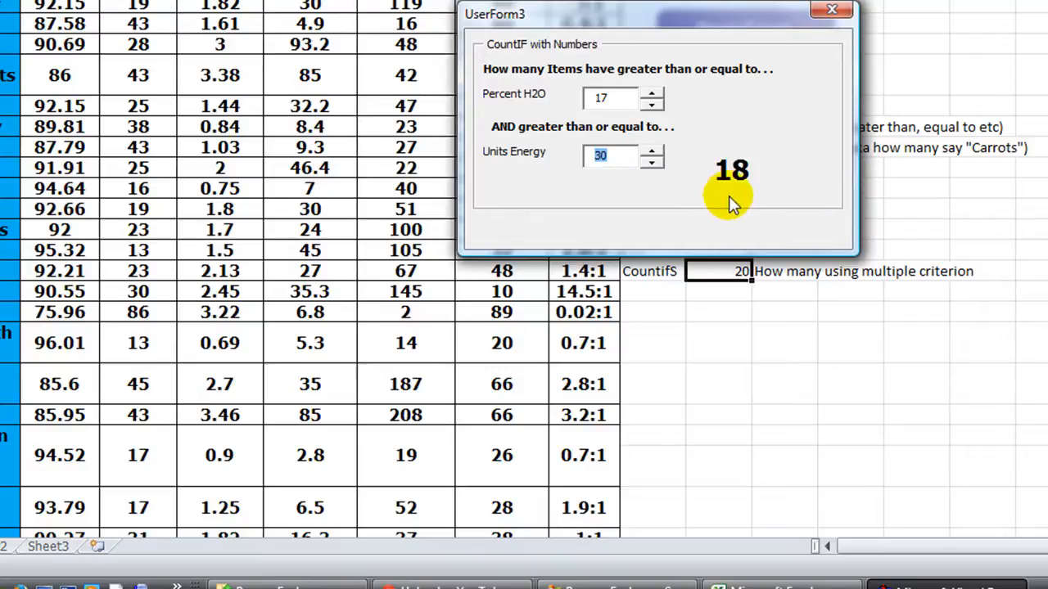
{"action": "mouse_move", "coordinate": [770, 164]}
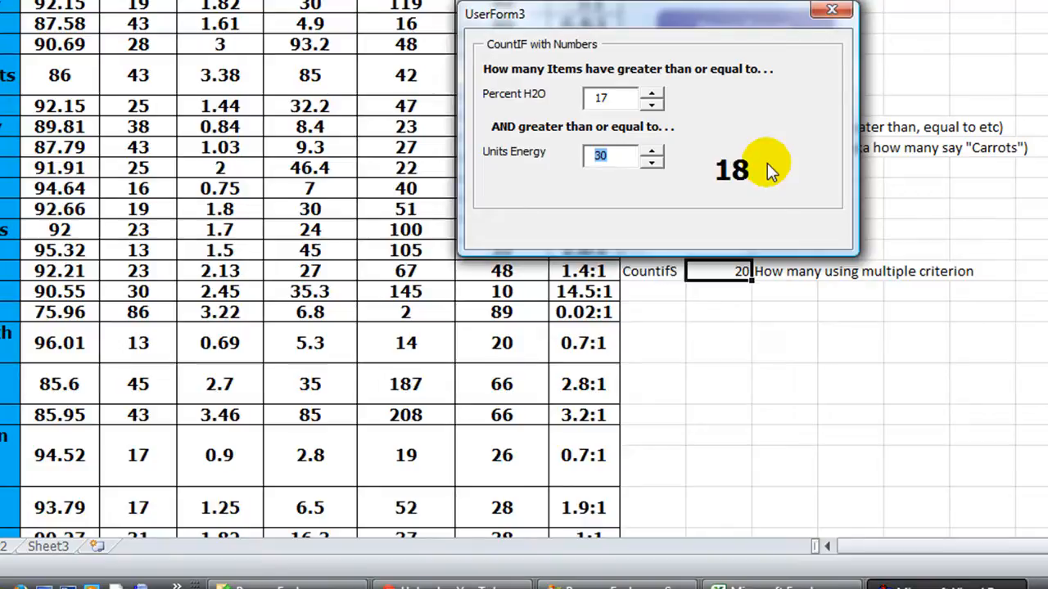
{"action": "left_click", "coordinate": [651, 150]}
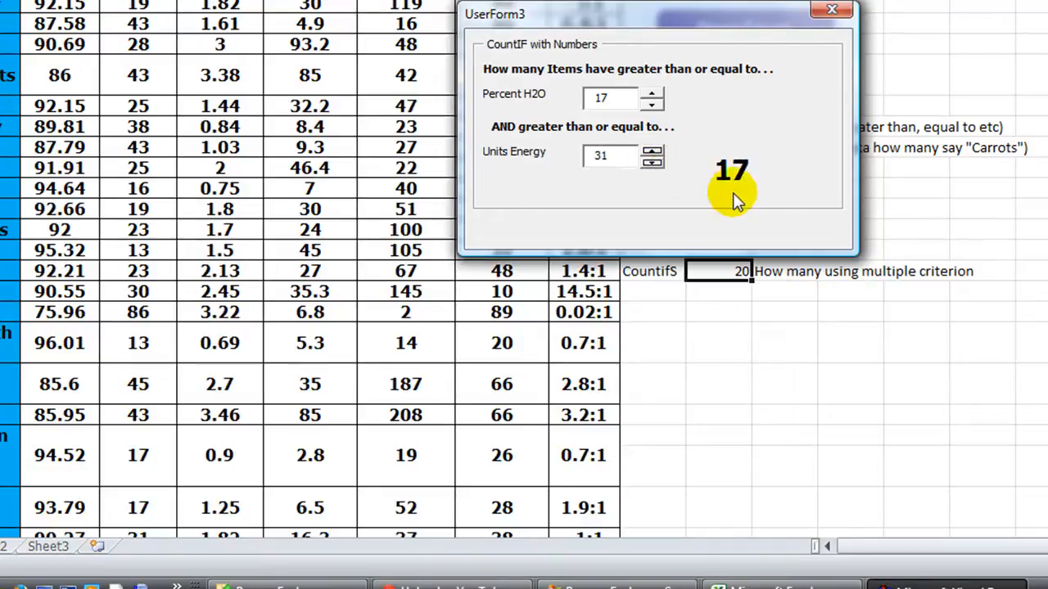
{"action": "mouse_move", "coordinate": [707, 172]}
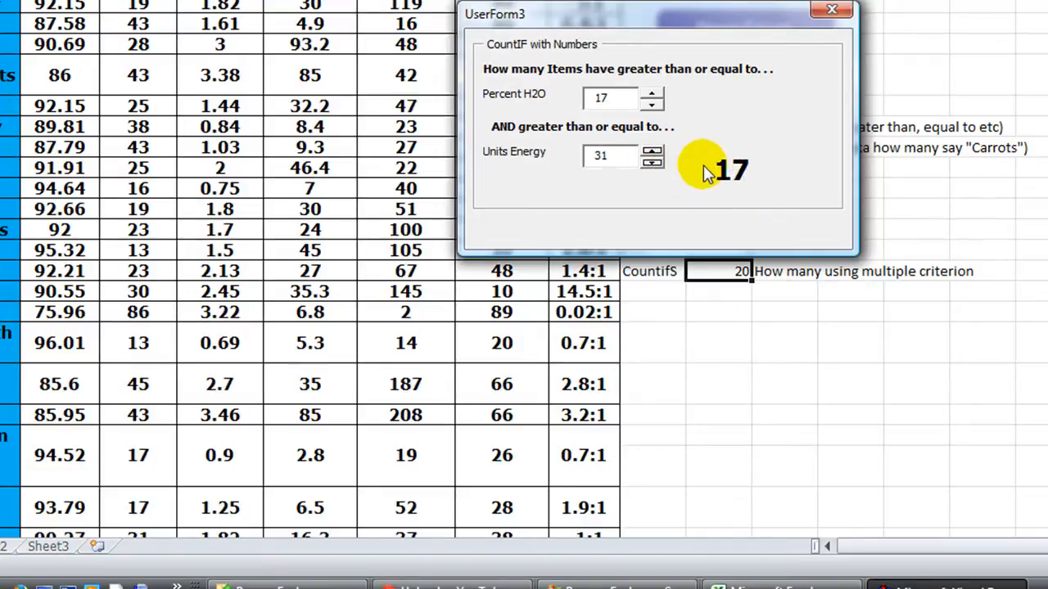
{"action": "mouse_move", "coordinate": [806, 217]}
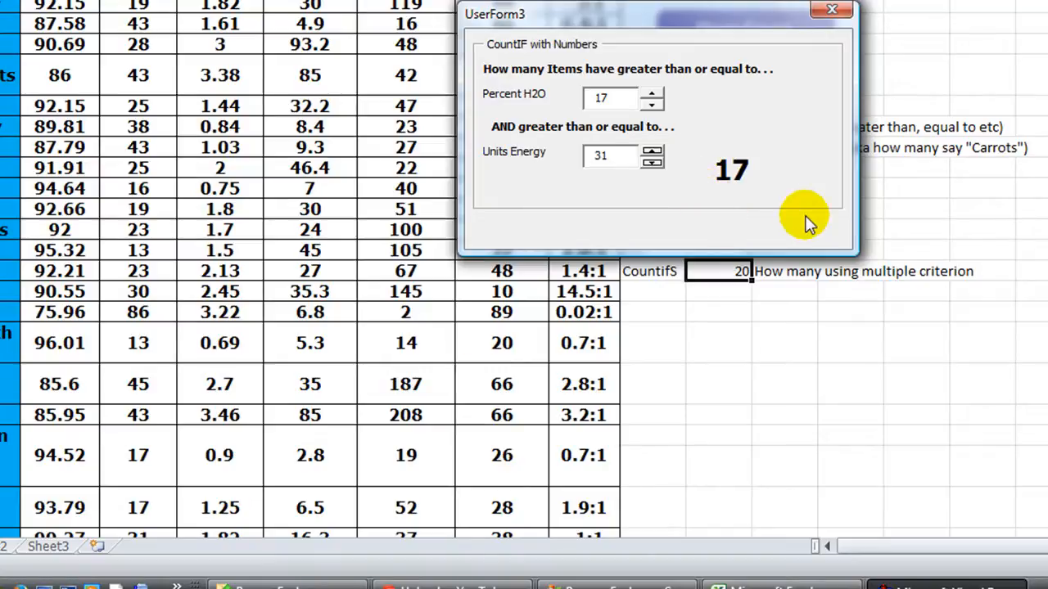
{"action": "mouse_move", "coordinate": [789, 196]}
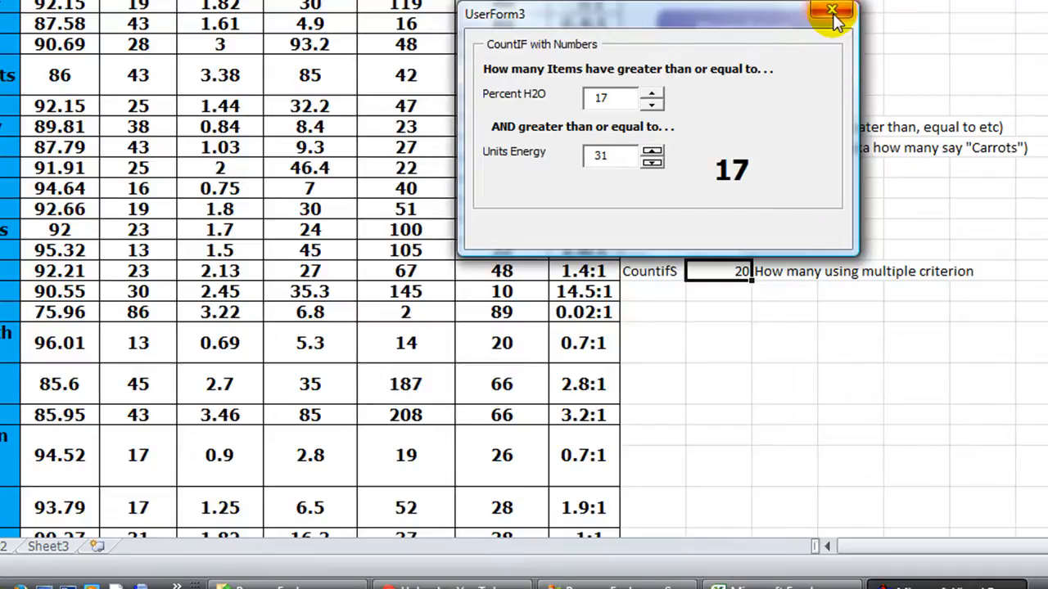
{"action": "mouse_move", "coordinate": [832, 13]}
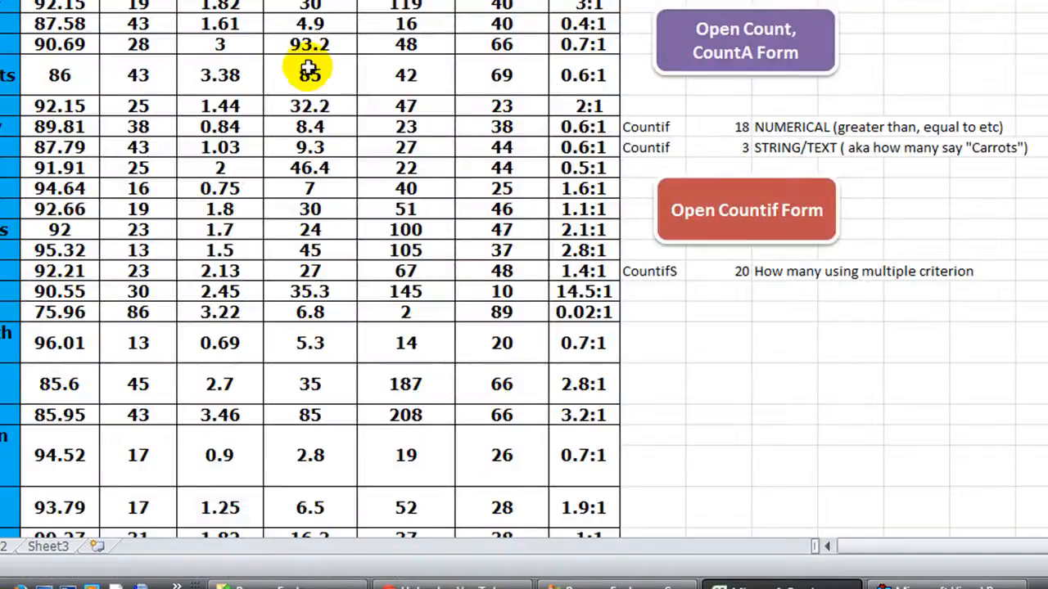
{"action": "mouse_move", "coordinate": [309, 74]}
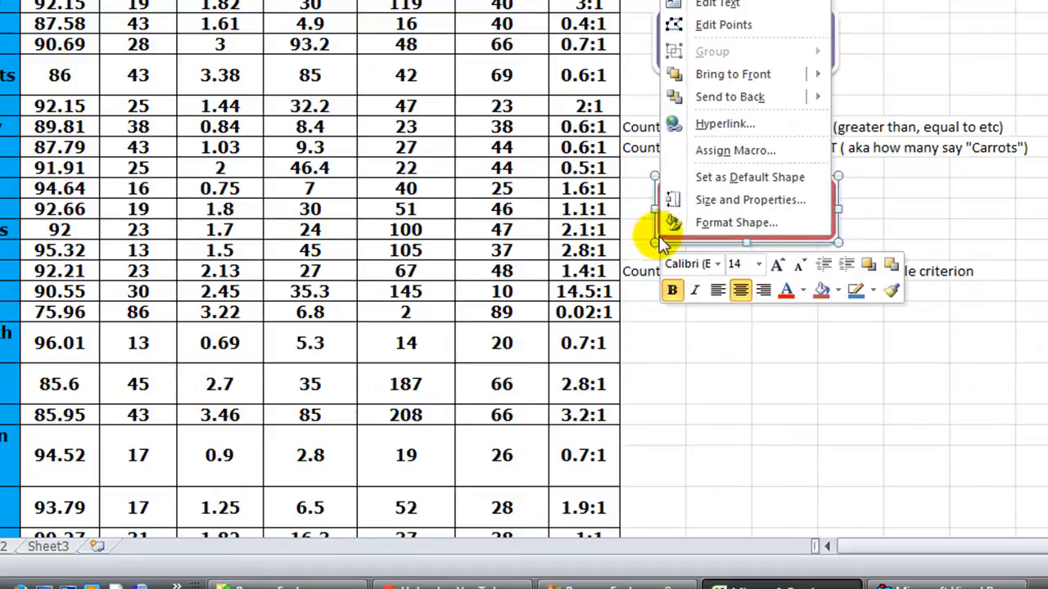
Step: Duplicate the Open Countif Form shape as Open Countifs Form, assign its macro and launch UserForm3
{"action": "left_click", "coordinate": [677, 355]}
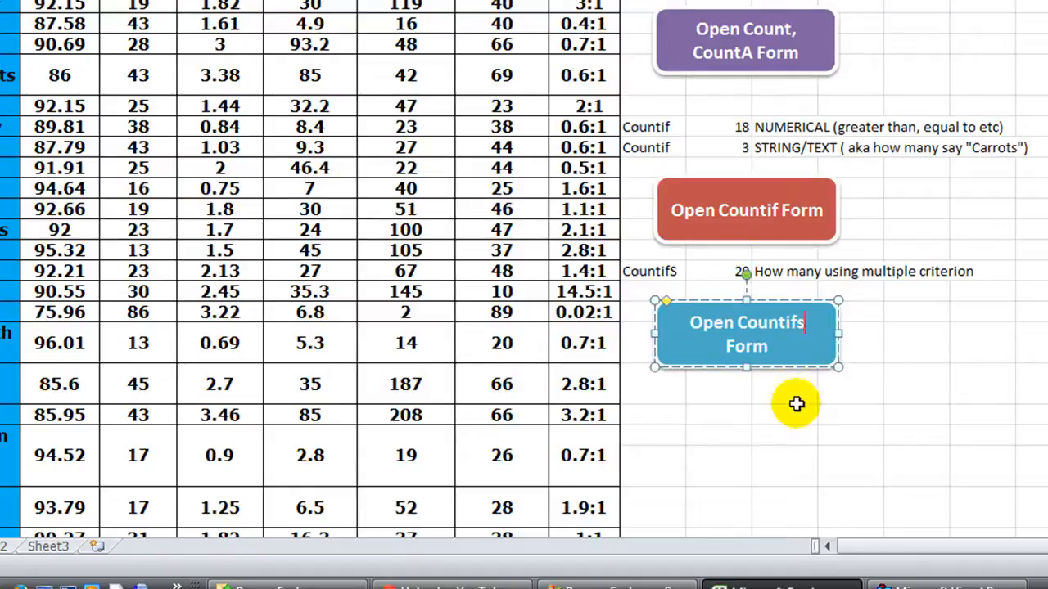
{"action": "mouse_move", "coordinate": [832, 344]}
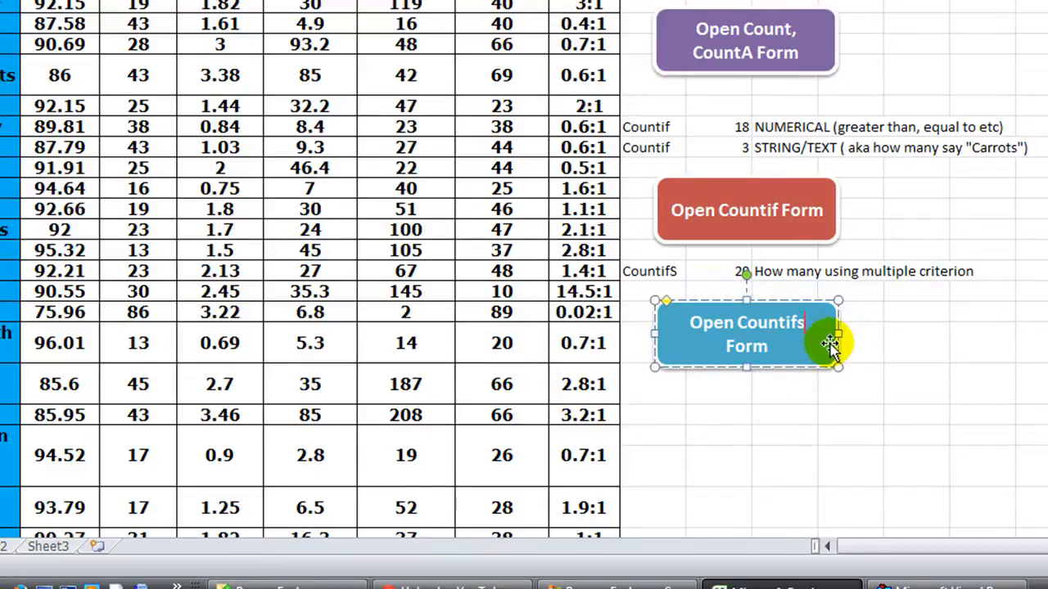
{"action": "mouse_move", "coordinate": [838, 334]}
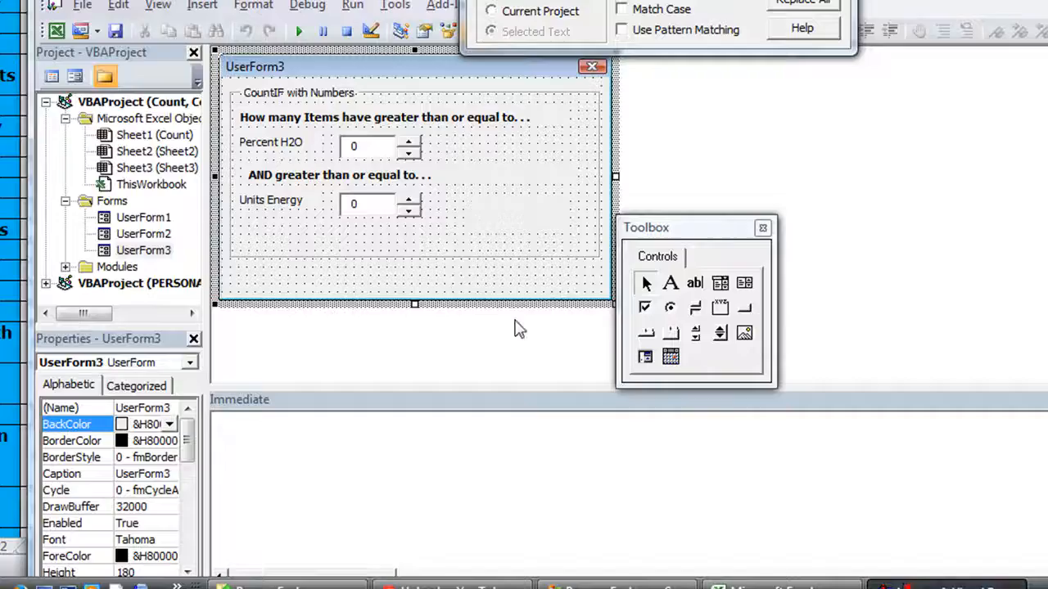
{"action": "mouse_move", "coordinate": [144, 249]}
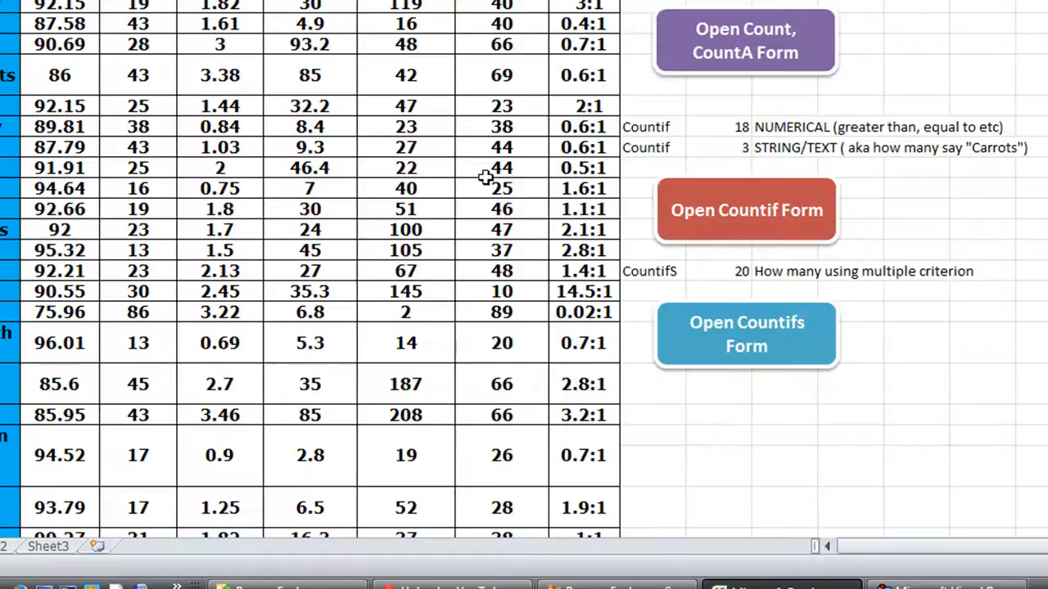
{"action": "right_click", "coordinate": [747, 334]}
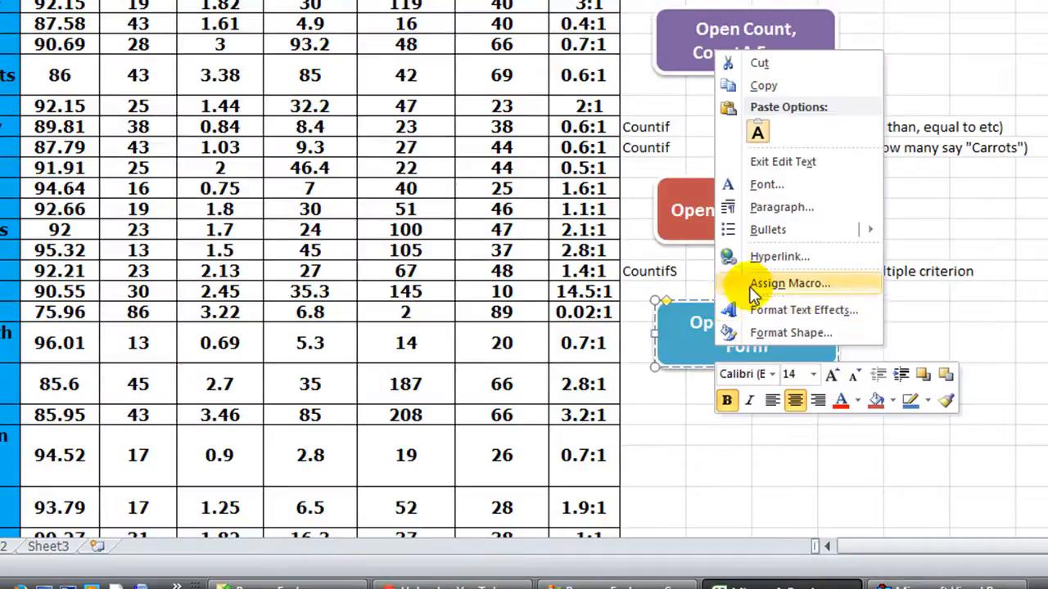
{"action": "left_click", "coordinate": [789, 283]}
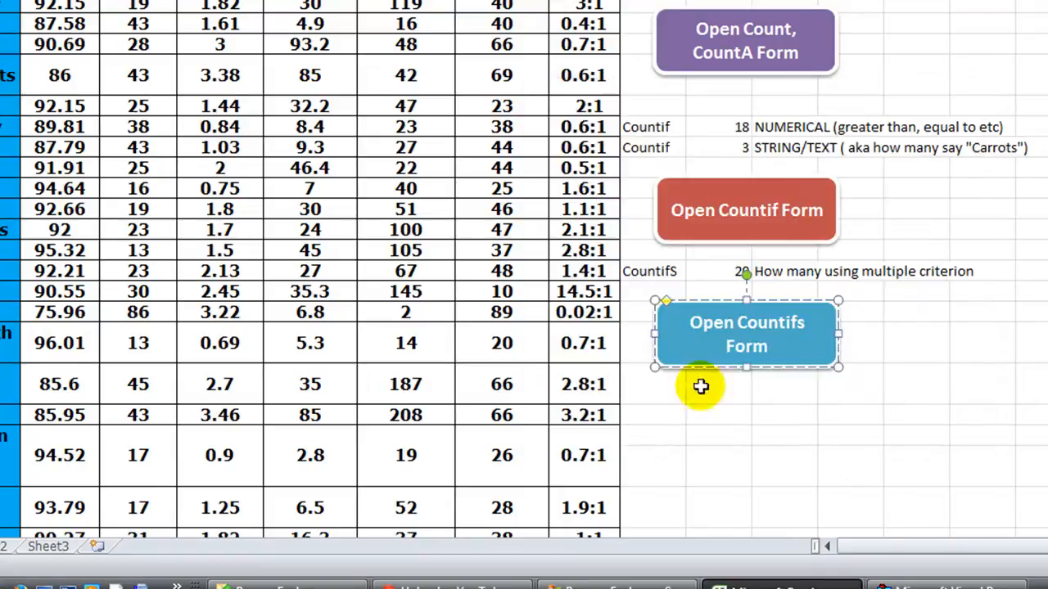
{"action": "left_click", "coordinate": [747, 334]}
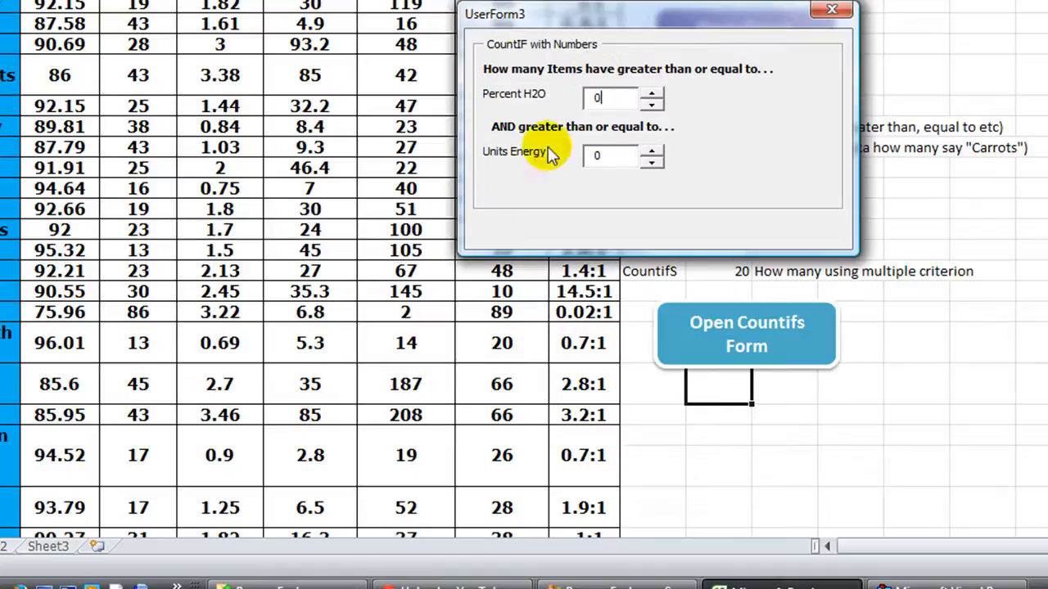
Step: Shorten UserForm3 in the designer and set its BackColor to peach
{"action": "left_click", "coordinate": [832, 10]}
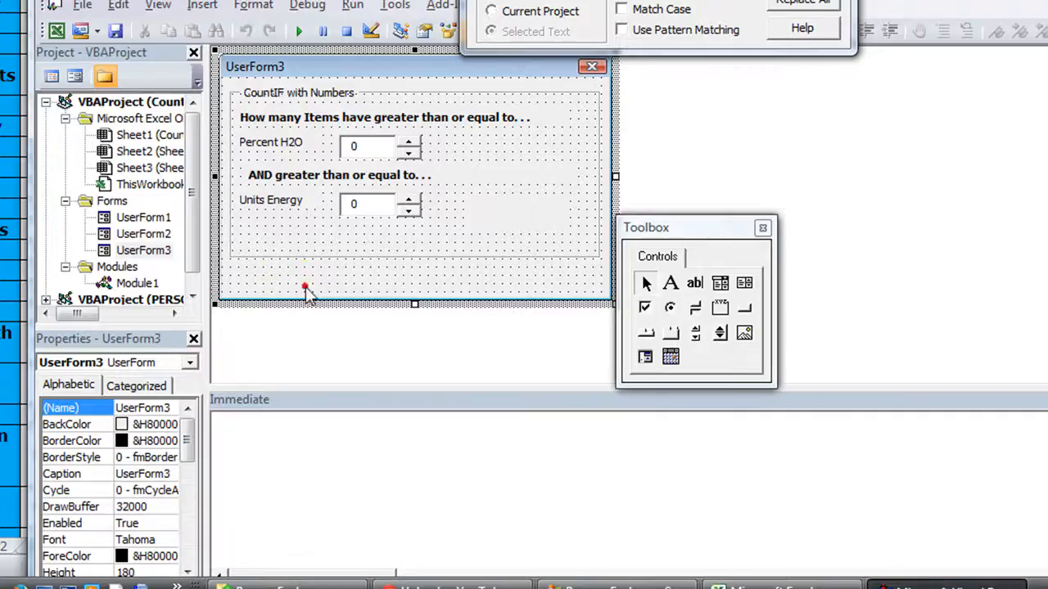
{"action": "left_click_drag", "start_coordinate": [305, 303], "coordinate": [350, 291]}
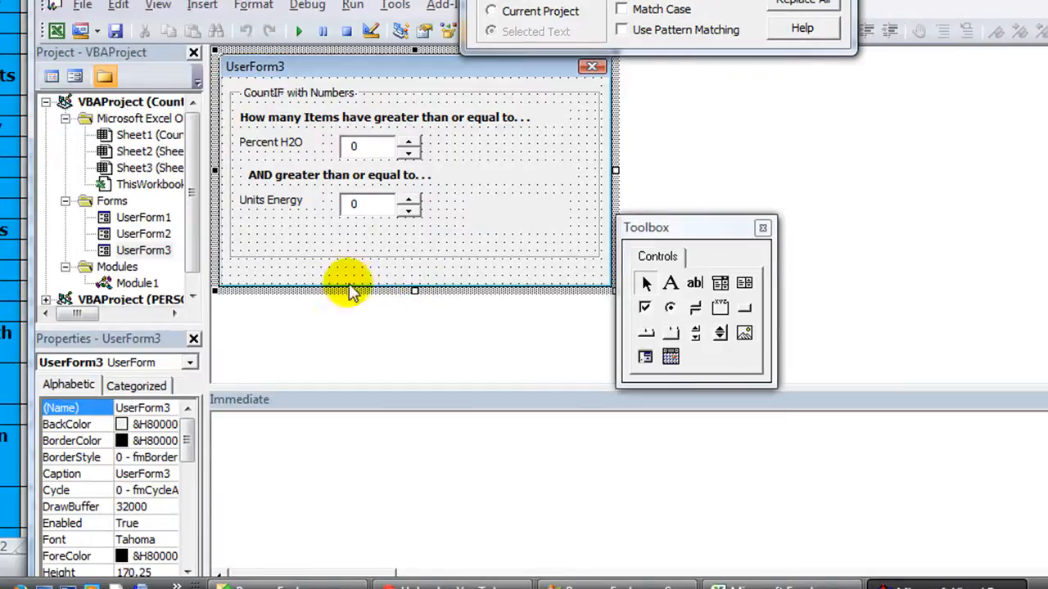
{"action": "mouse_move", "coordinate": [262, 408]}
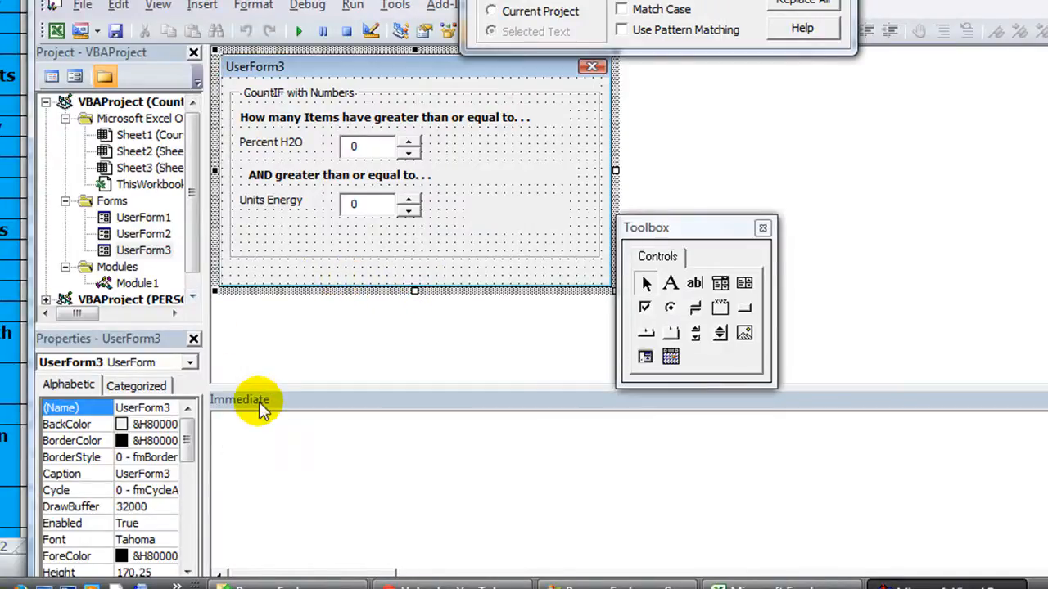
{"action": "left_click", "coordinate": [69, 424]}
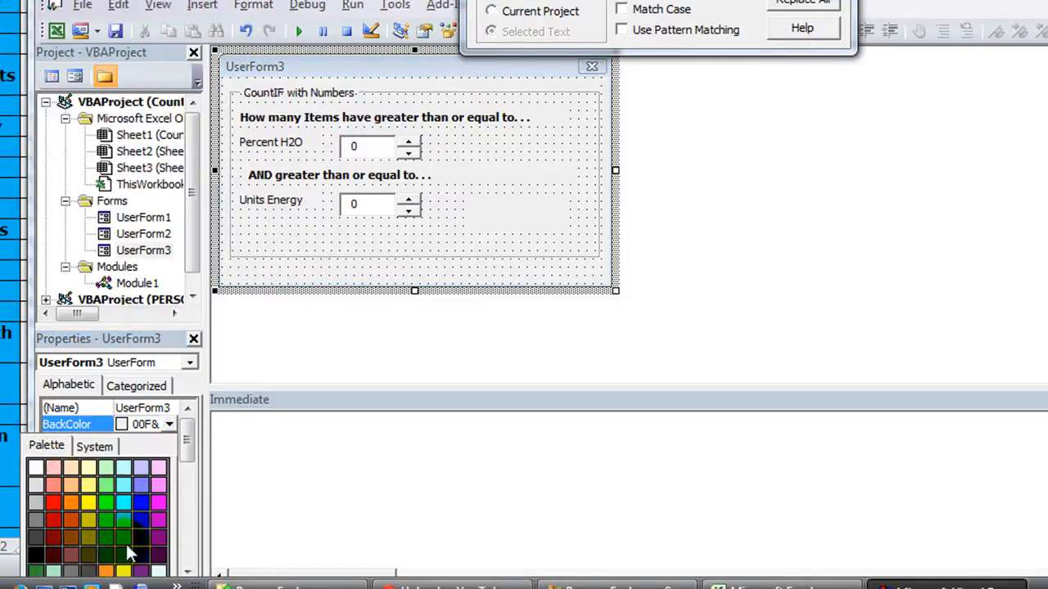
{"action": "mouse_move", "coordinate": [88, 489]}
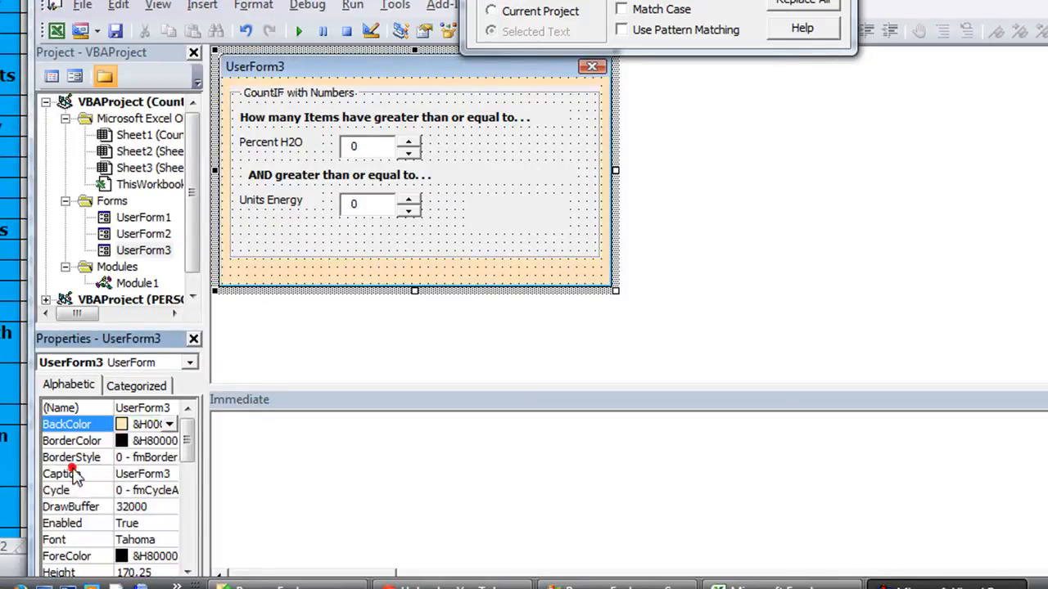
{"action": "left_click", "coordinate": [268, 233]}
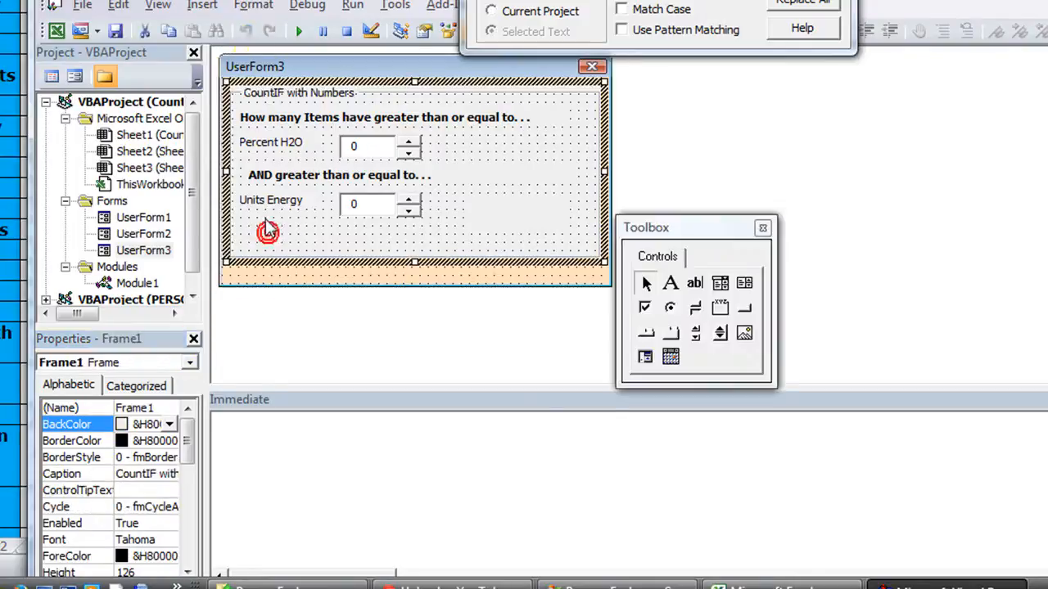
{"action": "left_click", "coordinate": [410, 278]}
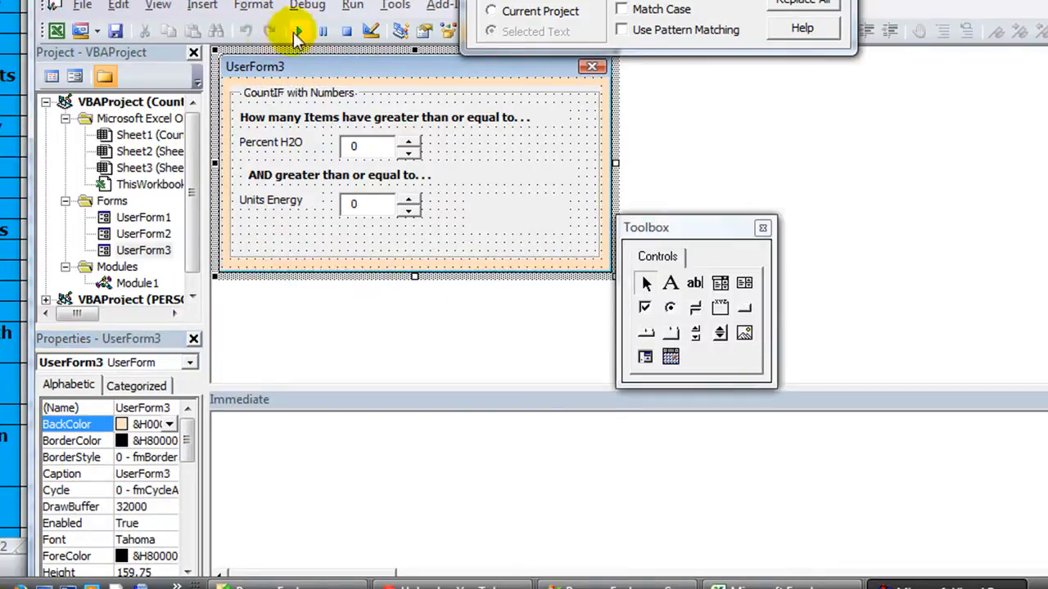
Step: Run the peach-coloured UserForm3 with both inputs at 0, then close it
{"action": "left_click", "coordinate": [297, 34]}
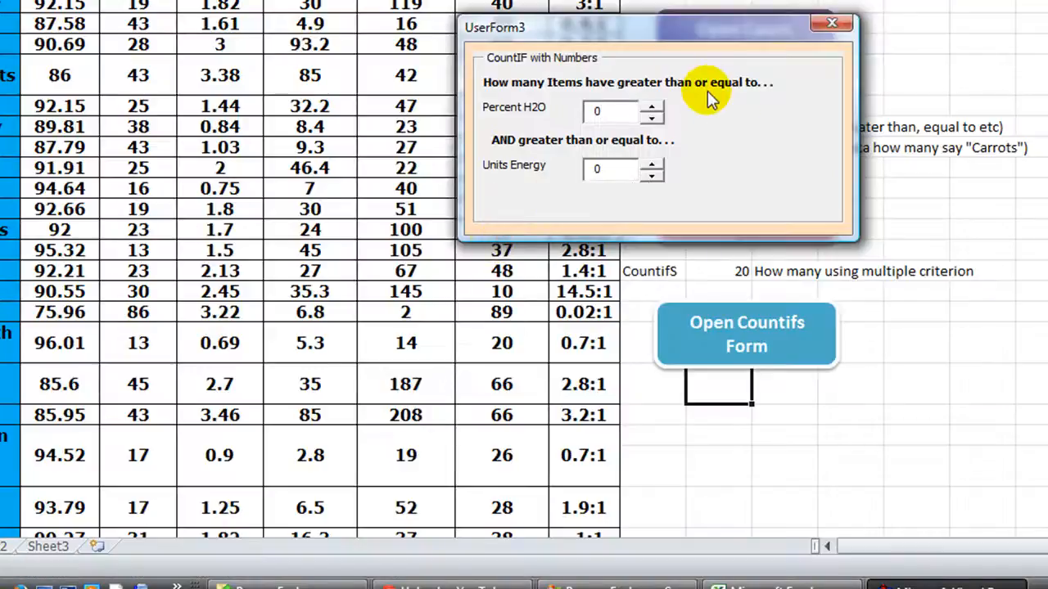
{"action": "mouse_move", "coordinate": [736, 111]}
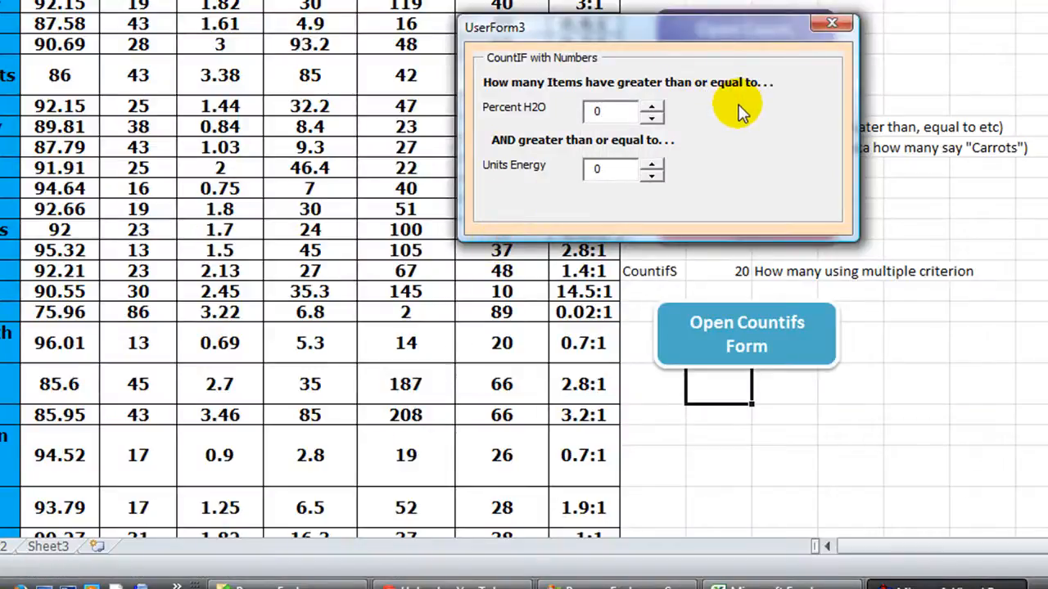
{"action": "mouse_move", "coordinate": [834, 23]}
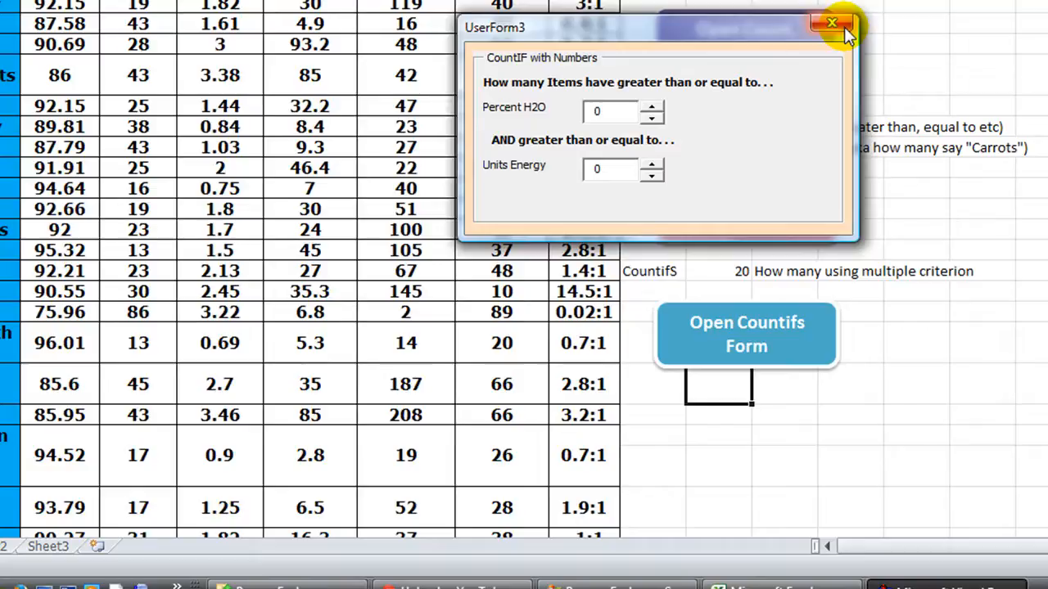
{"action": "left_click", "coordinate": [609, 111]}
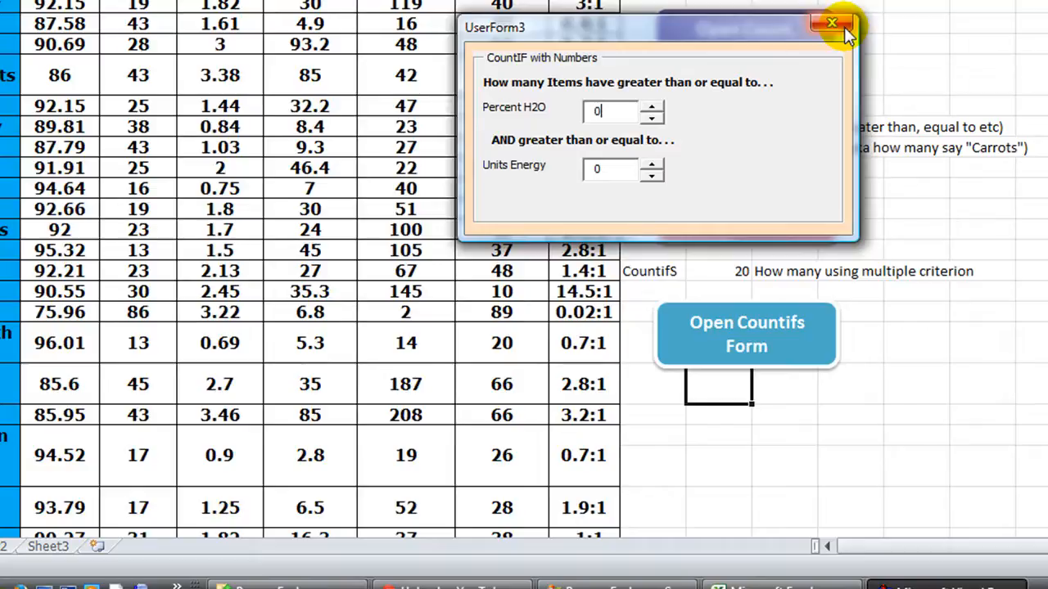